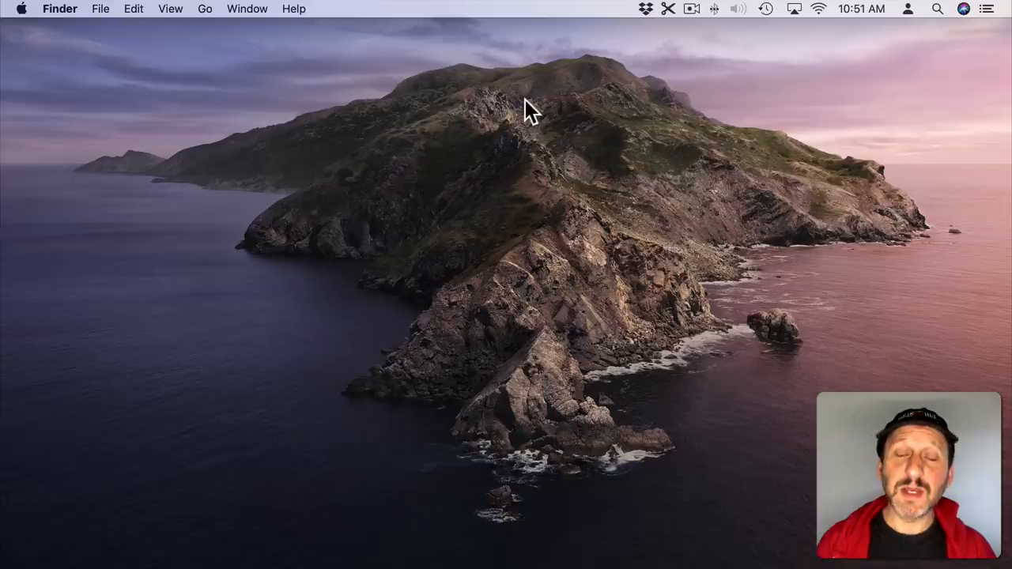
{"action": "mouse_move", "coordinate": [927, 29]}
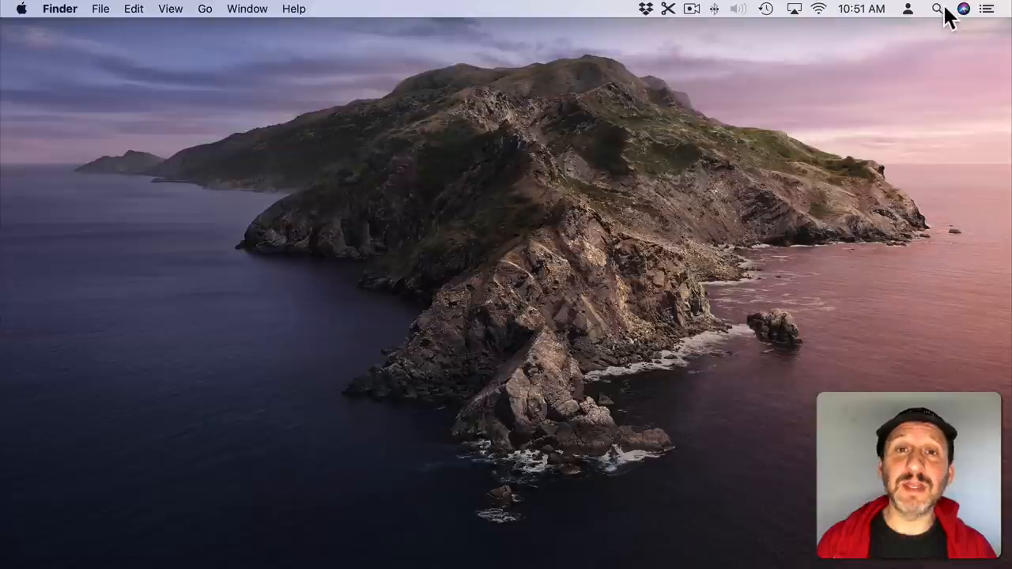
{"action": "mouse_move", "coordinate": [466, 265]}
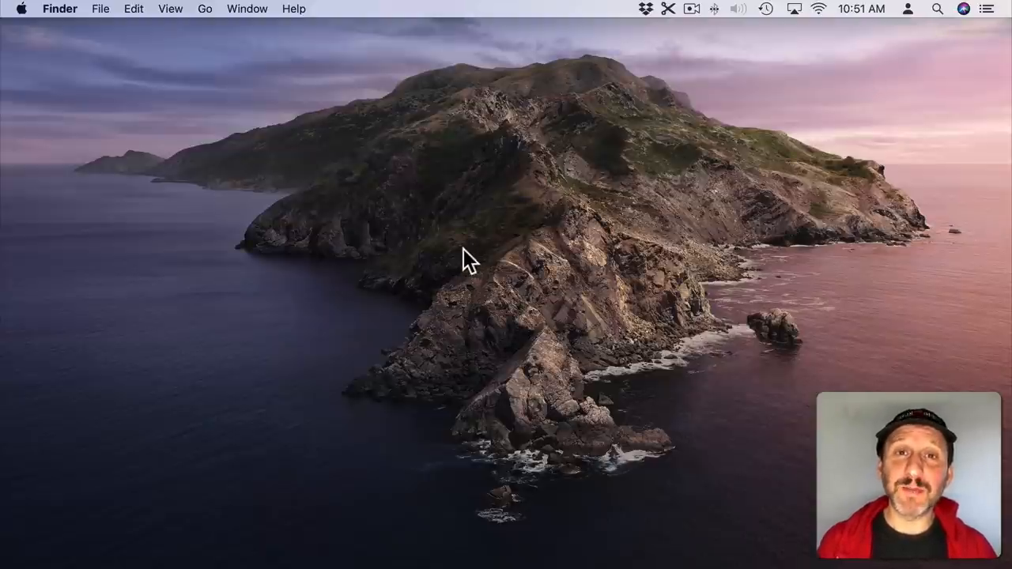
Step: Bring up the Spotlight search field over the Finder desktop with Cmd+Space
{"action": "key", "text": "cmd+space"}
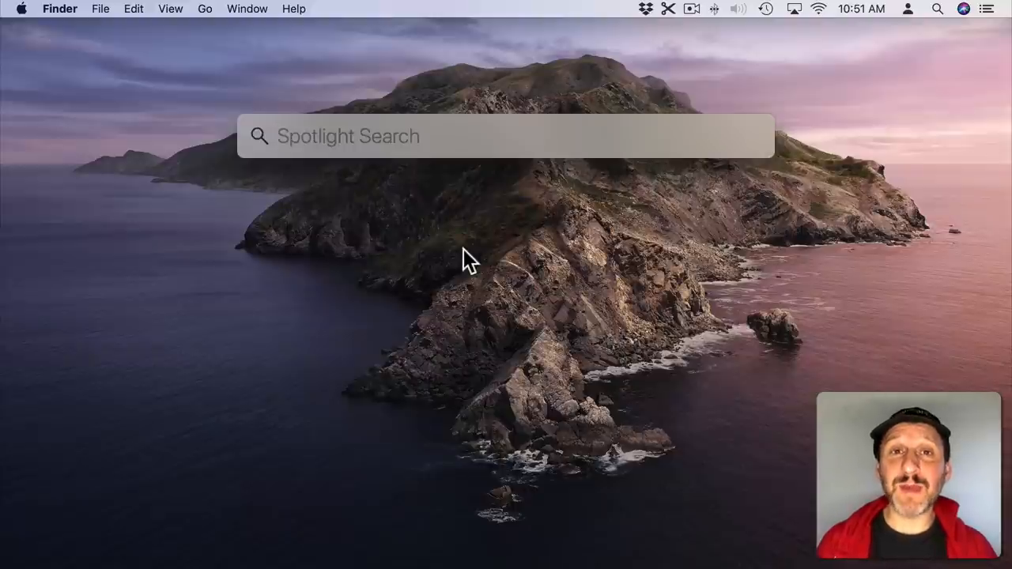
Step: Run quick sample searches for pages, fb, gb and AirServer, clearing each one again
{"action": "type", "text": "pages"}
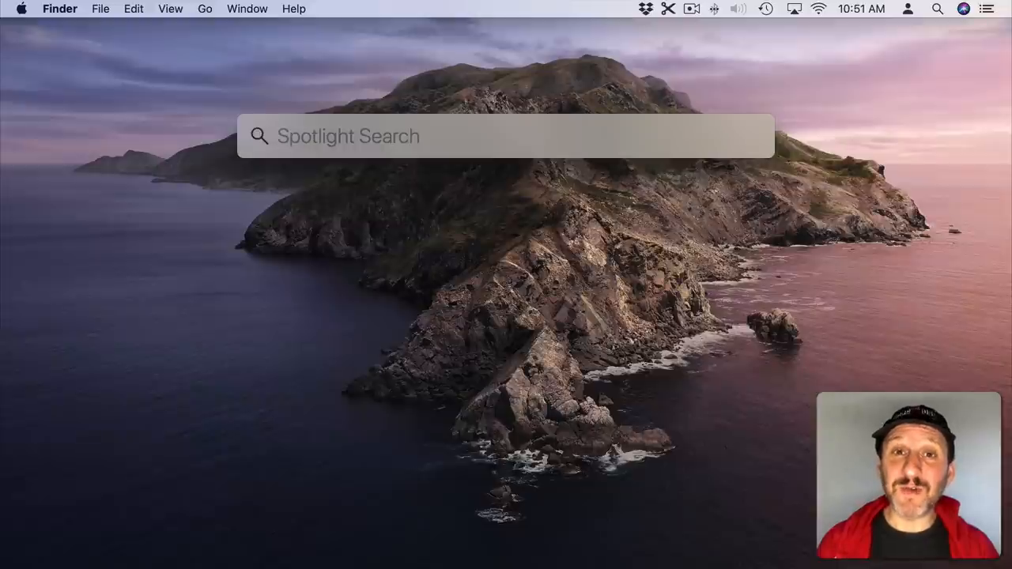
{"action": "type", "text": "fb"}
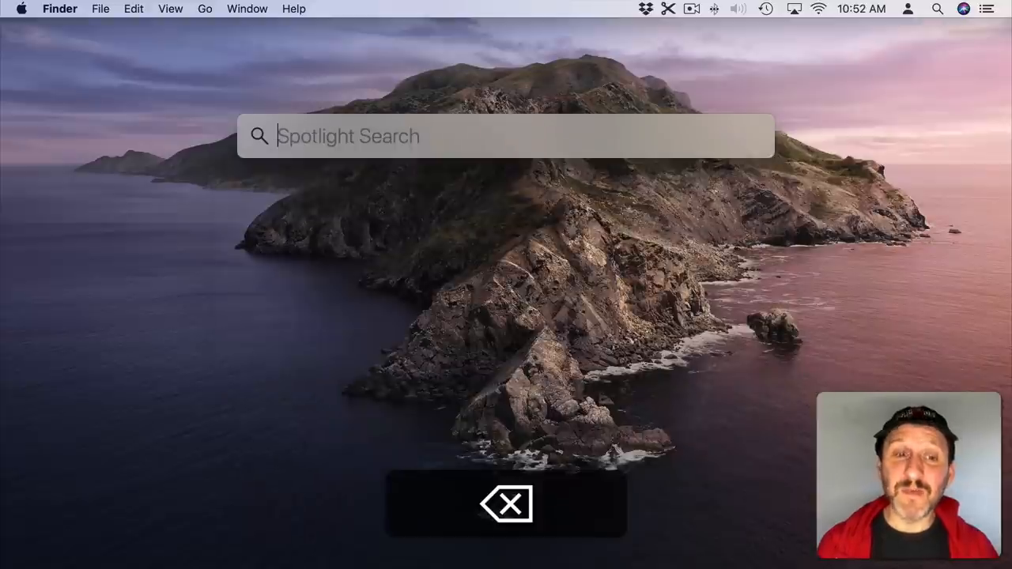
{"action": "type", "text": "gb"}
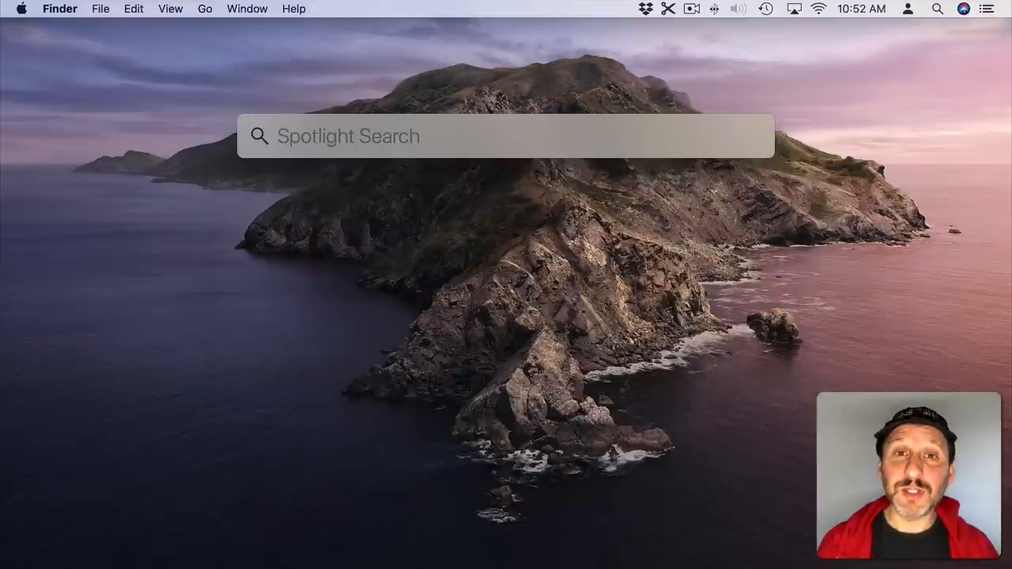
{"action": "type", "text": "airServer"}
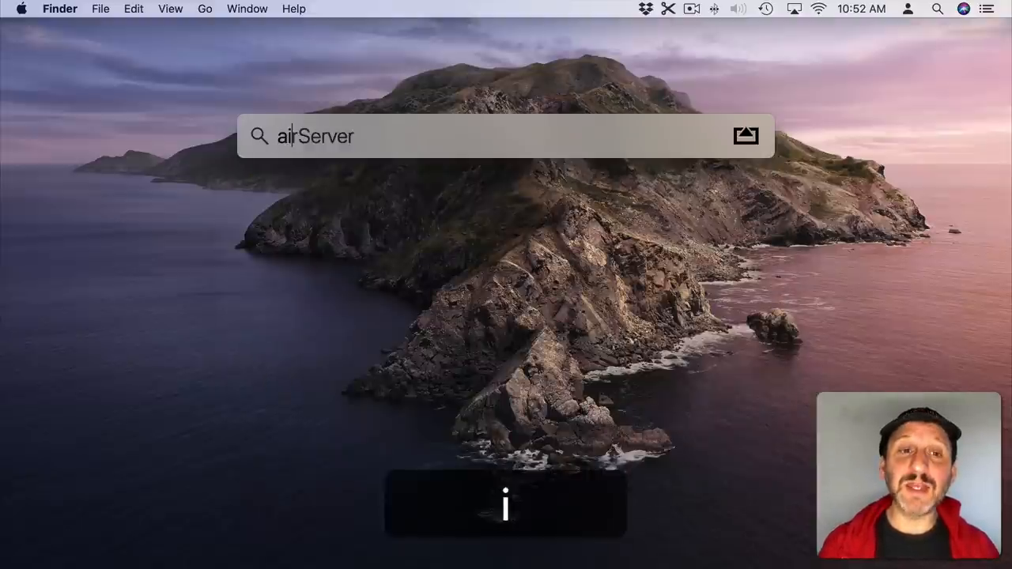
{"action": "type", "text": "ai2"}
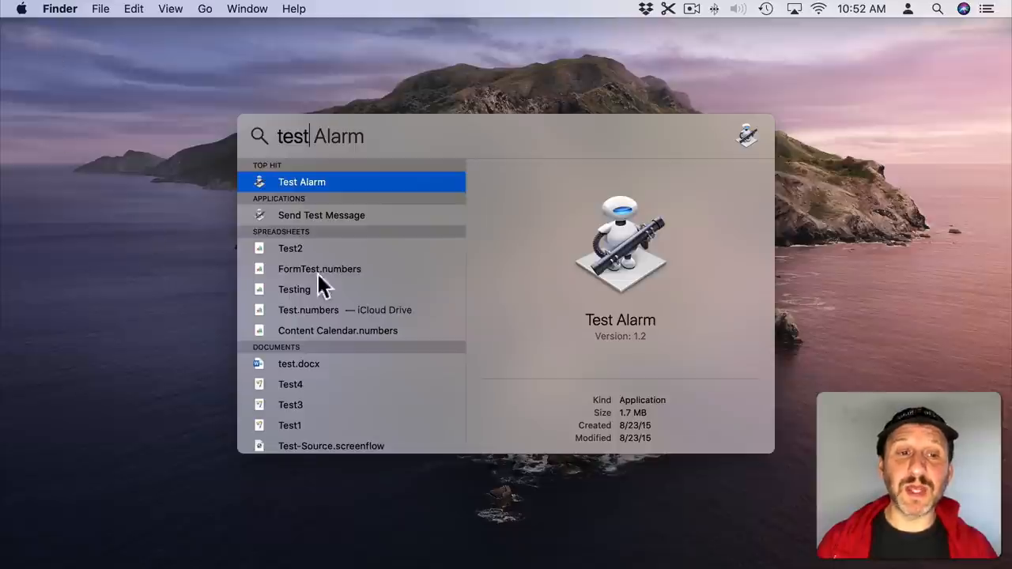
Step: Refine the query to name:test so only items named test are matched
{"action": "scroll", "scroll_direction": "down", "scroll_amount": 3}
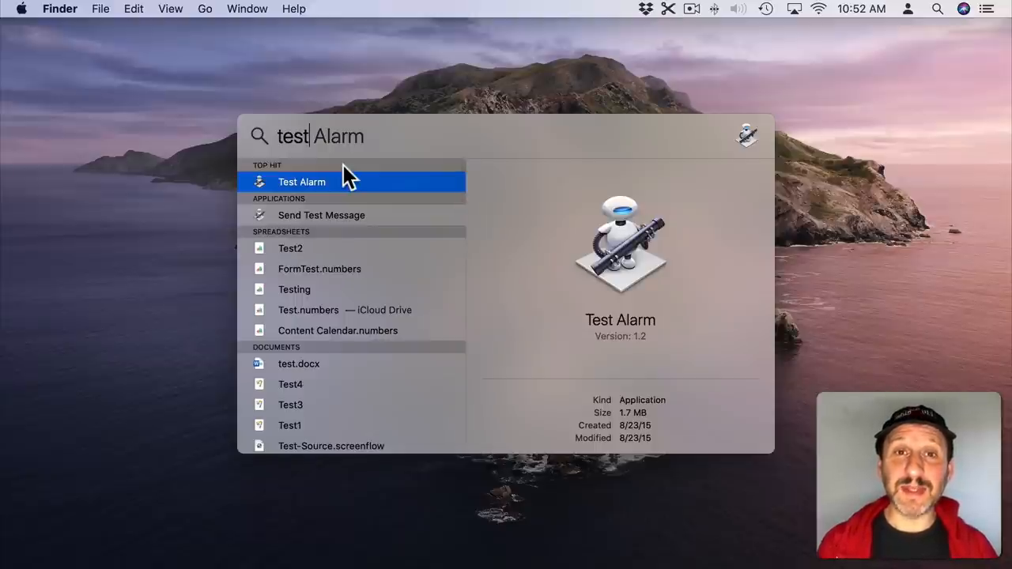
{"action": "type", "text": "name"}
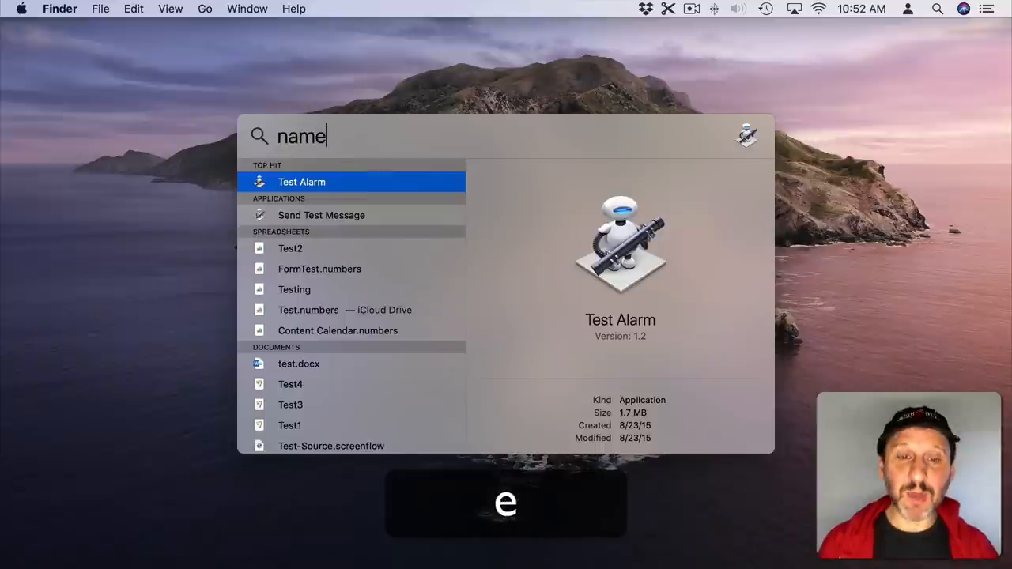
{"action": "type", "text": ":test"}
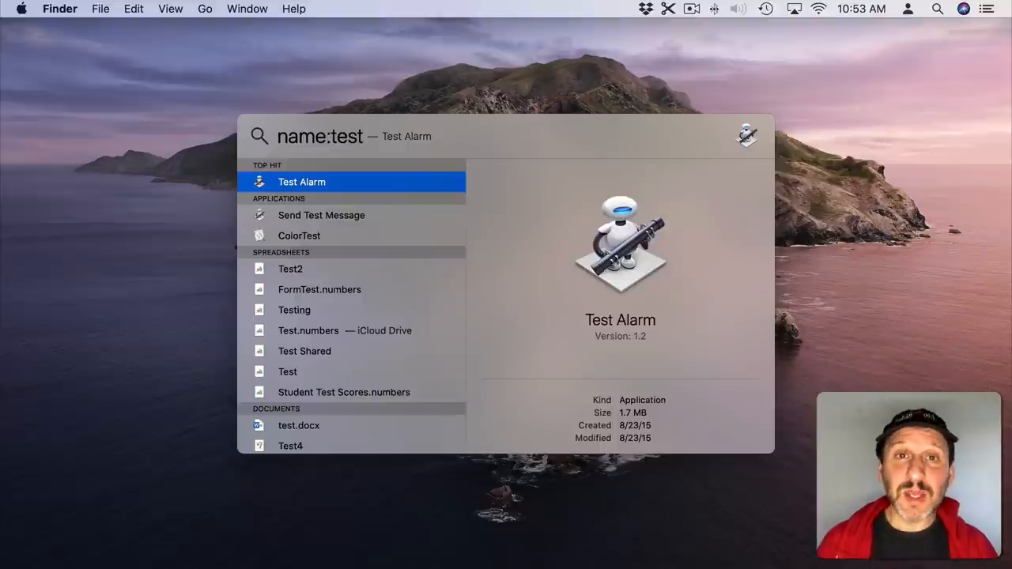
Step: Add kind:Pages so only Pages documents named test are listed
{"action": "type", "text": "kind"}
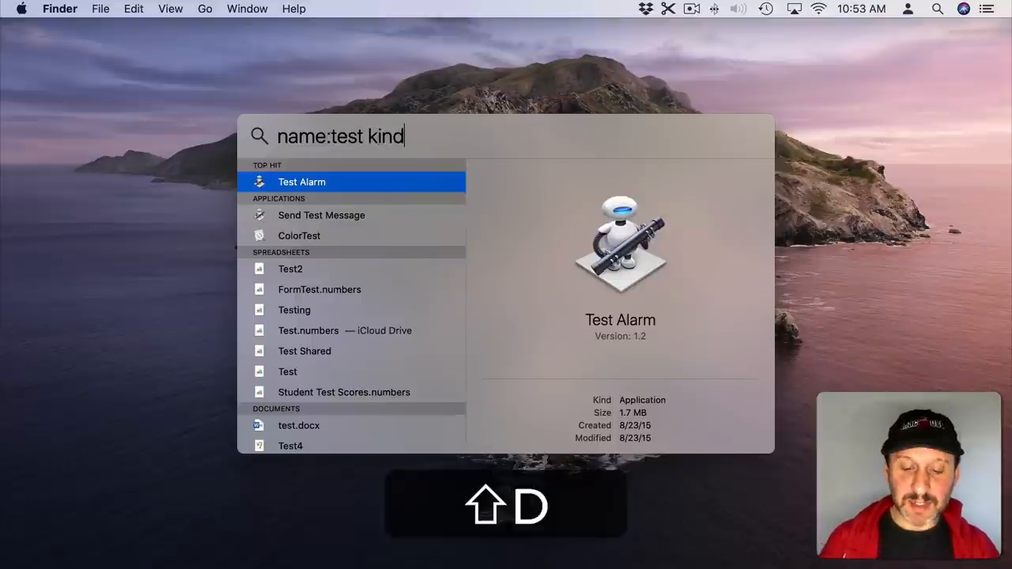
{"action": "type", "text": ":"}
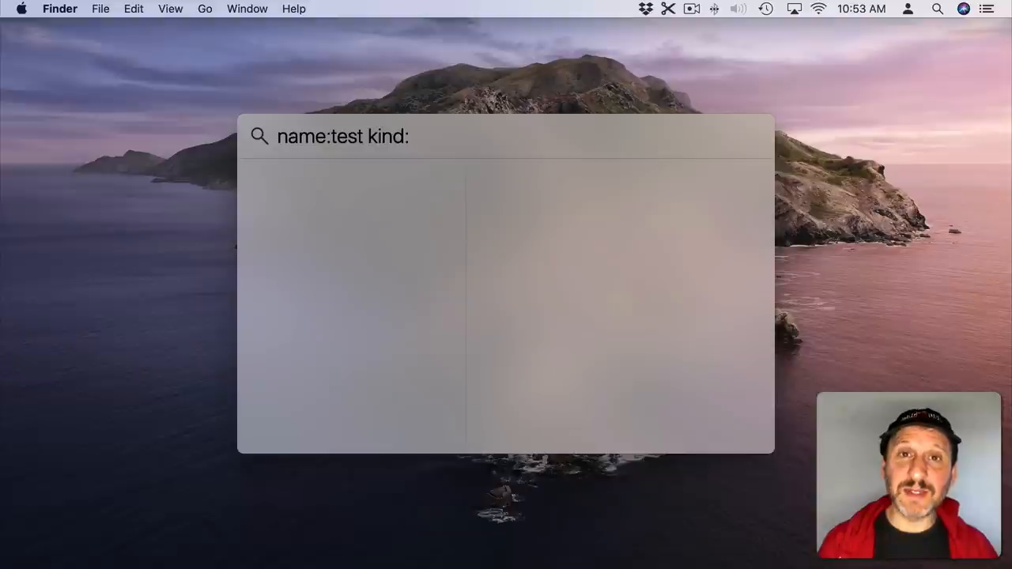
{"action": "type", "text": "Pages"}
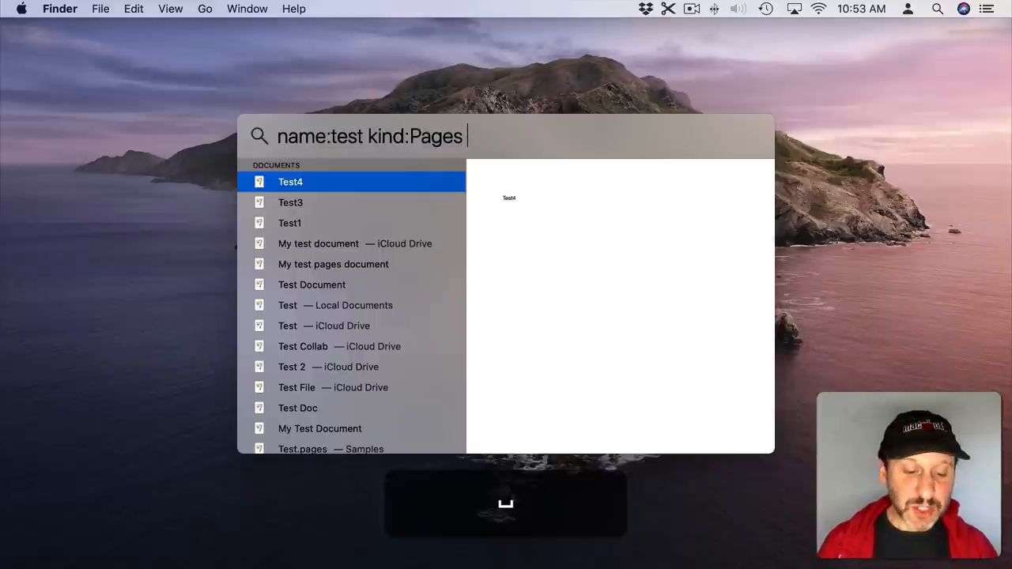
Step: Add a created:1/1/2020-4/1/2020 date range to the Pages query
{"action": "type", "text": "created"}
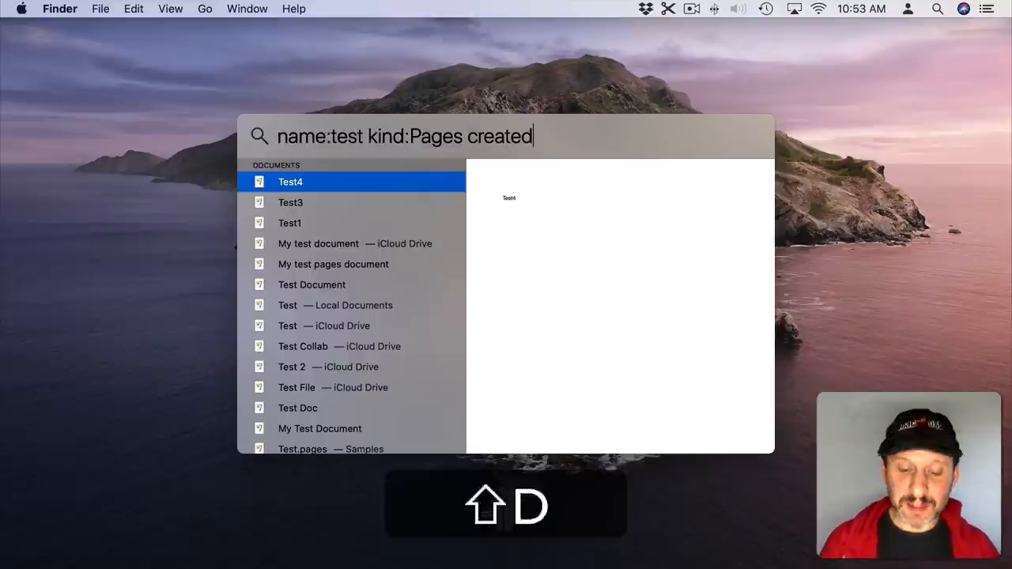
{"action": "type", "text": ":"}
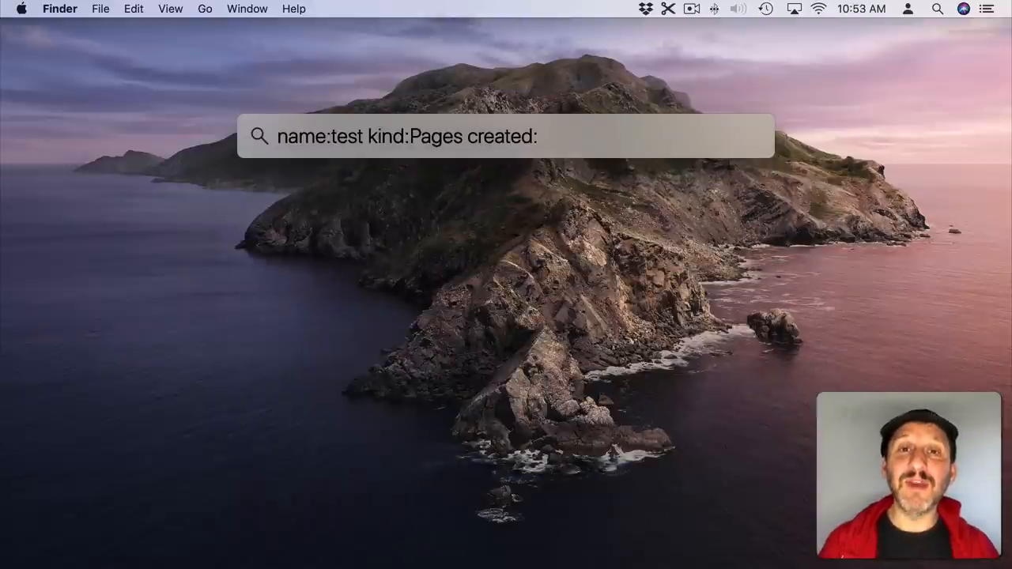
{"action": "type", "text": "1/1/2020"}
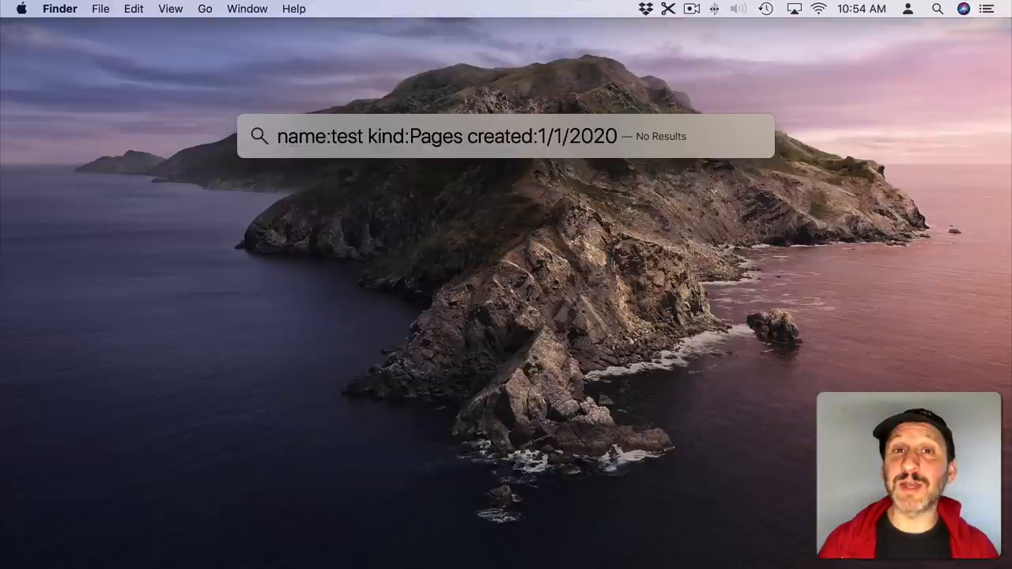
{"action": "type", "text": "-"}
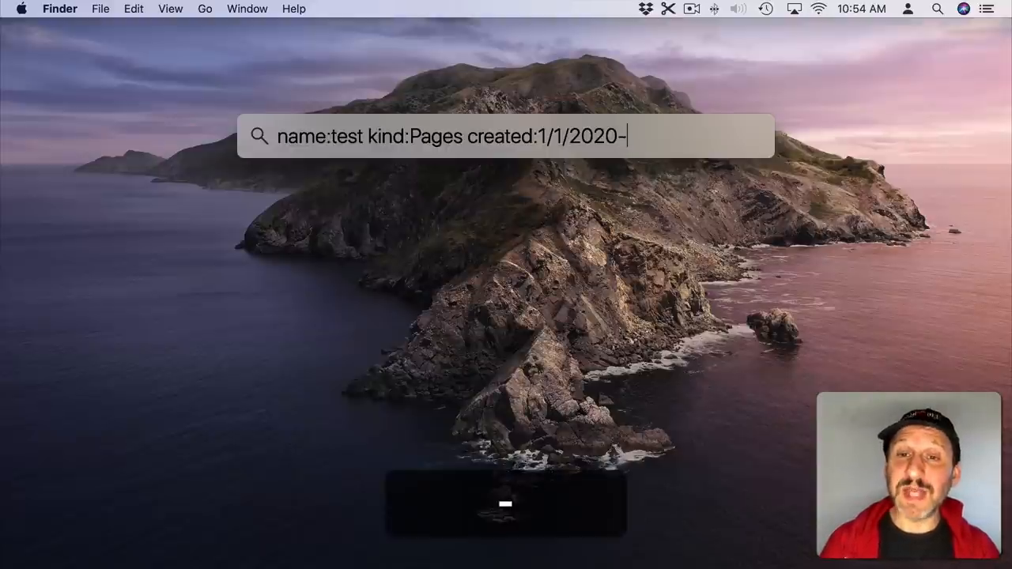
{"action": "type", "text": "4/1/2"}
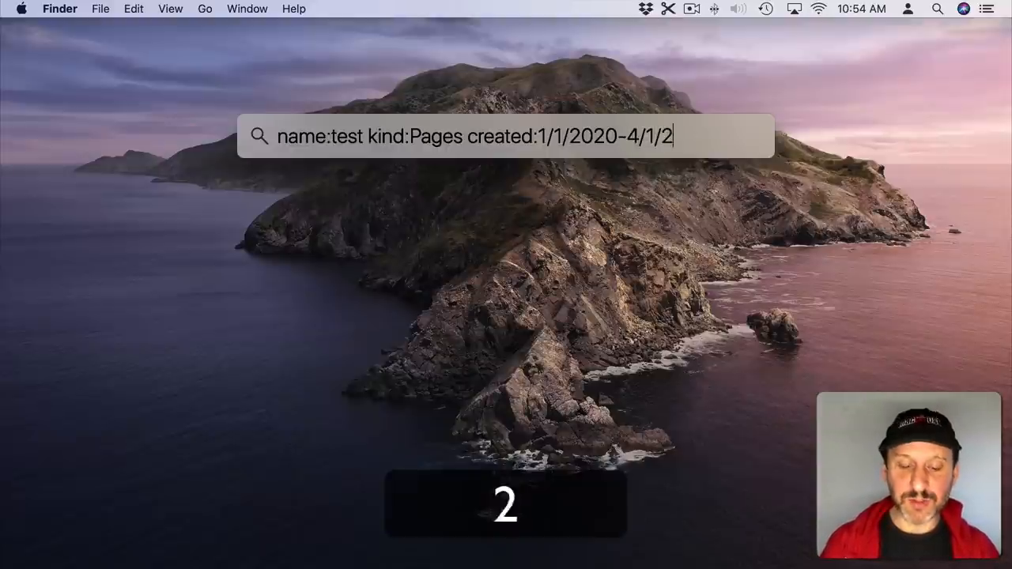
{"action": "type", "text": "020"}
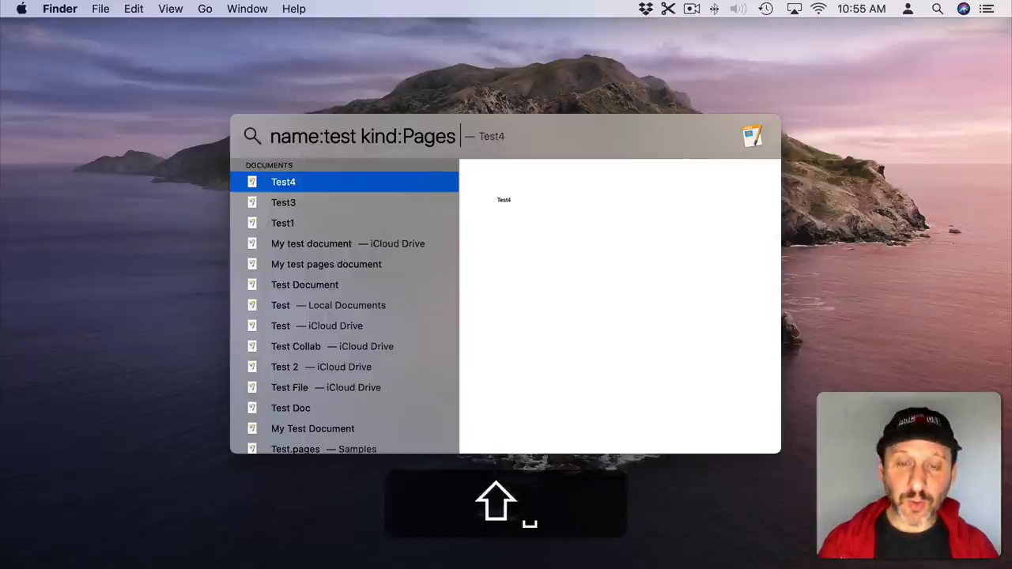
Step: Extend the query to kind:Pages OR kind:Numbers NOT name:taxes
{"action": "type", "text": "OR"}
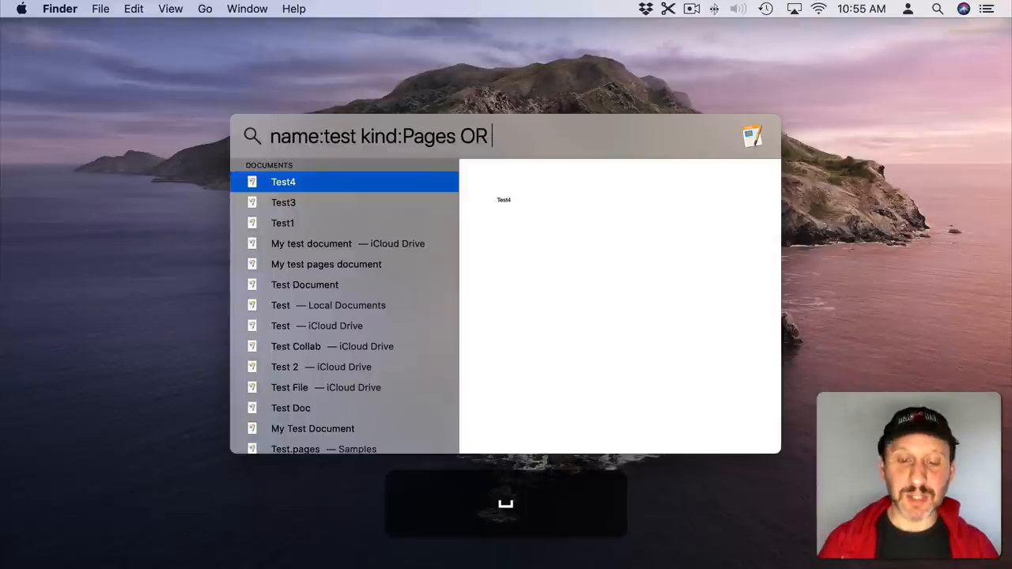
{"action": "type", "text": "kind:Numbers"}
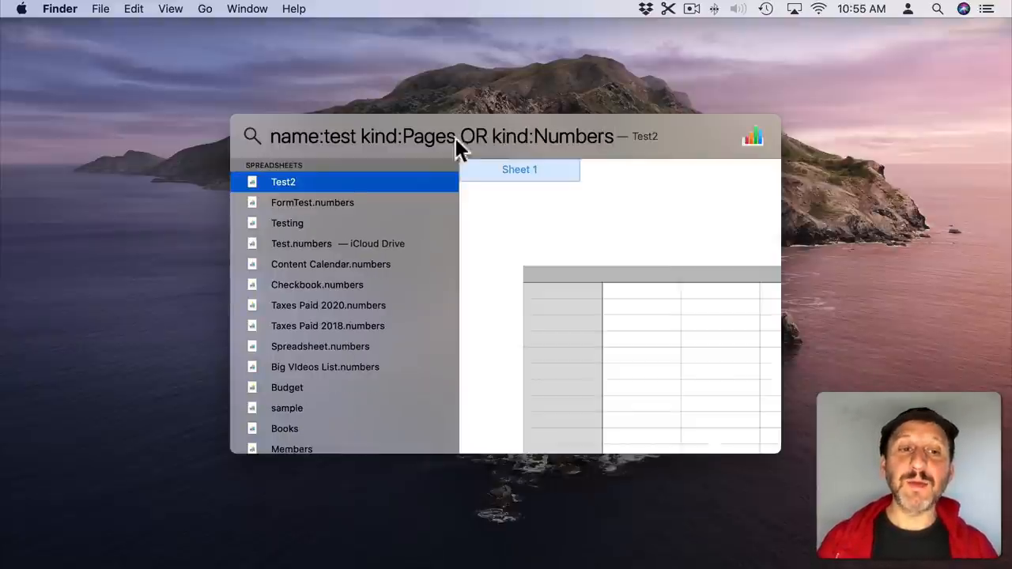
{"action": "scroll", "scroll_direction": "down", "scroll_amount": 3}
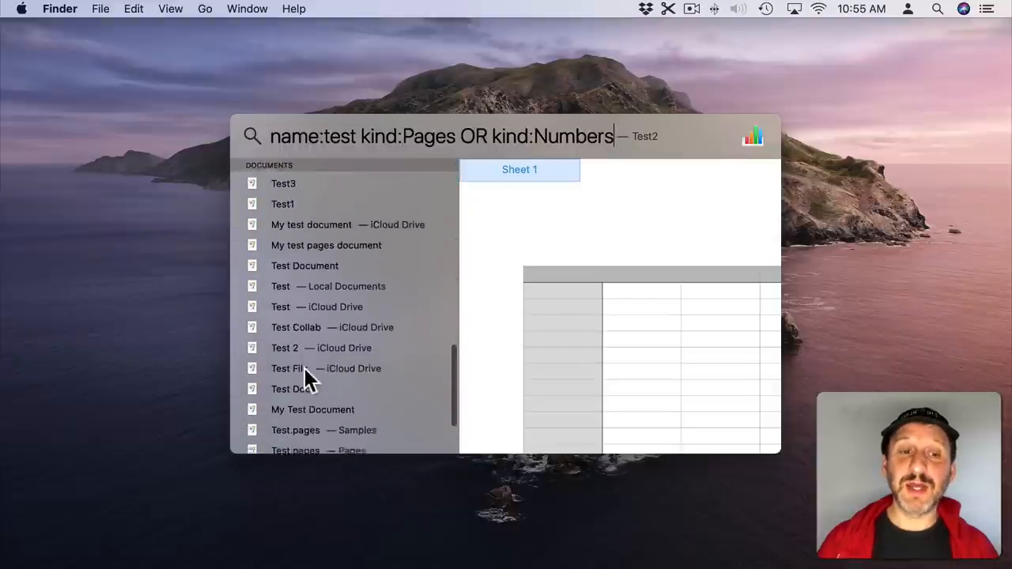
{"action": "type", "text": "NOT"}
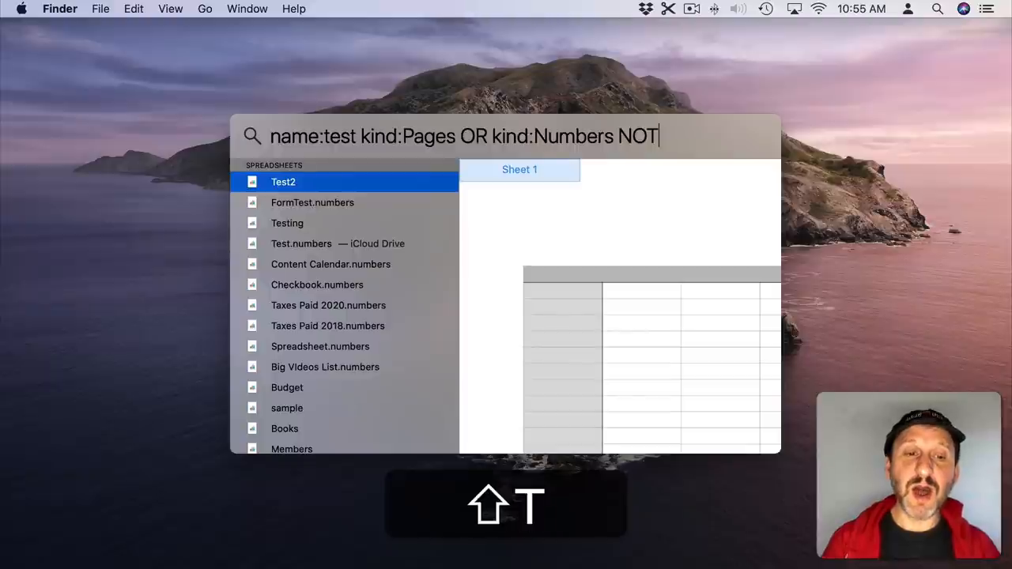
{"action": "type", "text": "name:taxes"}
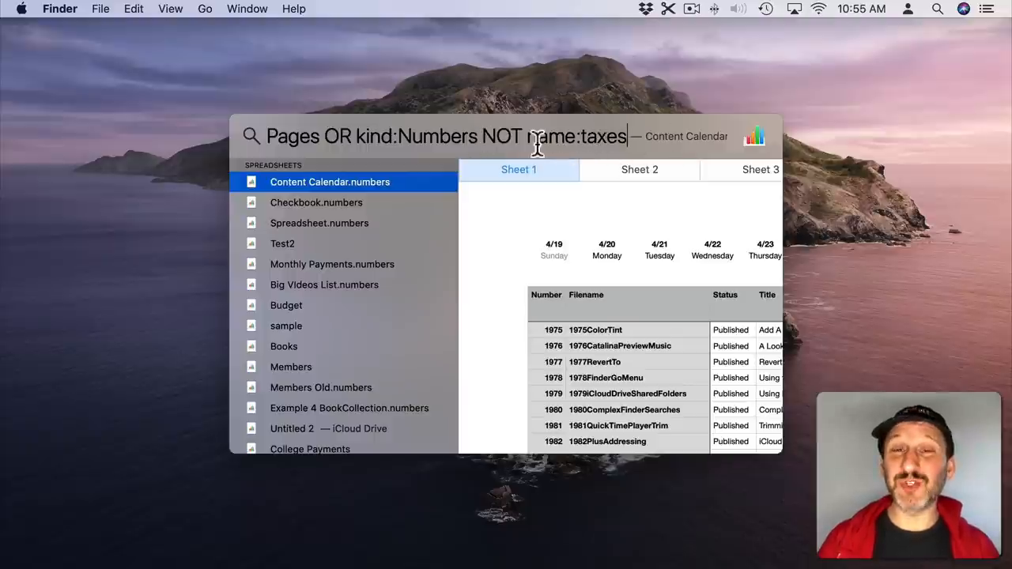
{"action": "mouse_move", "coordinate": [663, 149]}
{"action": "type", "text": "test"}
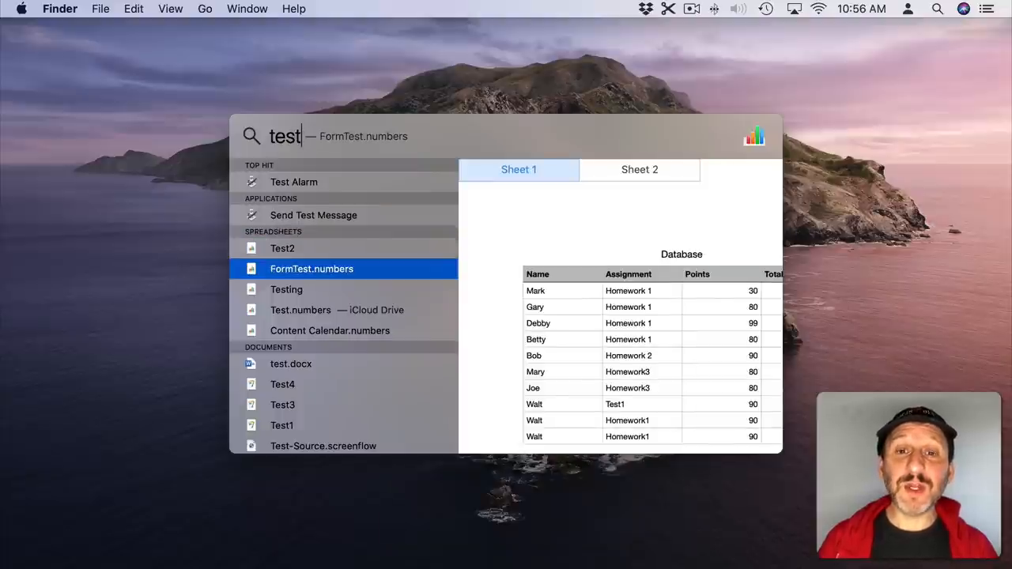
Step: Show FormTest.numbers' path, reveal it in Finder and bring up its Get Info window
{"action": "key", "text": "cmd"}
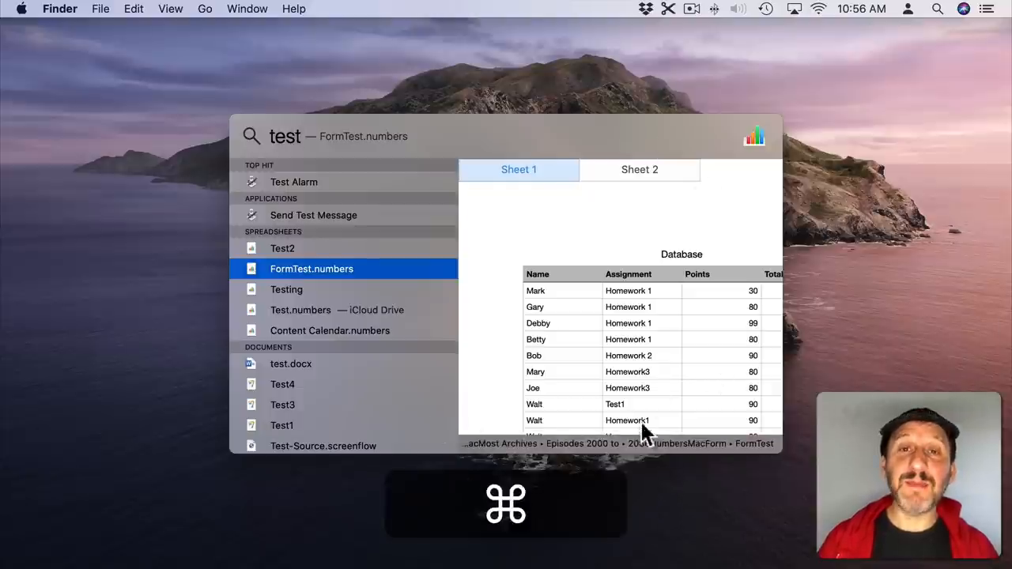
{"action": "mouse_move", "coordinate": [633, 316]}
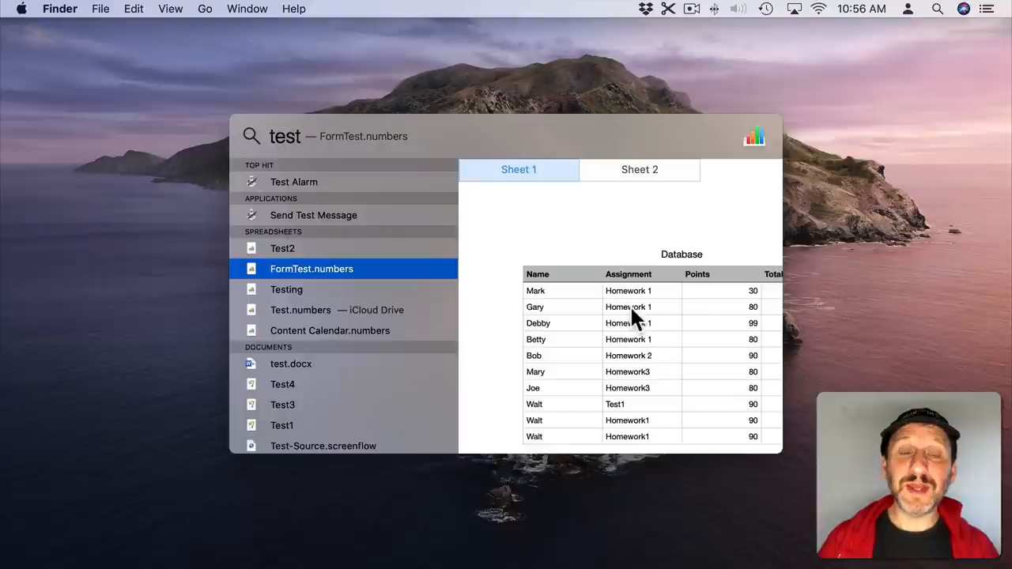
{"action": "key", "text": "cmd"}
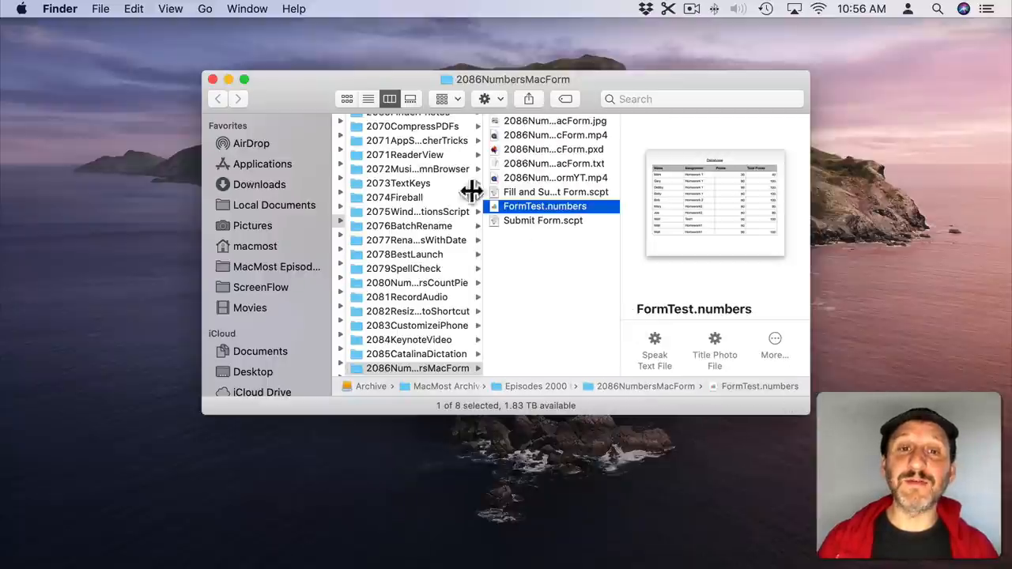
{"action": "mouse_move", "coordinate": [529, 206]}
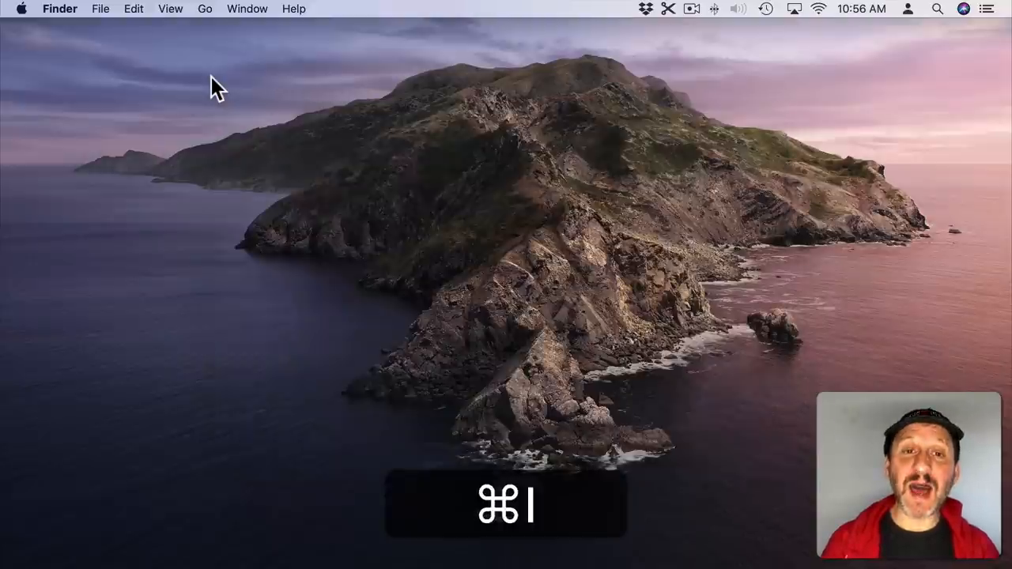
{"action": "key", "text": "cmd+i"}
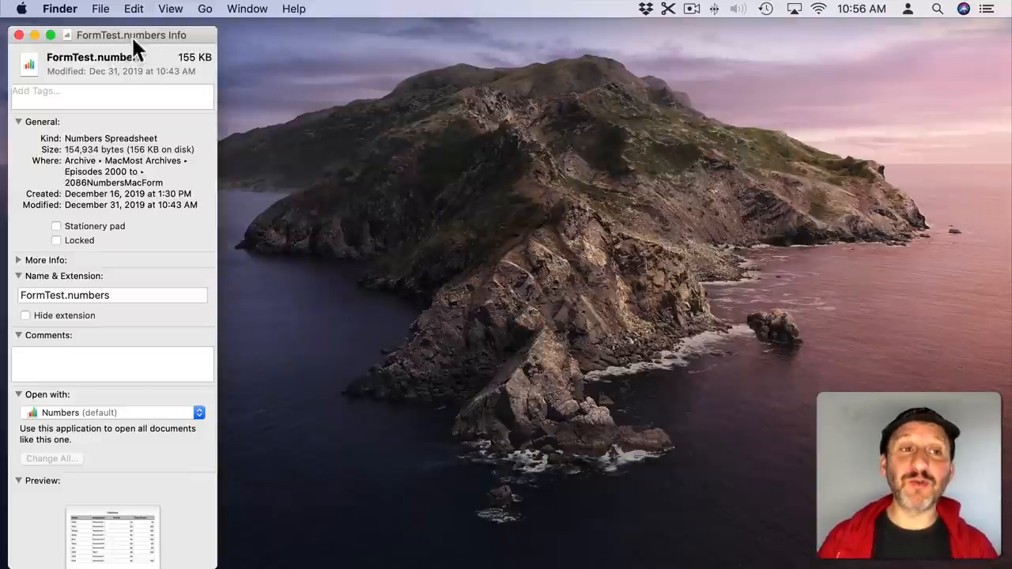
{"action": "mouse_move", "coordinate": [519, 240]}
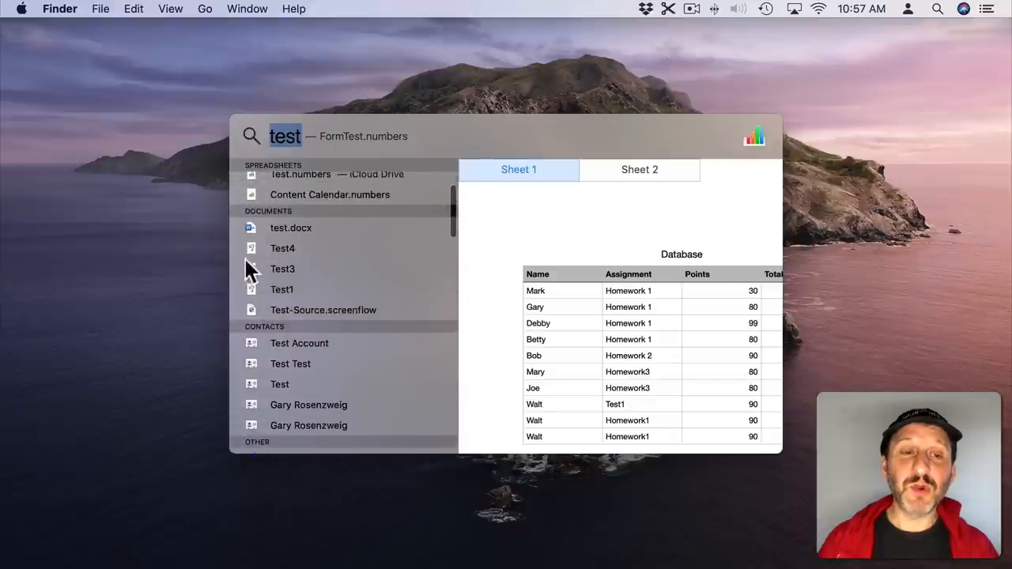
Step: Preview the Test Site Transfer folder from the test results and step through its contents
{"action": "type", "text": "4"}
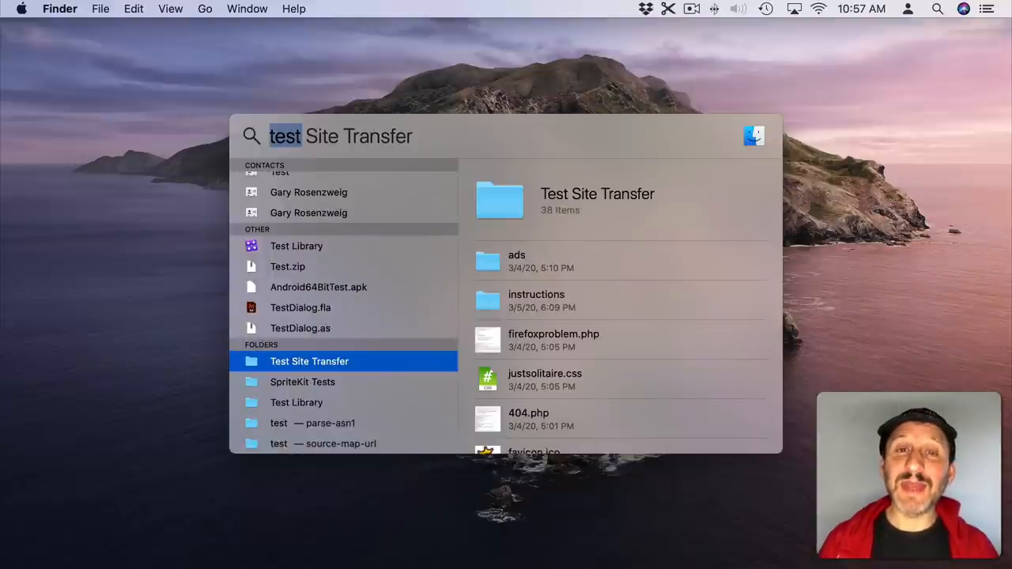
{"action": "left_click", "coordinate": [621, 261]}
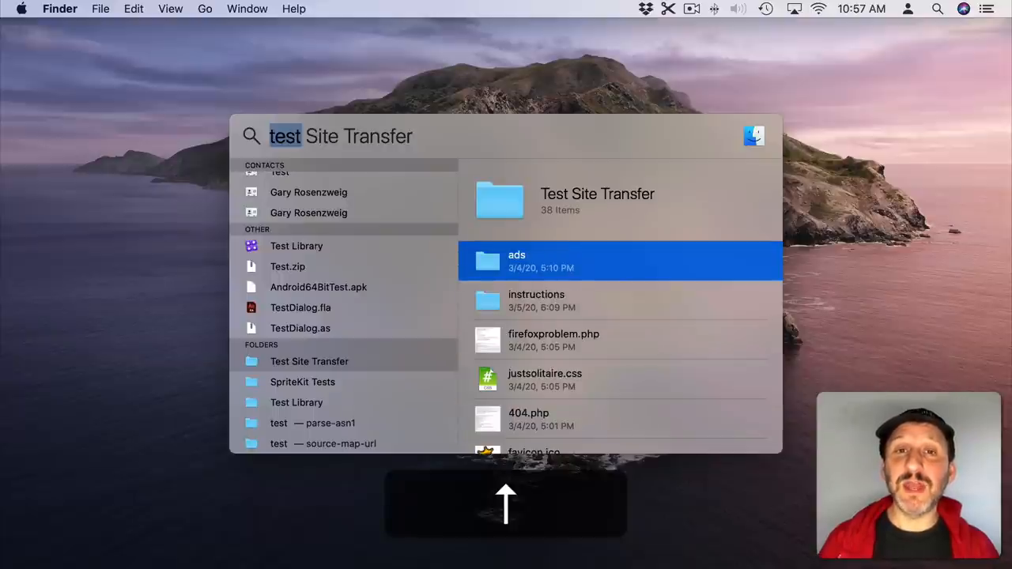
{"action": "key", "text": "down"}
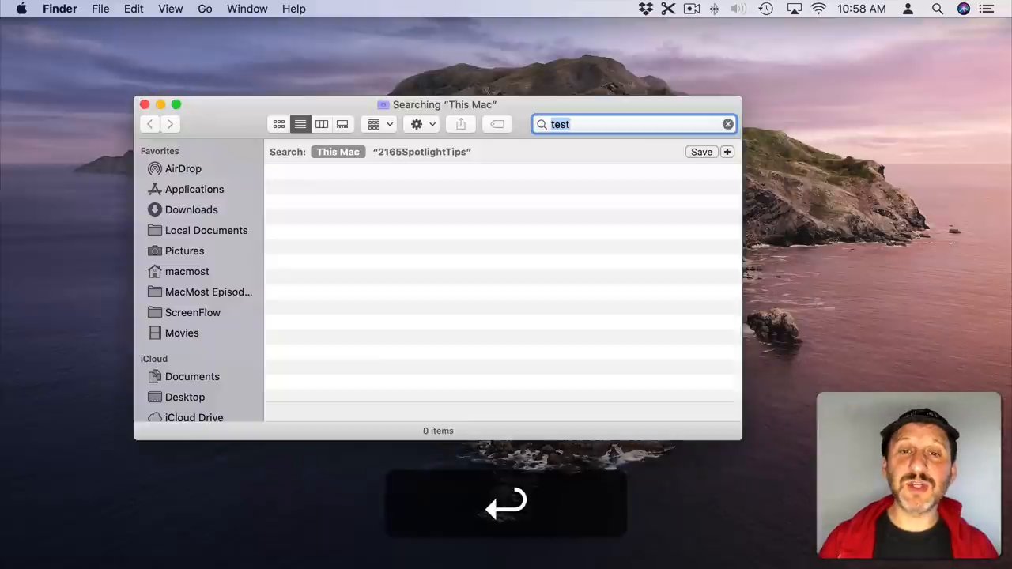
Step: Show all matching Pages documents (Test1, Test3, Test4) as a Finder search, then return to Spotlight
{"action": "key", "text": "return"}
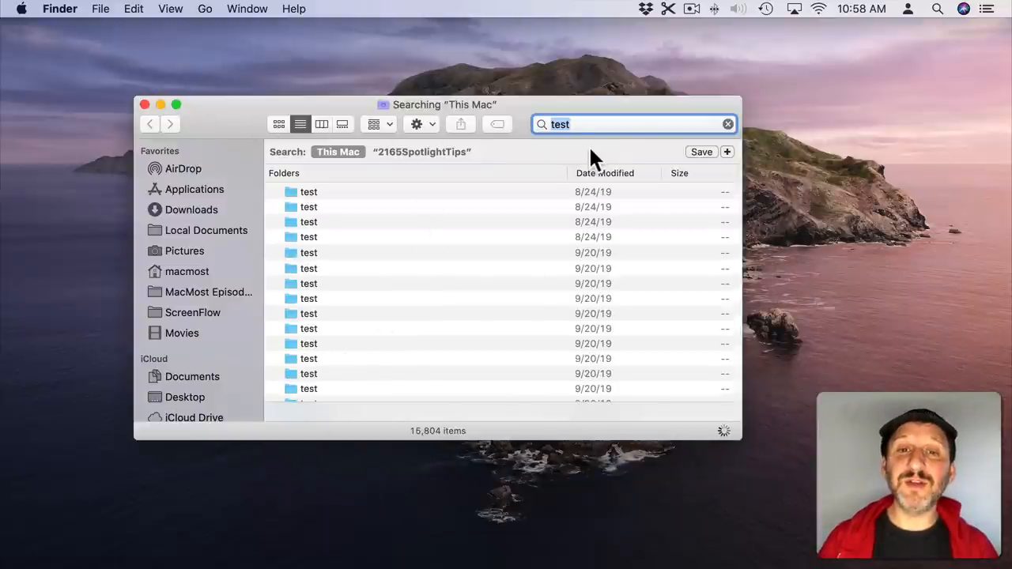
{"action": "mouse_move", "coordinate": [577, 143]}
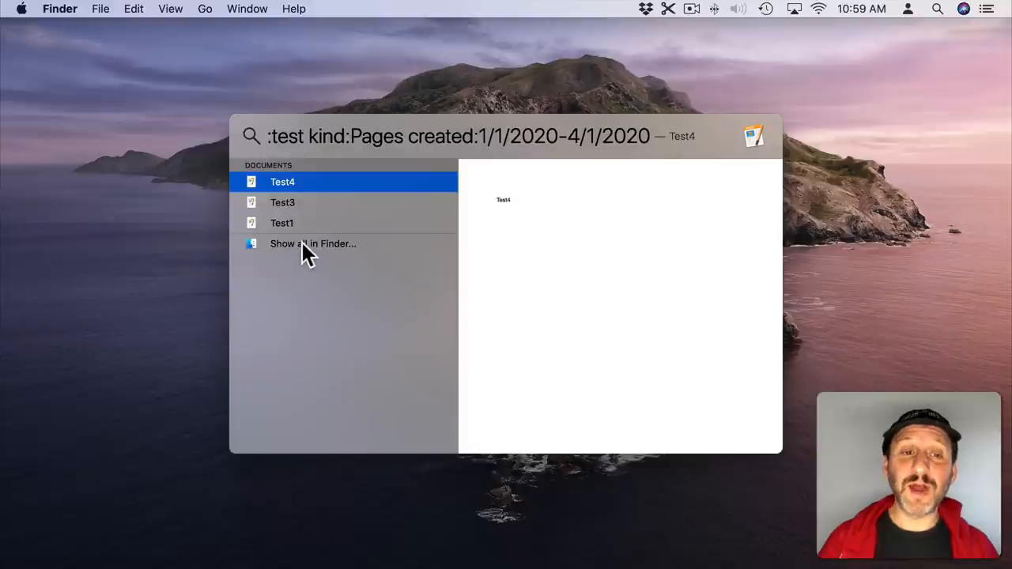
{"action": "left_click", "coordinate": [314, 244]}
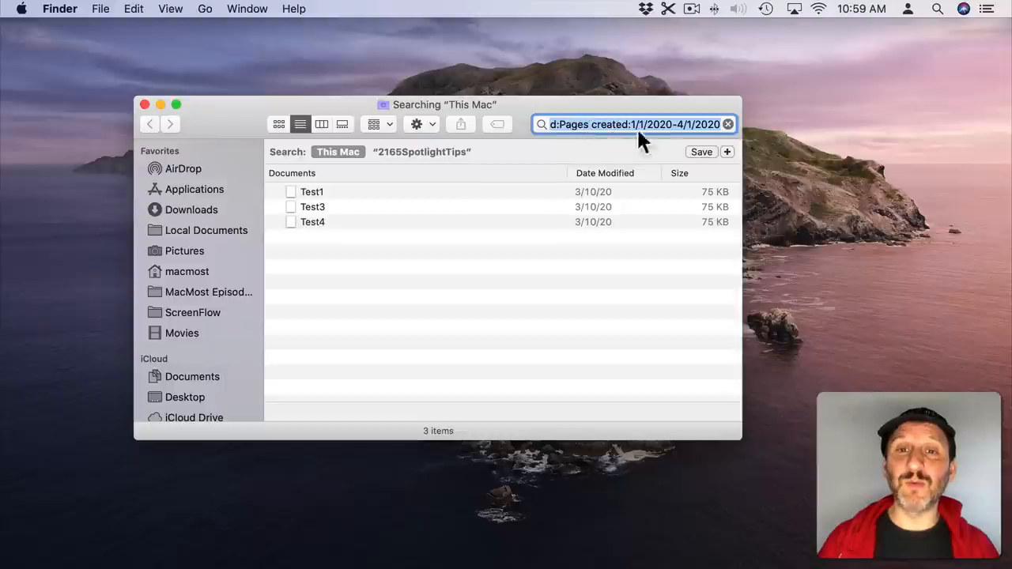
{"action": "key", "text": "cmd+space"}
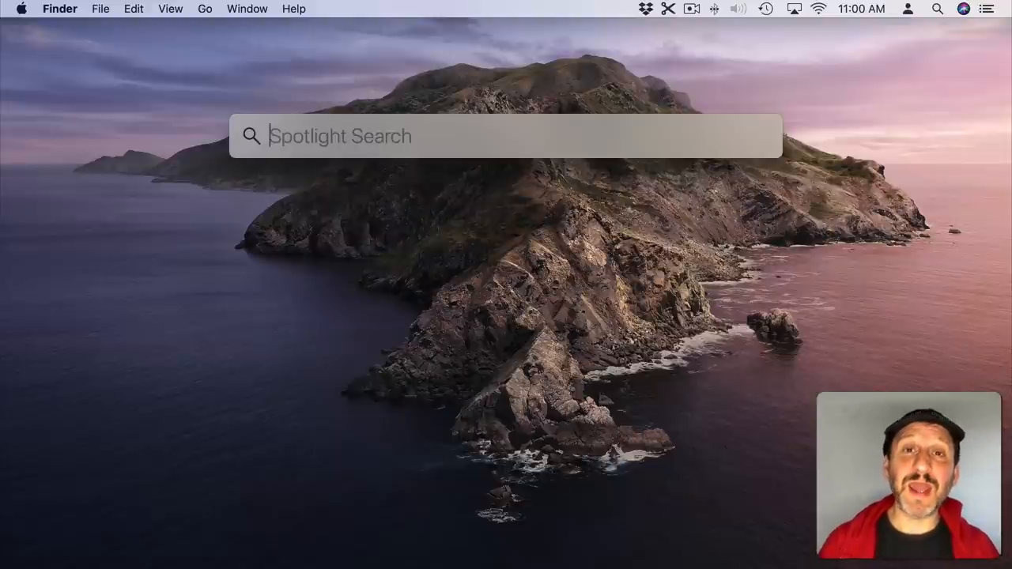
Step: Search the web for macmost in Safari, then start a fresh search for 2143NewHardwareYT.mp4
{"action": "type", "text": "macmost"}
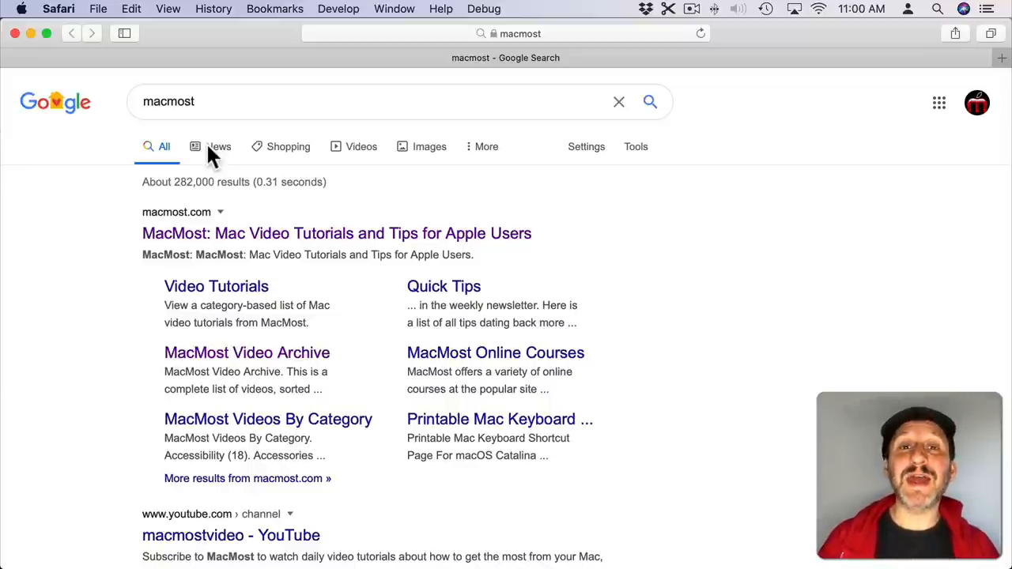
{"action": "key", "text": "cmd+space"}
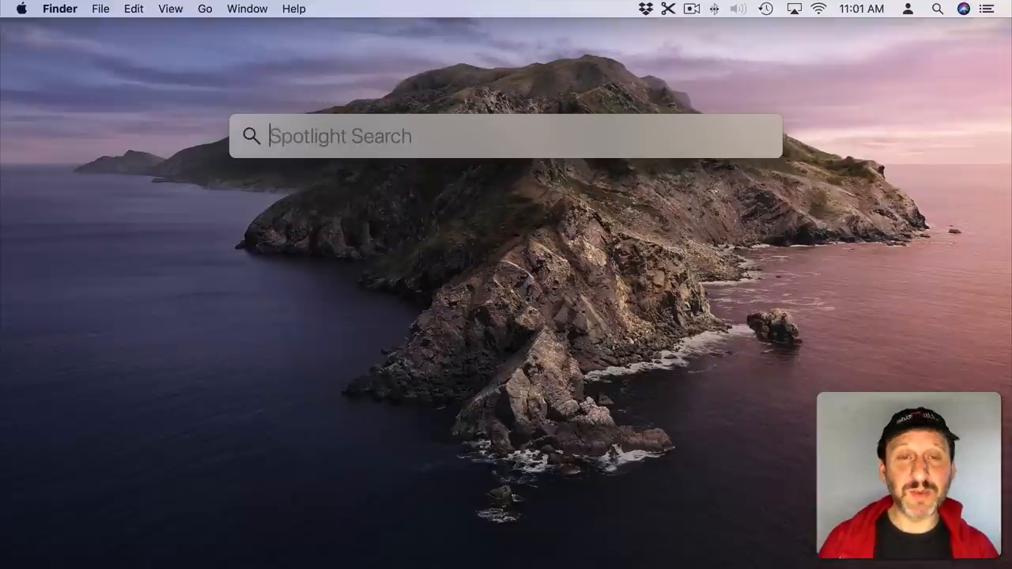
{"action": "type", "text": "2143NewHardwareYT.mp4"}
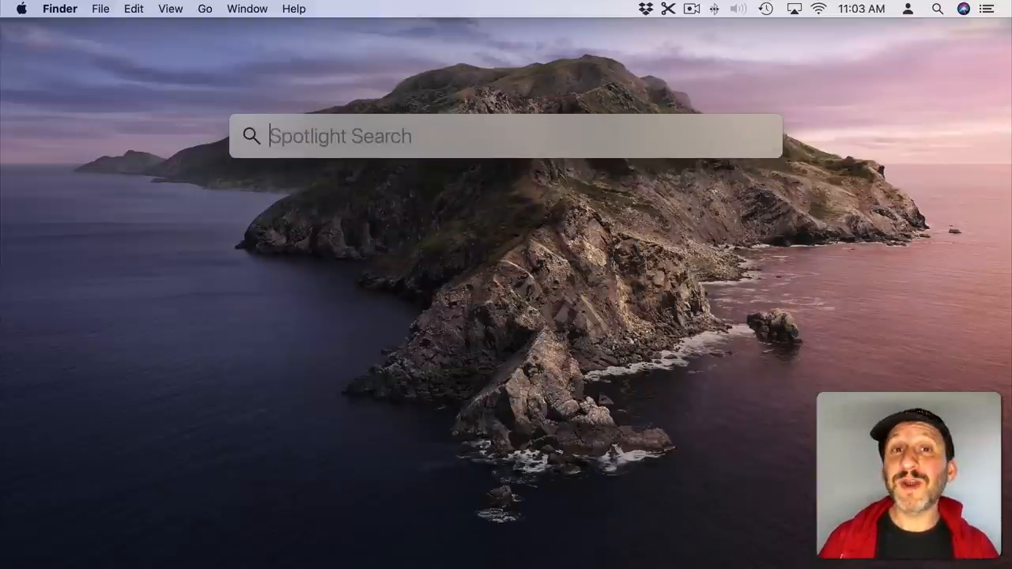
Step: Search lunch, jump to the calendar event result, then restrict it to kind:events lunch
{"action": "type", "text": "lunc"}
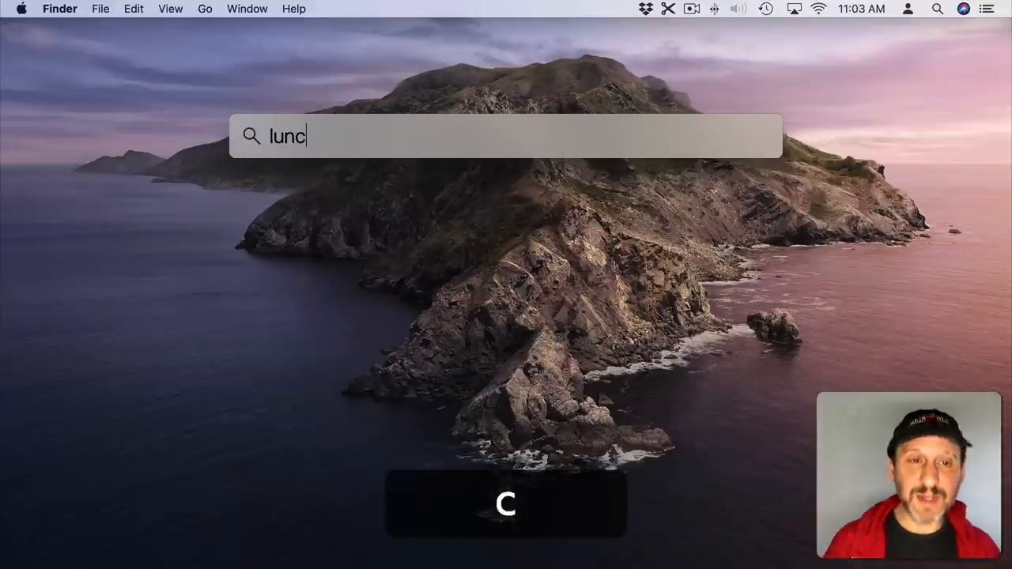
{"action": "type", "text": "h"}
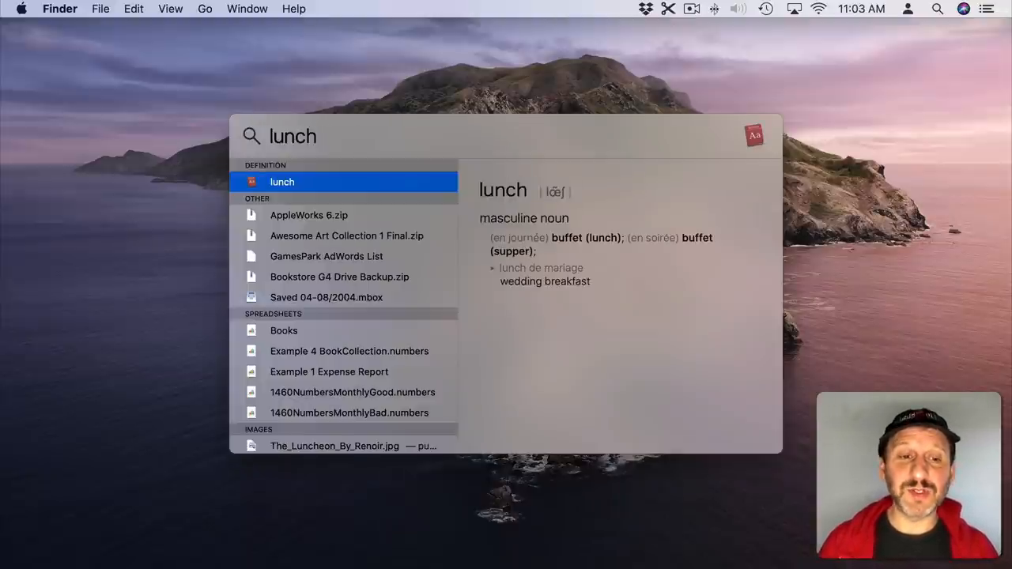
{"action": "key", "text": "cmd+down"}
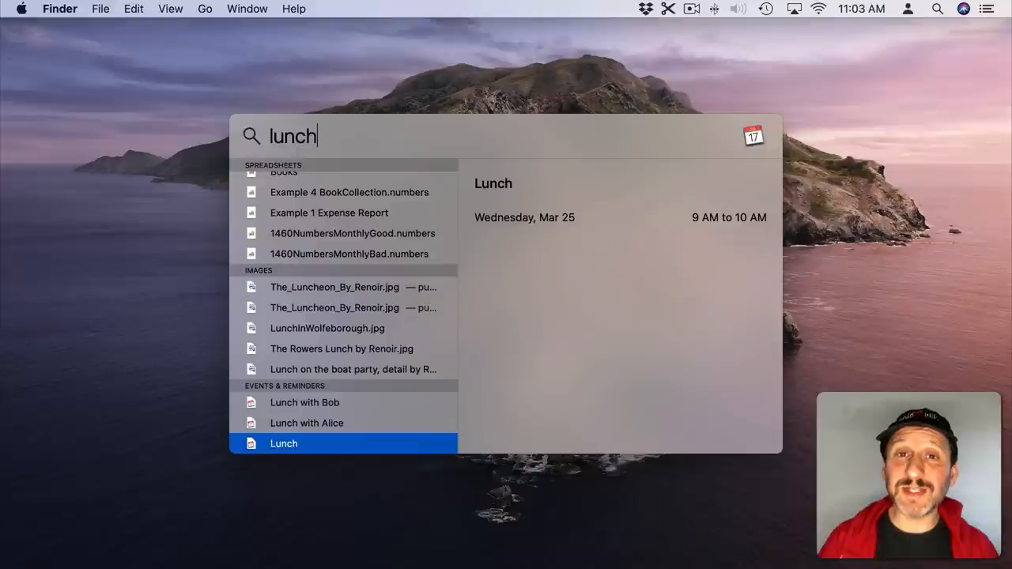
{"action": "type", "text": "kindle"}
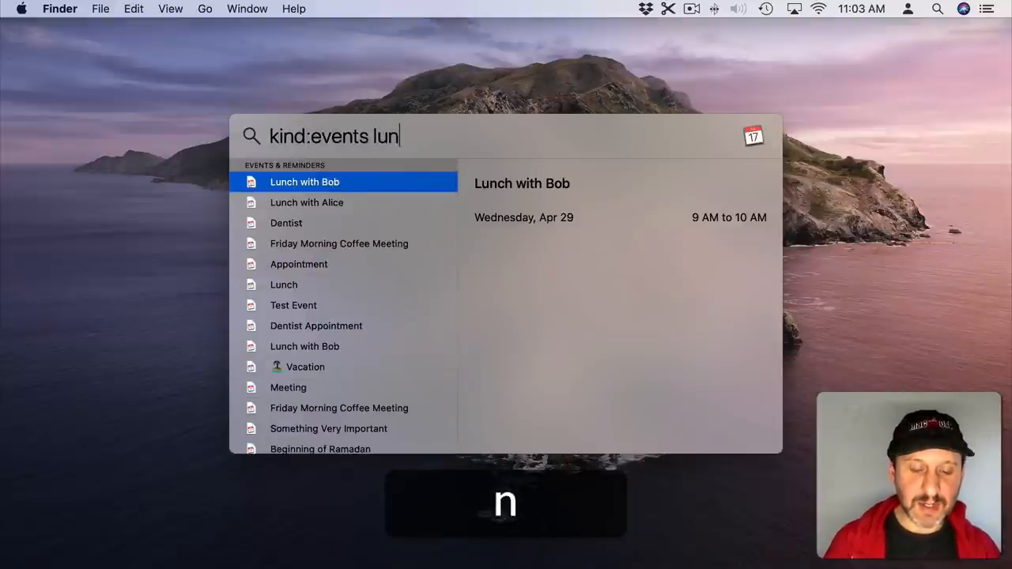
{"action": "type", "text": "ch"}
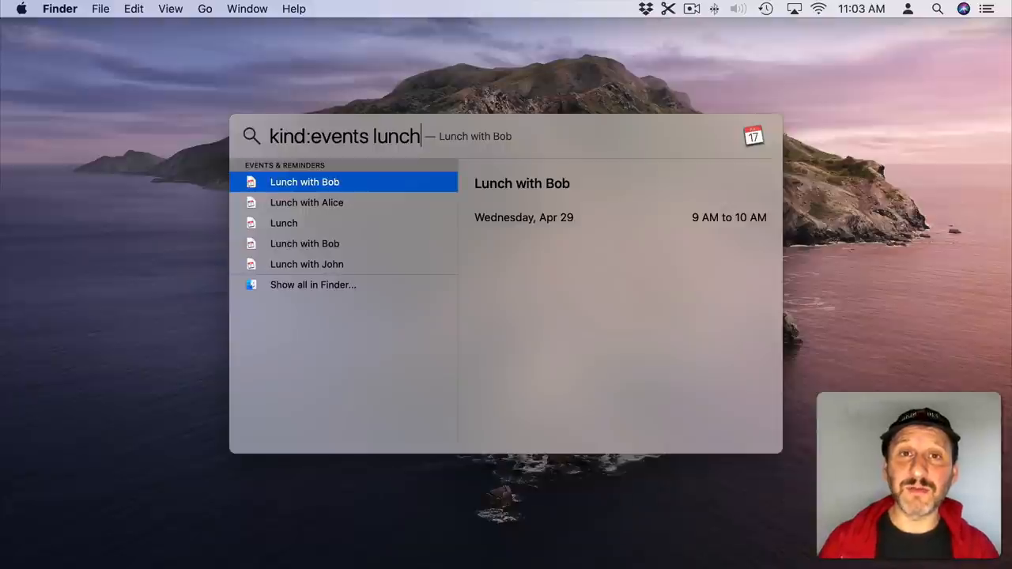
{"action": "type", "text": "g"}
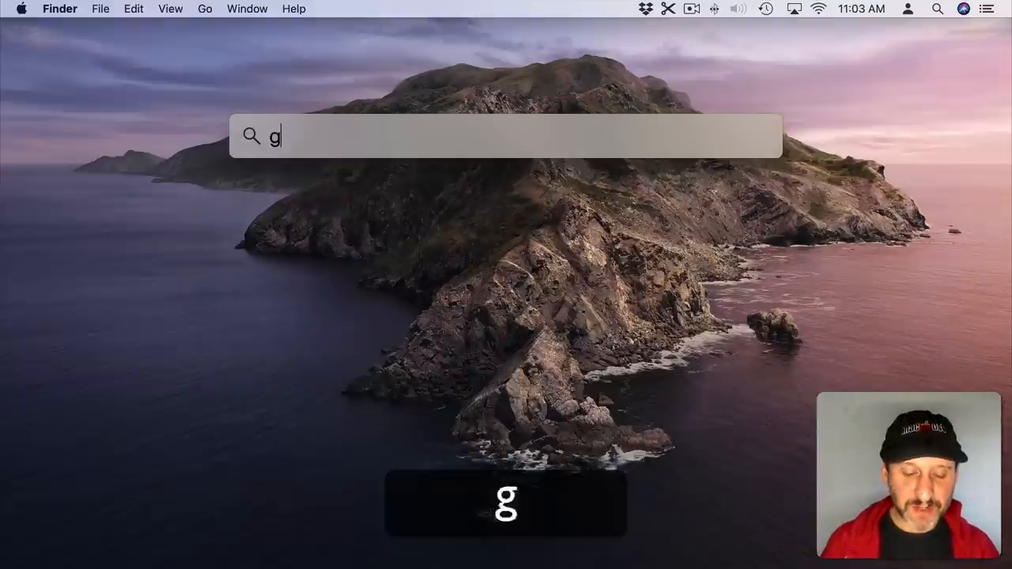
Step: Search Spotlight for 'define guitar' and show the guitar definition results
{"action": "type", "text": "uitar"}
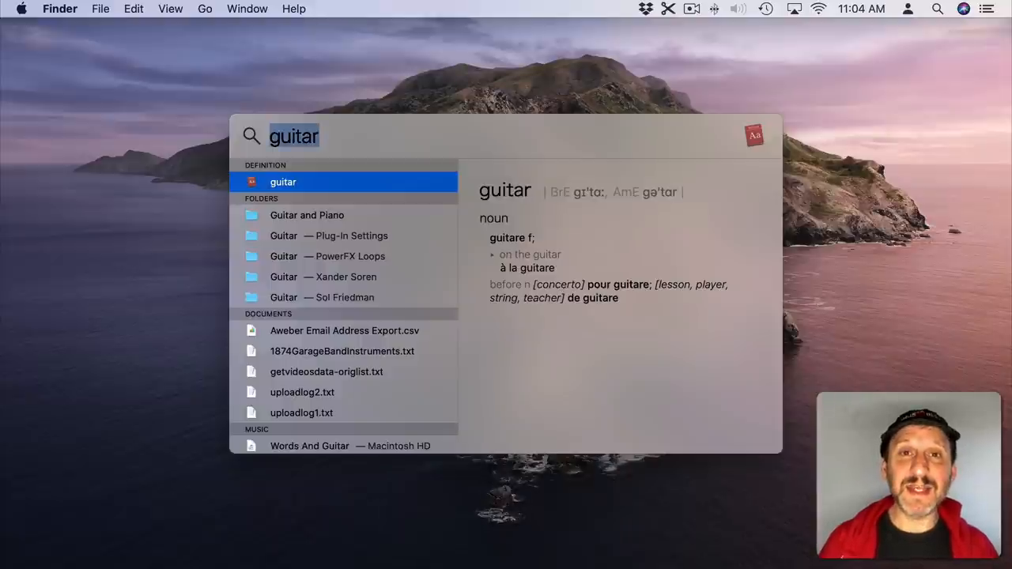
{"action": "type", "text": "define"}
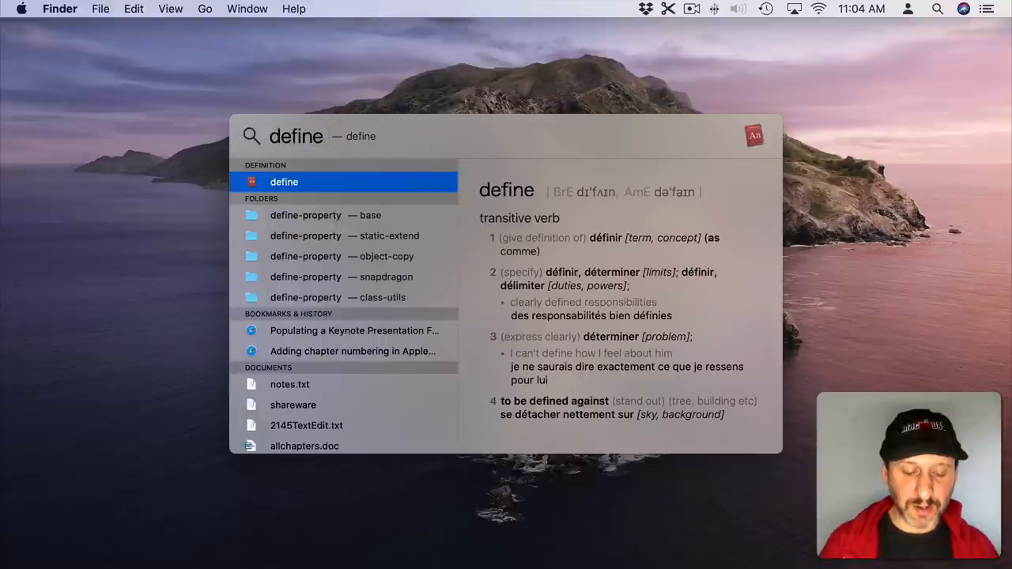
{"action": "type", "text": "guitar"}
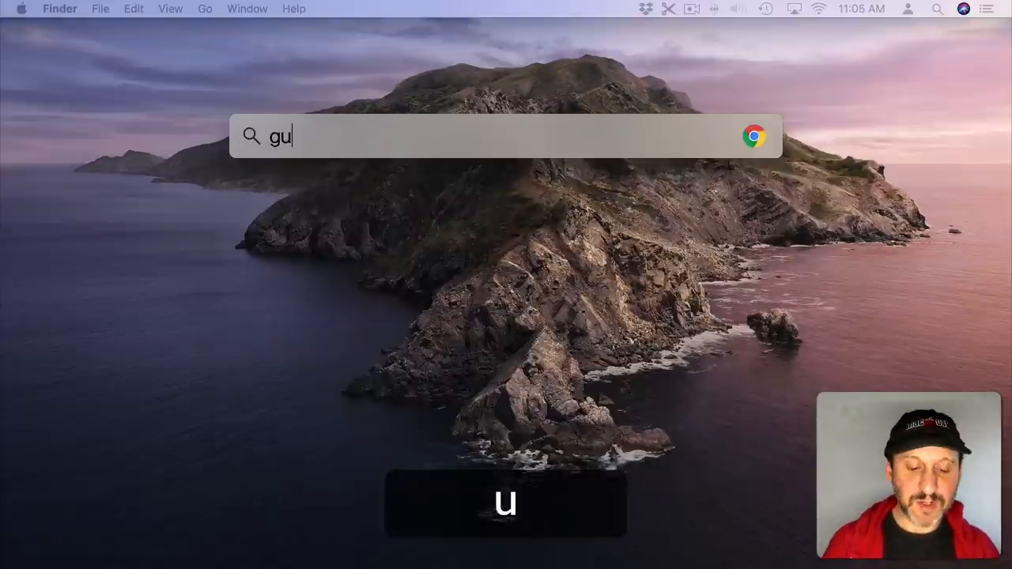
{"action": "type", "text": "itar"}
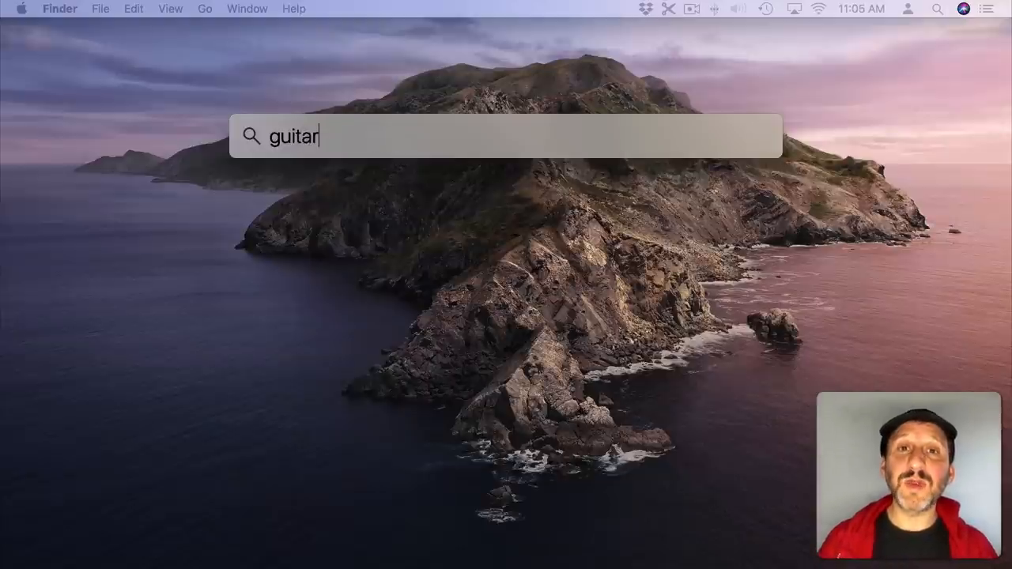
{"action": "key", "text": "Return"}
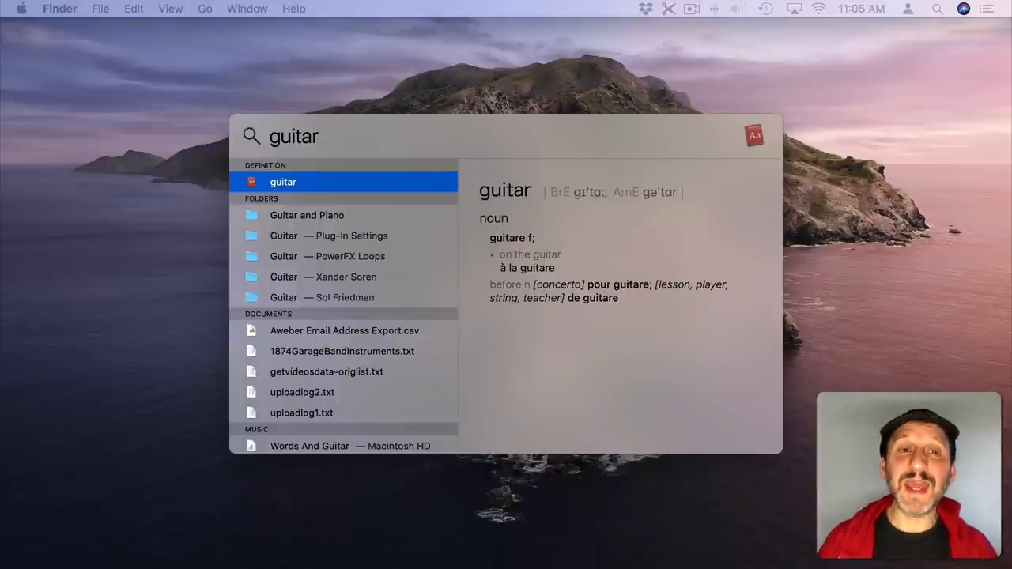
Step: Open the guitar definition in Dictionary, then bring Spotlight back up
{"action": "key", "text": "cmd+d"}
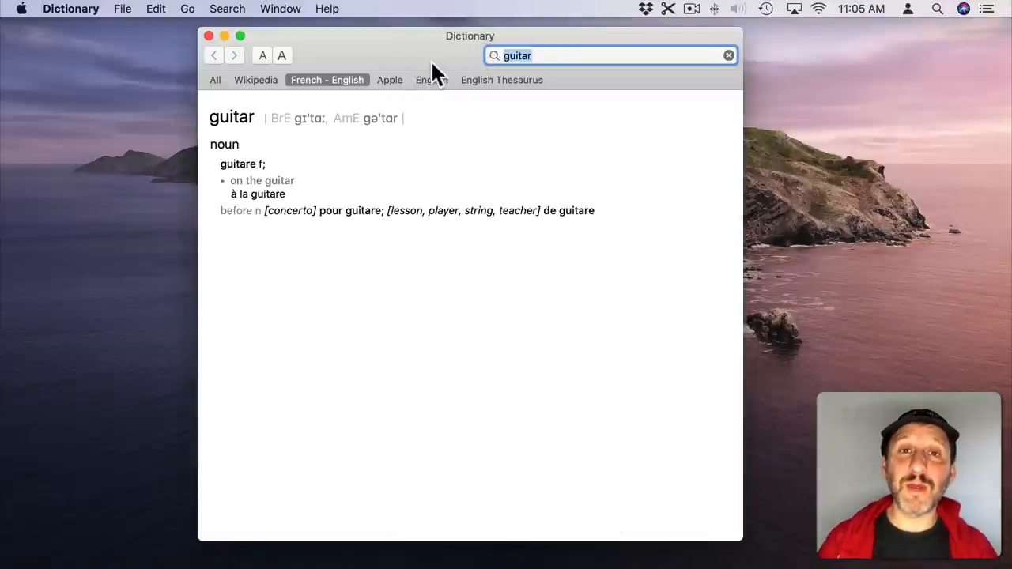
{"action": "key", "text": "cmd+space"}
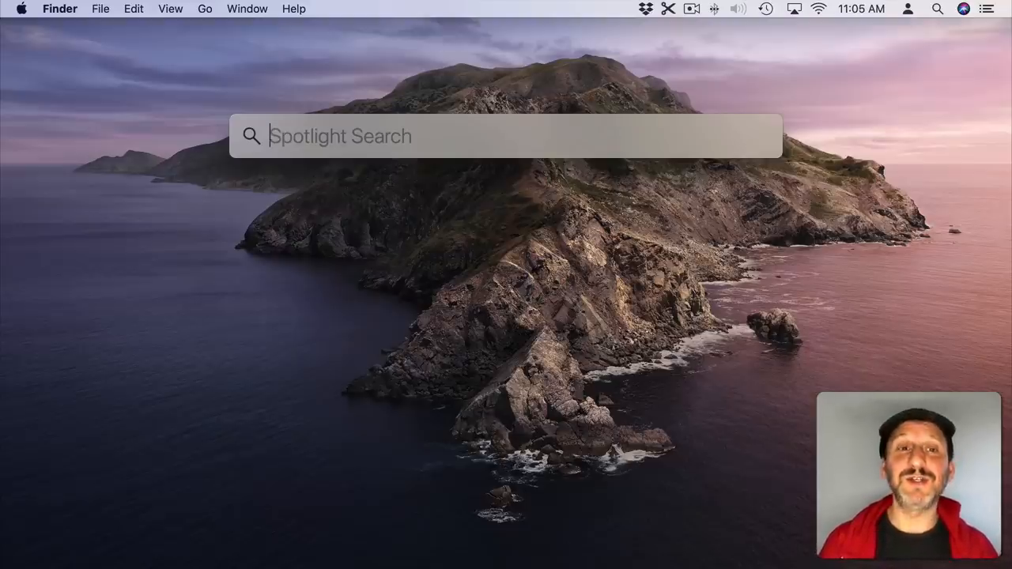
{"action": "type", "text": "1+1"}
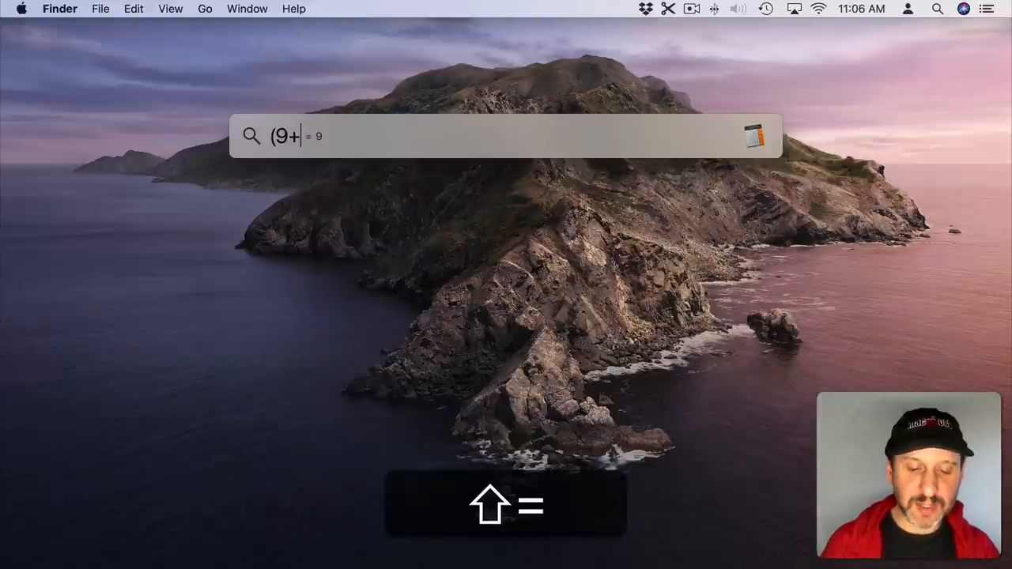
{"action": "type", "text": "7)*5-(6-2)/3"}
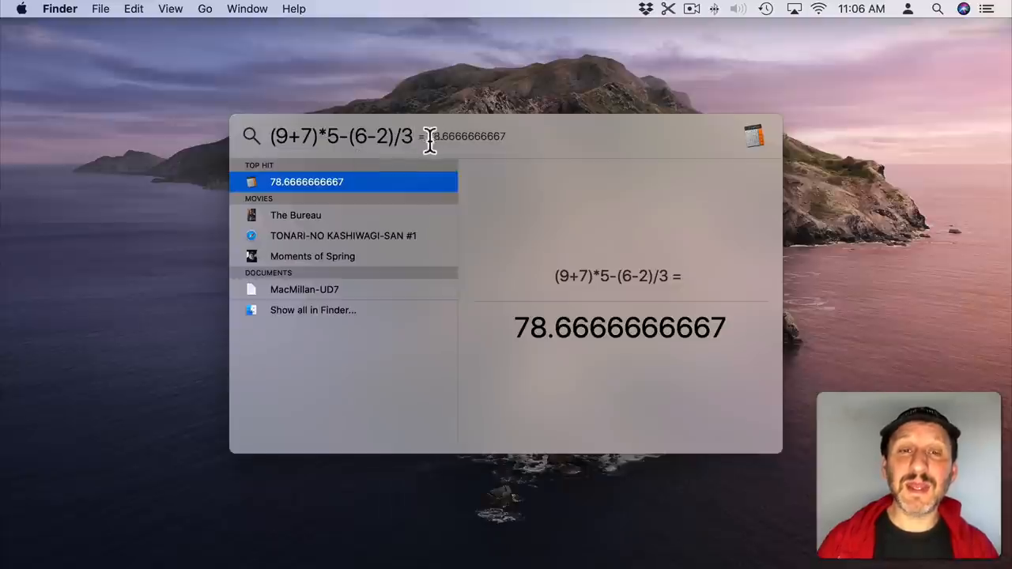
{"action": "mouse_move", "coordinate": [503, 146]}
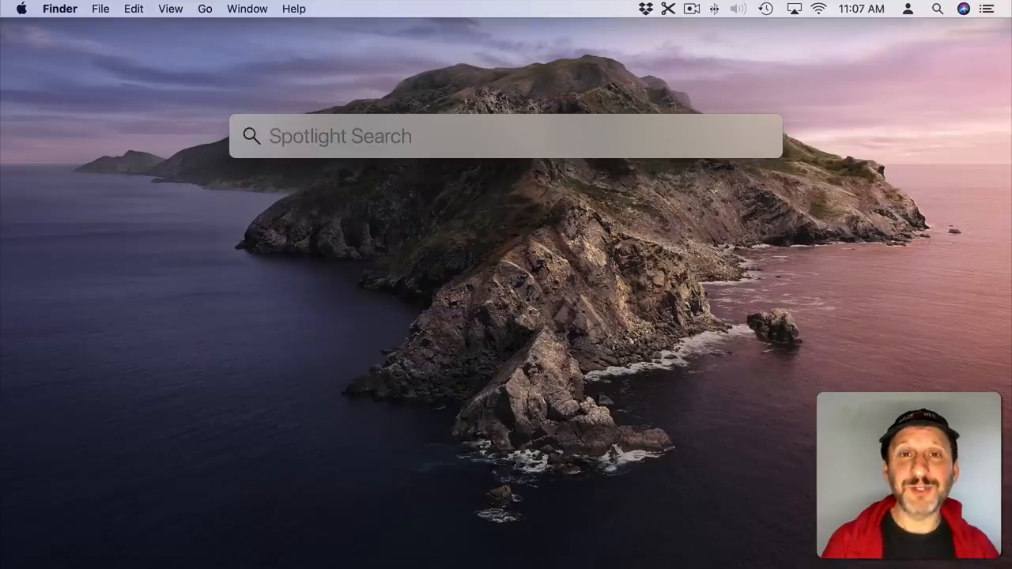
Step: Search 'test', open the Untitled TextEdit document and paste in the copied 78.6666666667
{"action": "type", "text": "test4"}
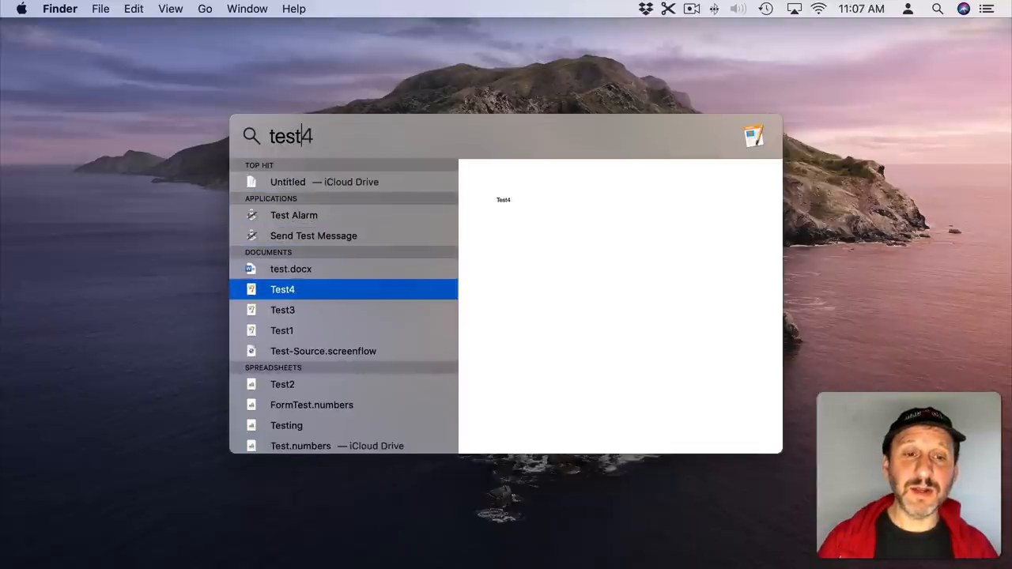
{"action": "key", "text": "cmd+c"}
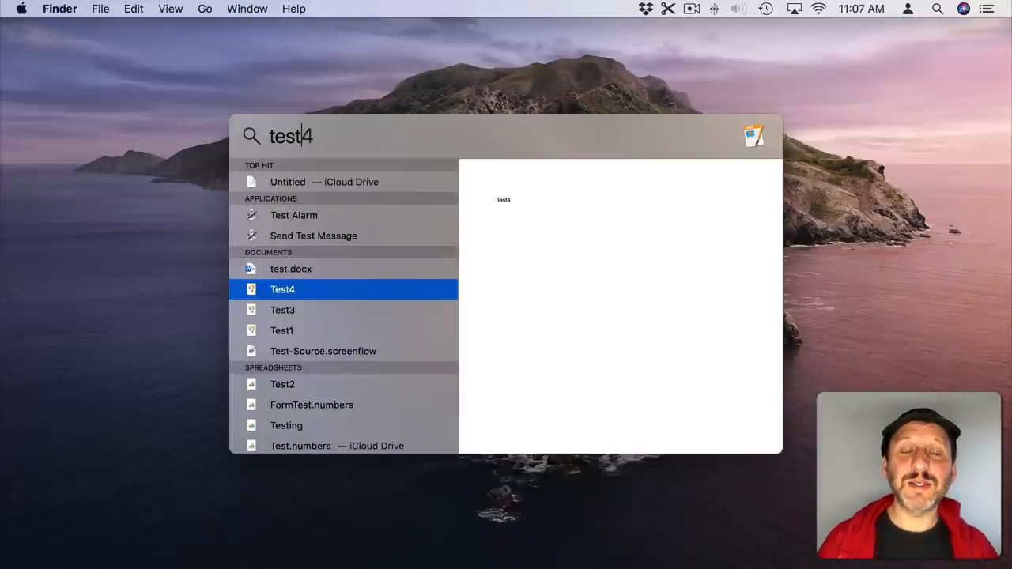
{"action": "key", "text": "Return"}
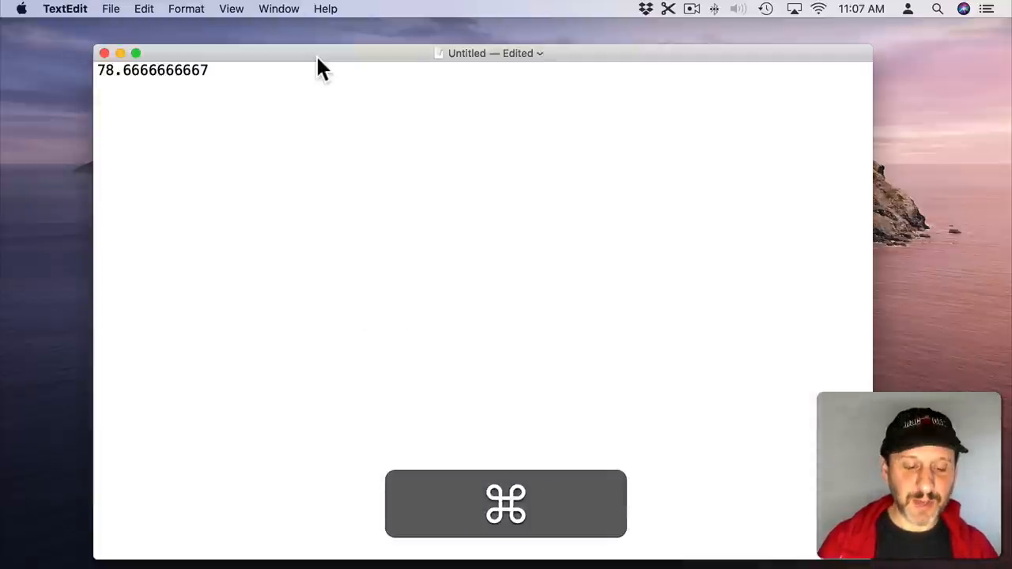
{"action": "key", "text": "cmd+v"}
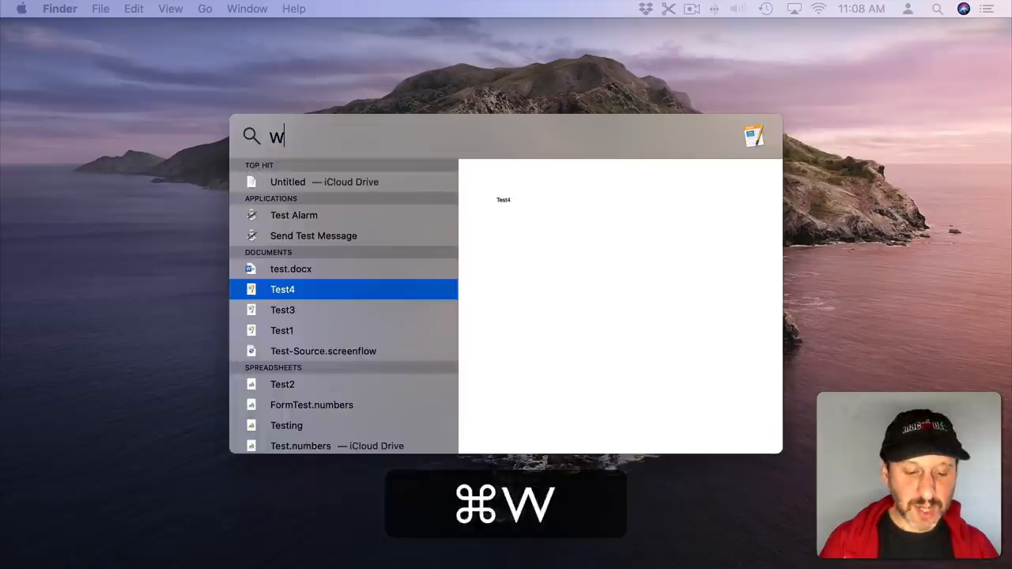
Step: Try 'weather:new york' in Spotlight, then select the whole query to clear it
{"action": "type", "text": "eather"}
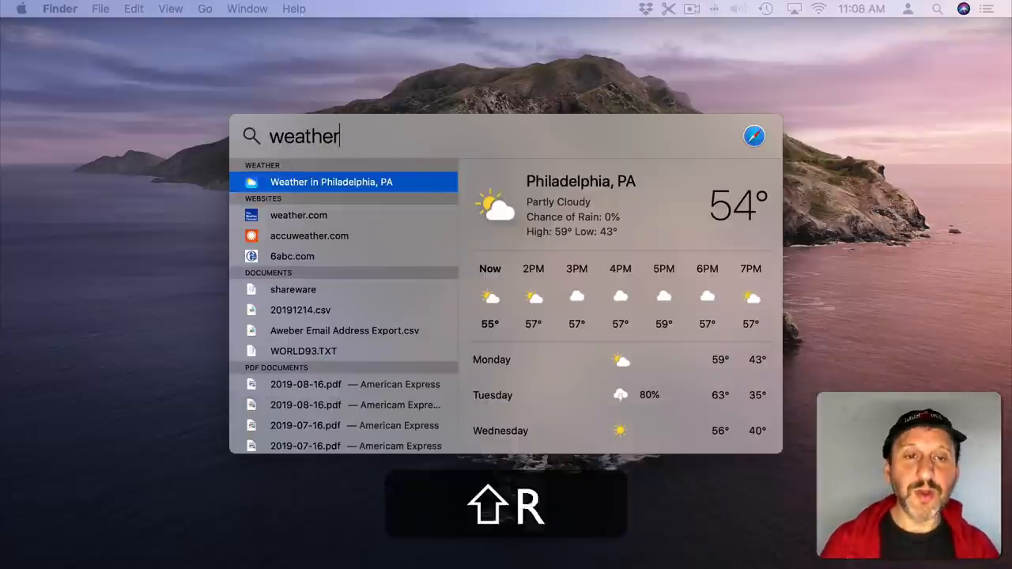
{"action": "type", "text": ":new york"}
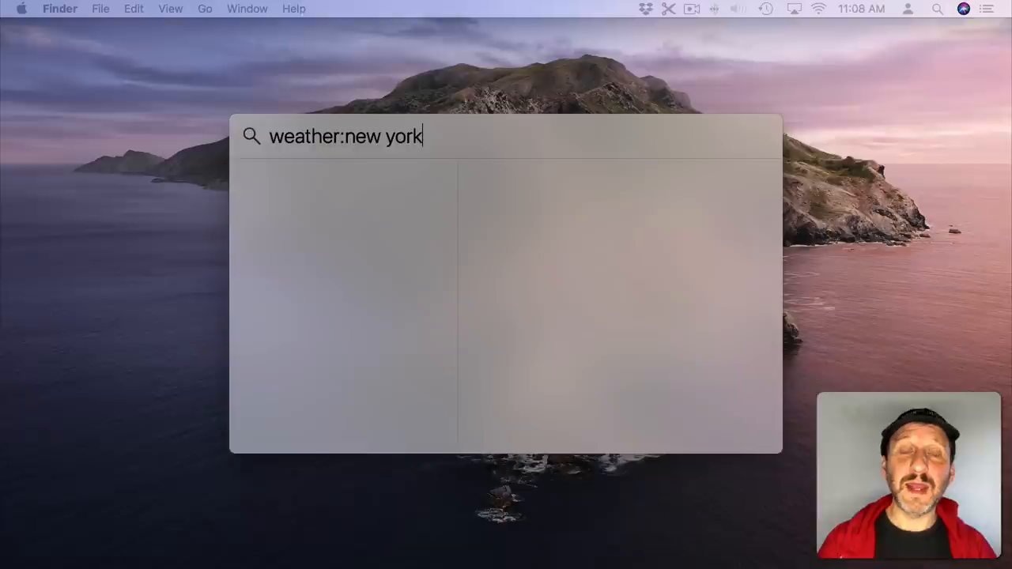
{"action": "key", "text": "cmd+a"}
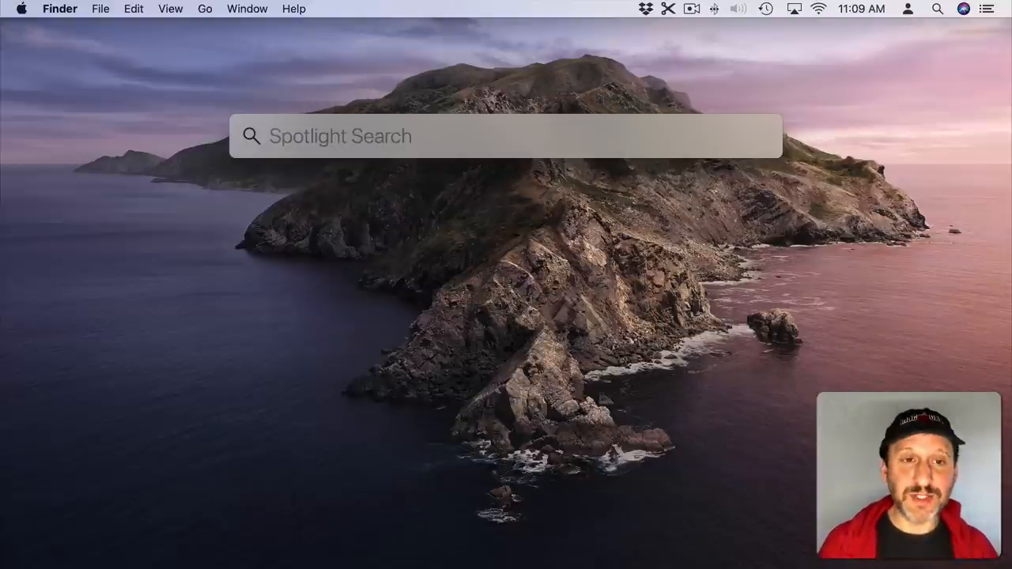
Step: Convert 50 dollars to euros, then '50 dollars in yen' to Japanese yen
{"action": "type", "text": "50"}
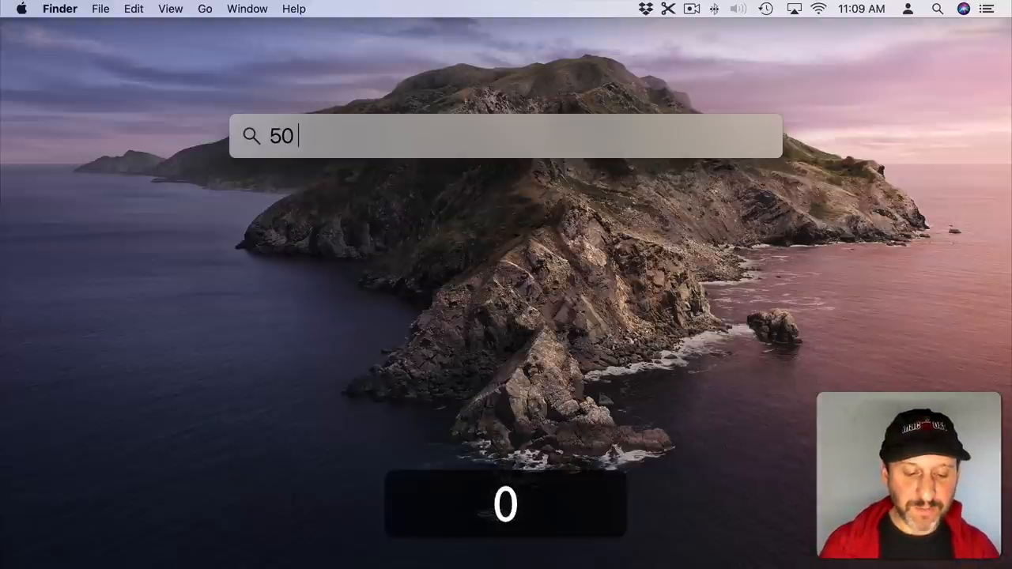
{"action": "type", "text": "dollars"}
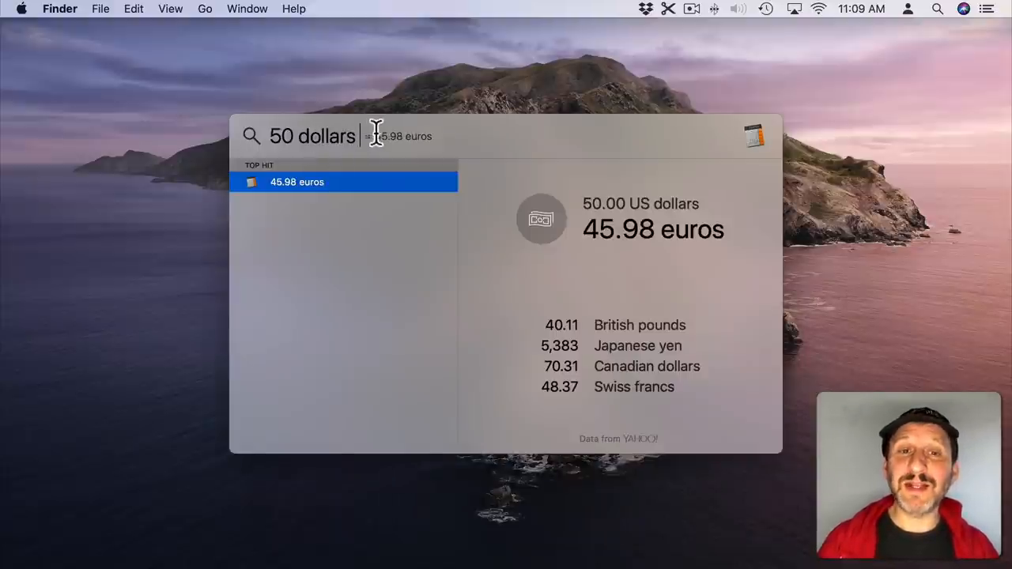
{"action": "type", "text": "i"}
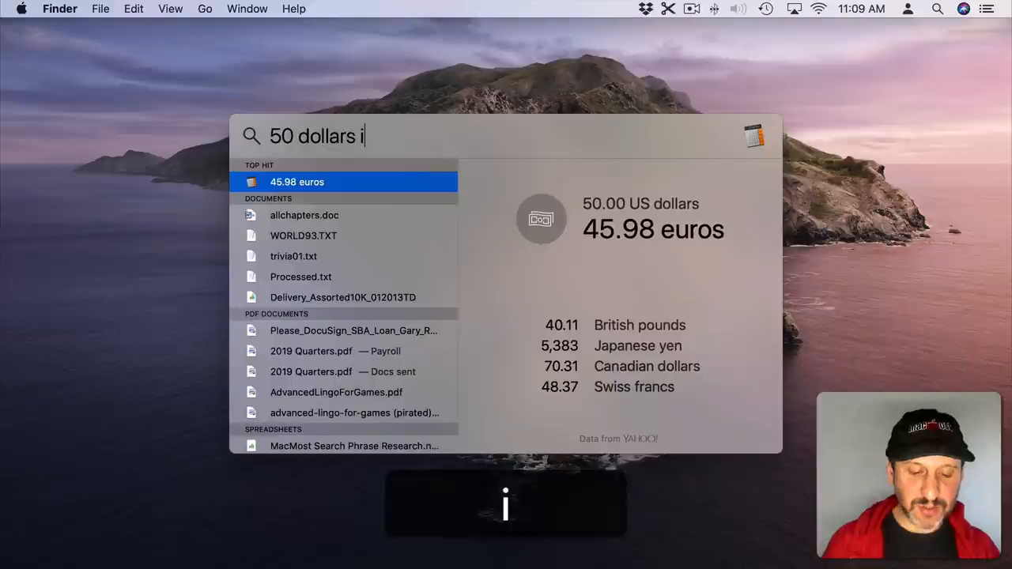
{"action": "type", "text": "n yen"}
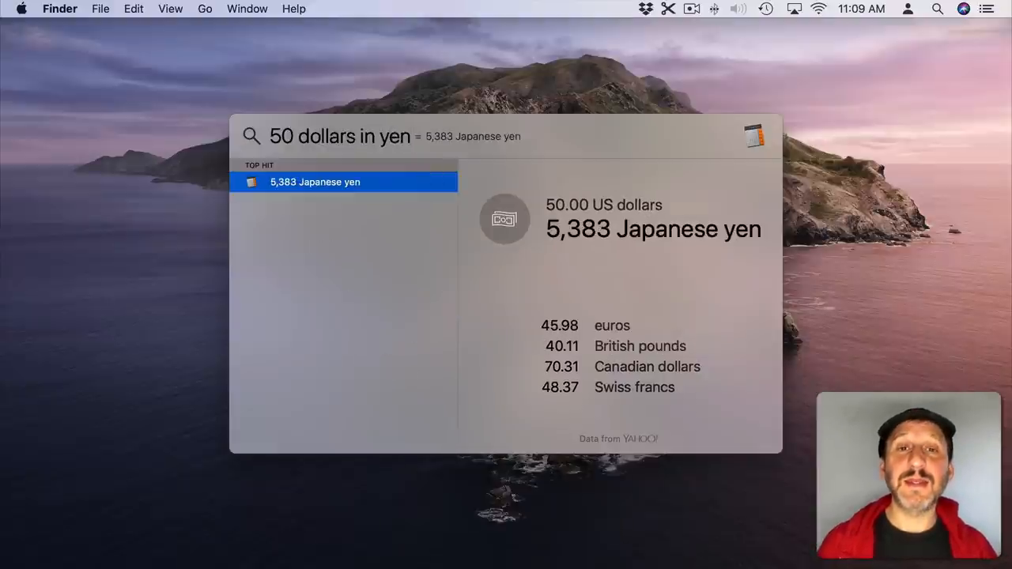
Step: Try other unit conversions: 4 meters and 50 mph
{"action": "type", "text": "4 me"}
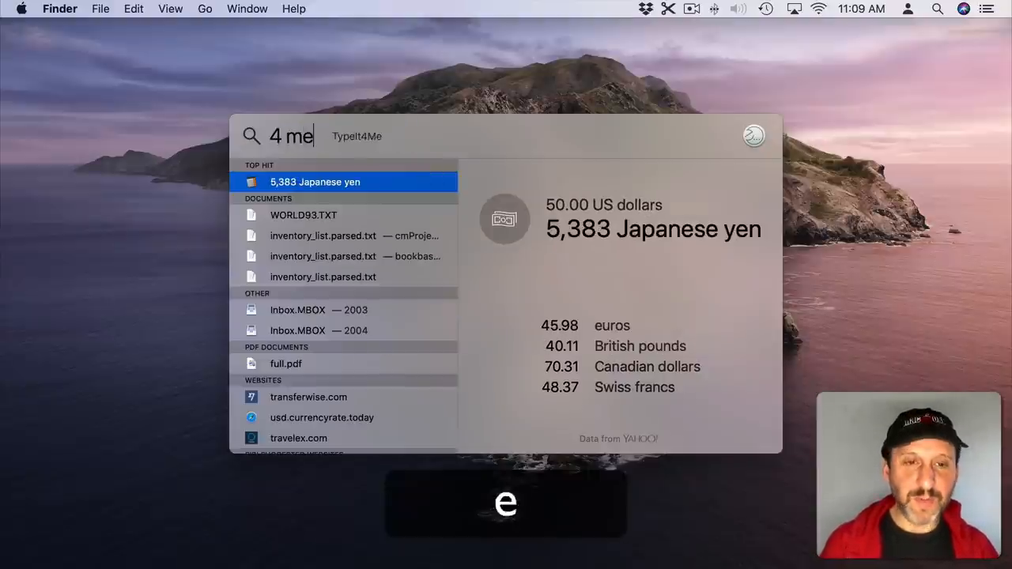
{"action": "type", "text": "ters"}
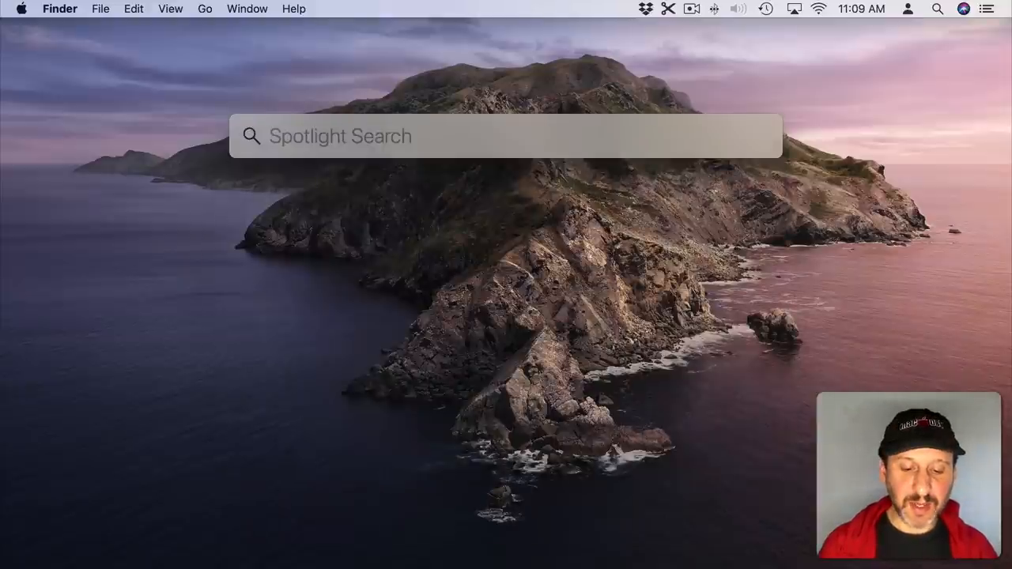
{"action": "type", "text": "50 mph"}
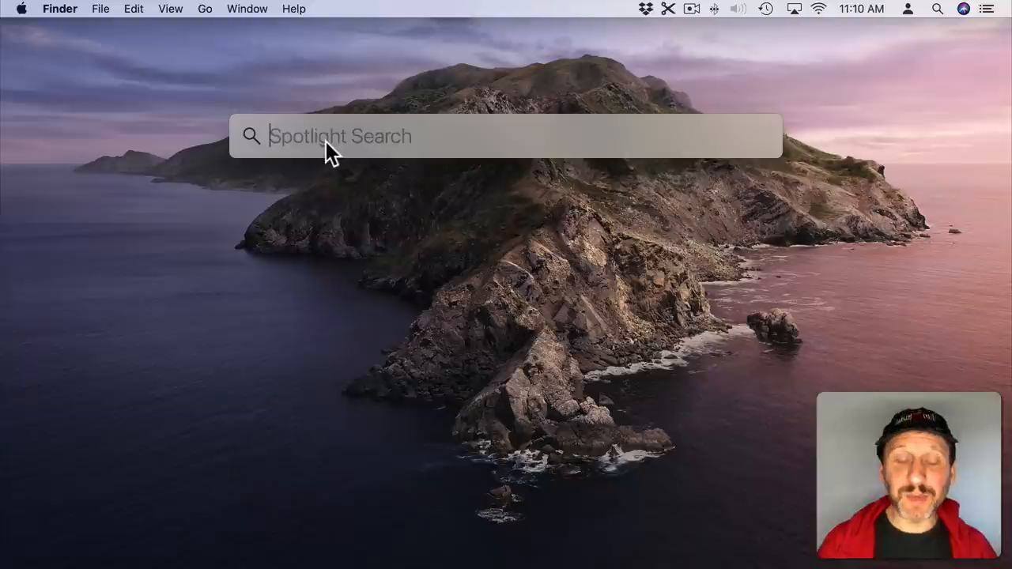
{"action": "type", "text": "ua"}
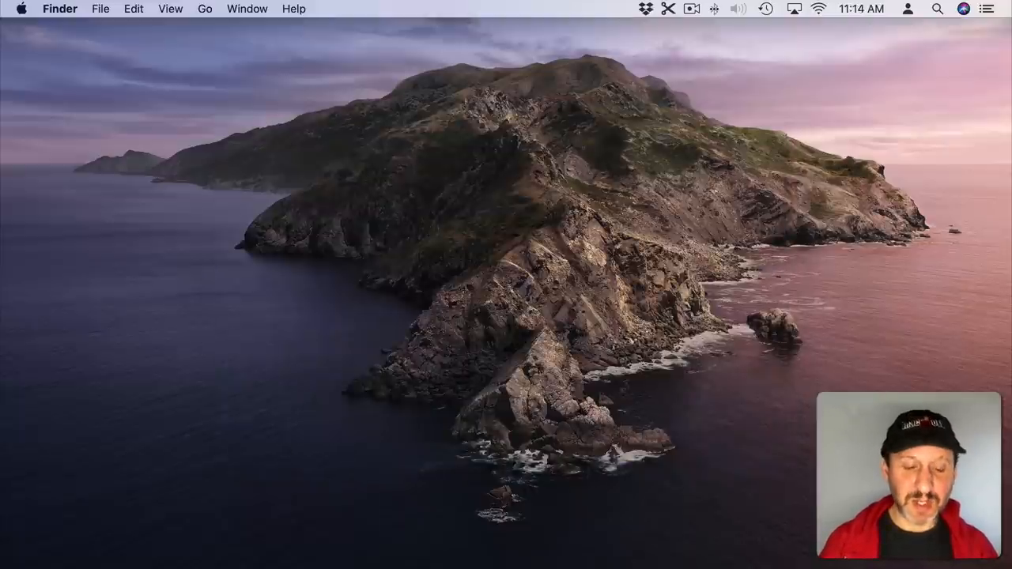
Step: Search Spotlight for 'baseball scores' to bring up MLB results
{"action": "type", "text": "baseball"}
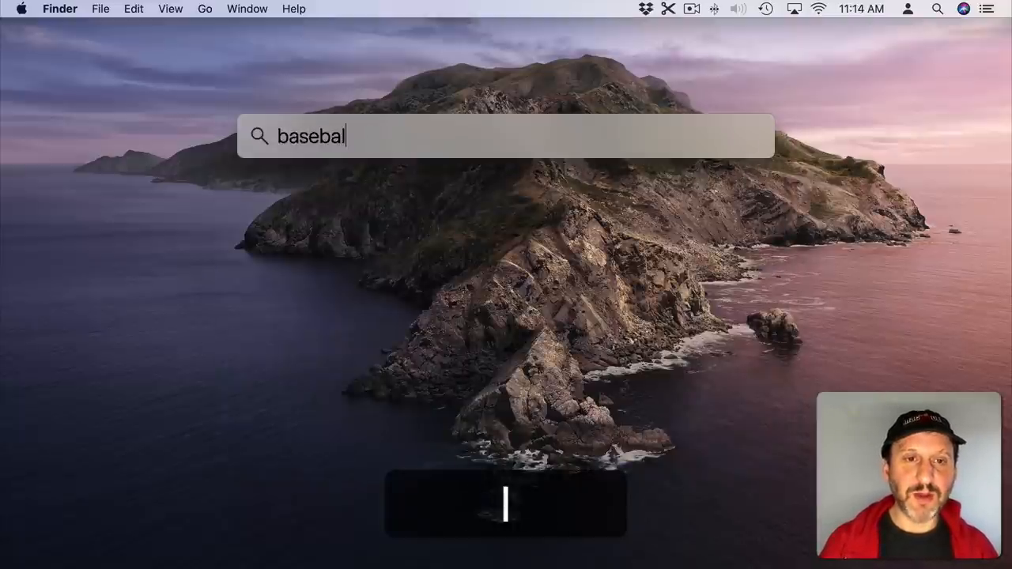
{"action": "type", "text": "scores"}
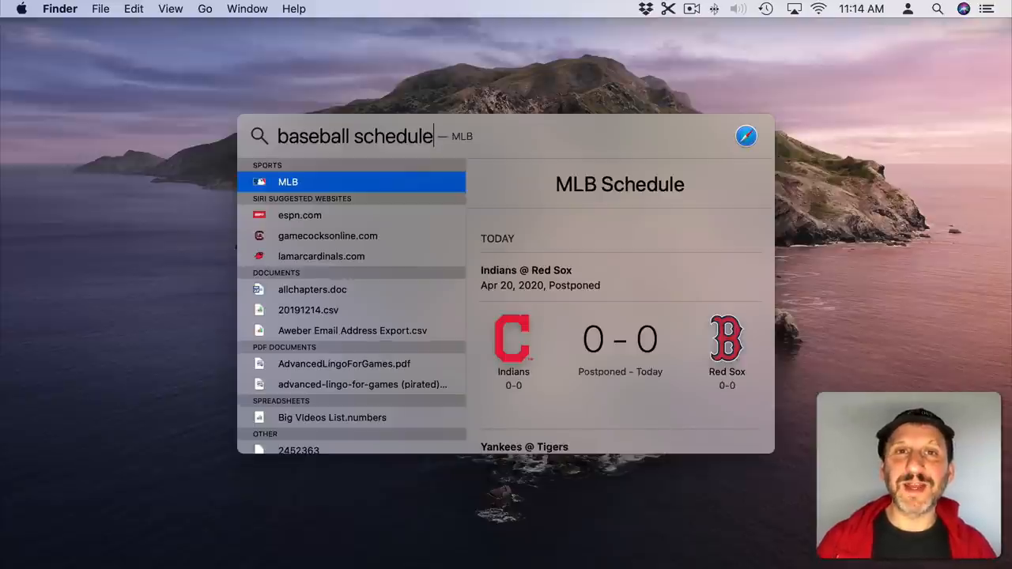
{"action": "mouse_move", "coordinate": [399, 150]}
{"action": "type", "text": "movie times"}
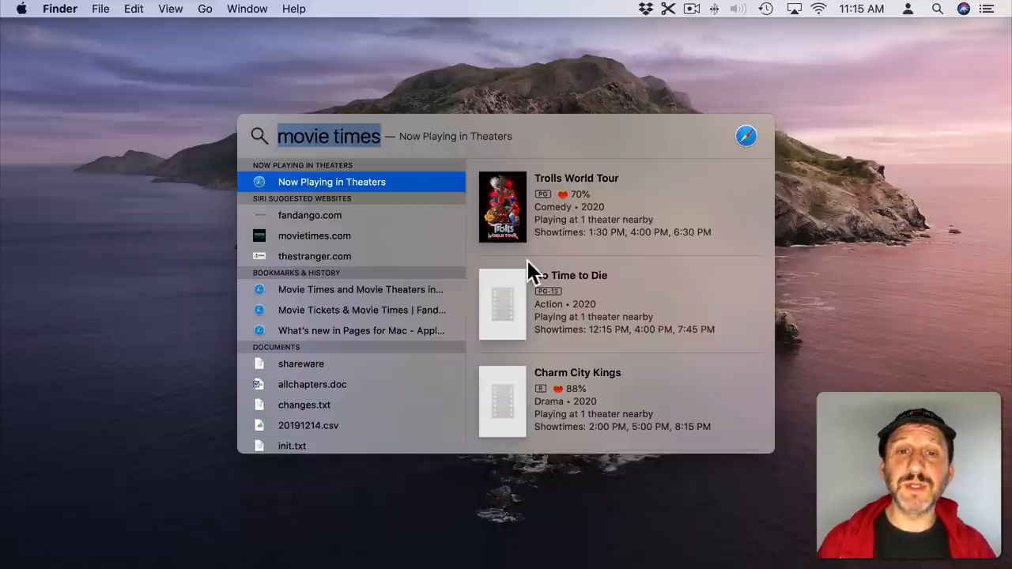
{"action": "mouse_move", "coordinate": [554, 202]}
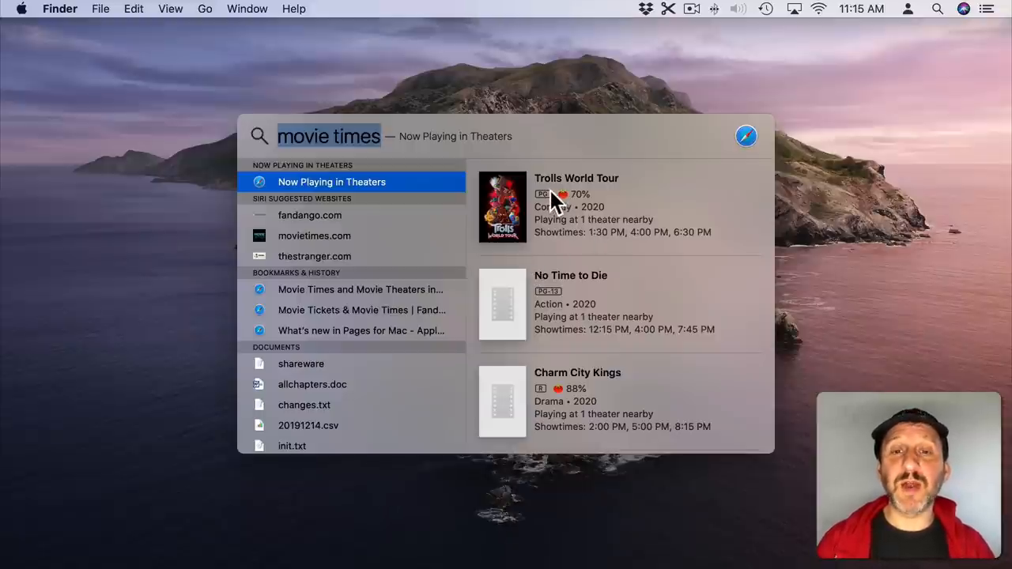
{"action": "mouse_move", "coordinate": [367, 186]}
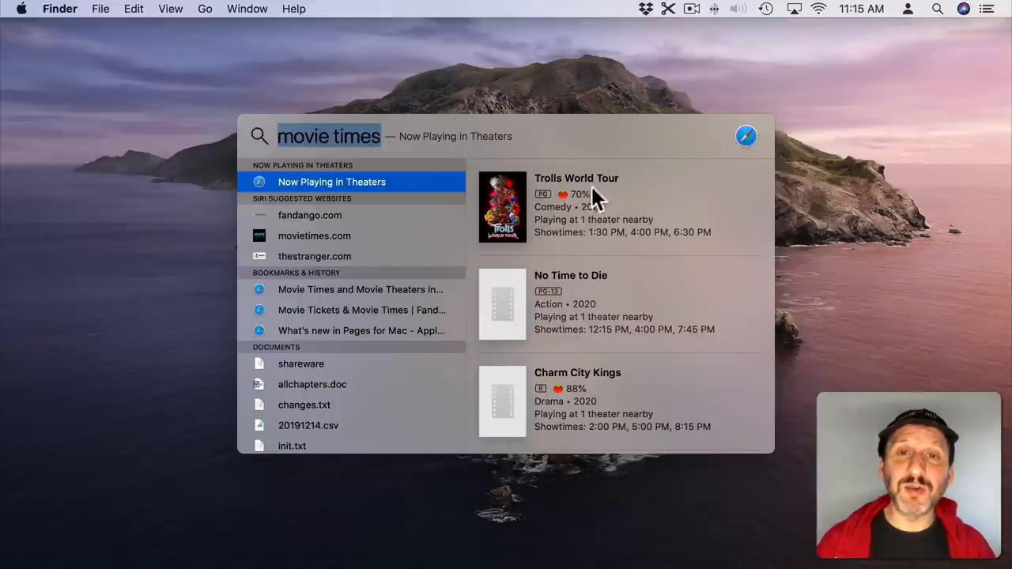
{"action": "mouse_move", "coordinate": [544, 231]}
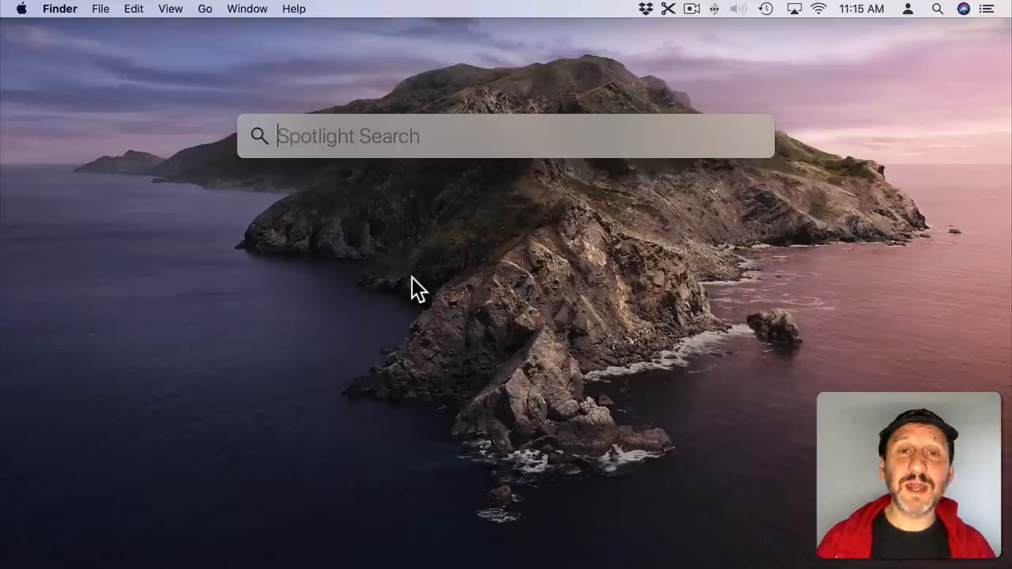
{"action": "mouse_move", "coordinate": [418, 250]}
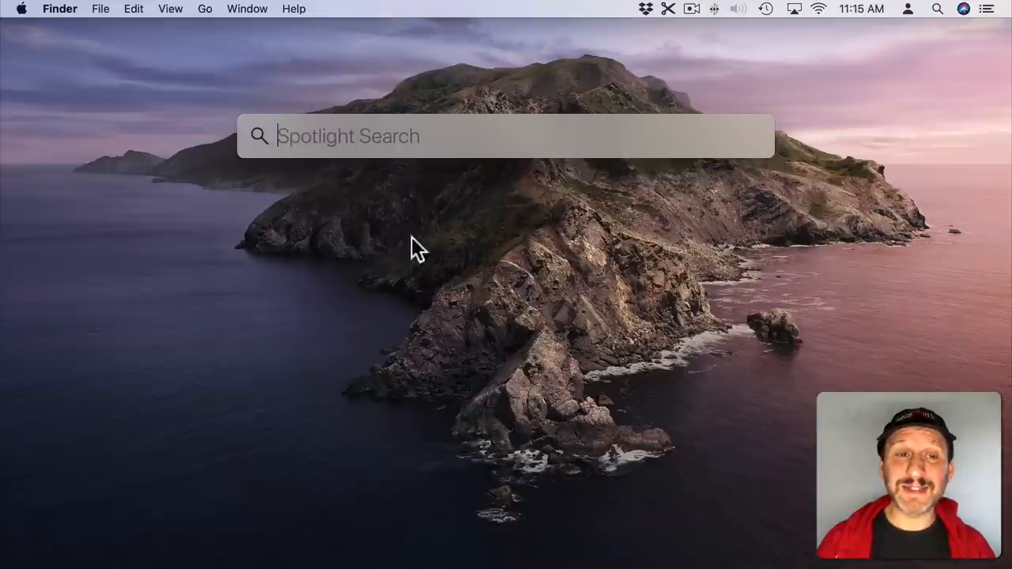
{"action": "mouse_move", "coordinate": [387, 134]}
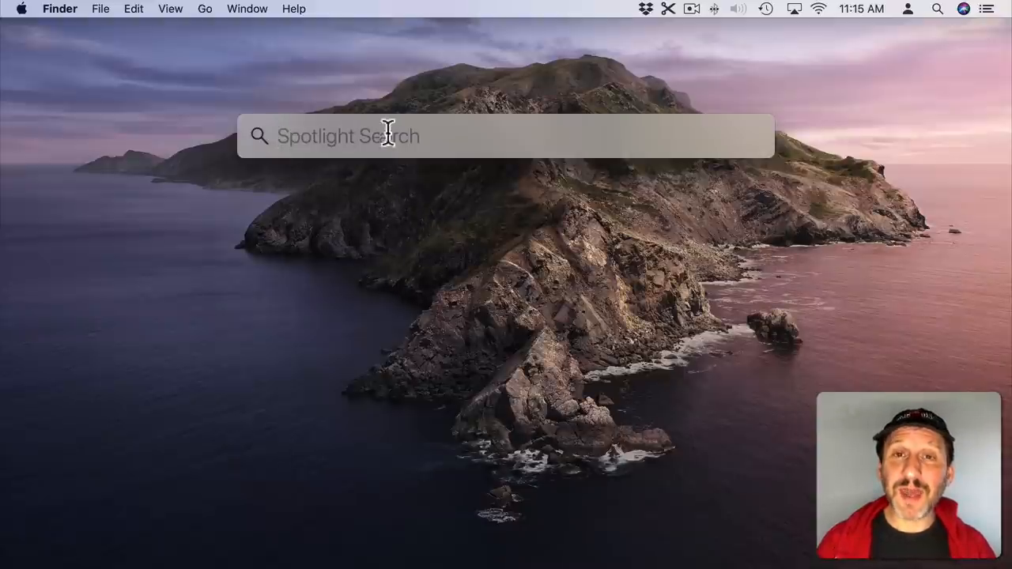
{"action": "mouse_move", "coordinate": [408, 142]}
{"action": "type", "text": "weather"}
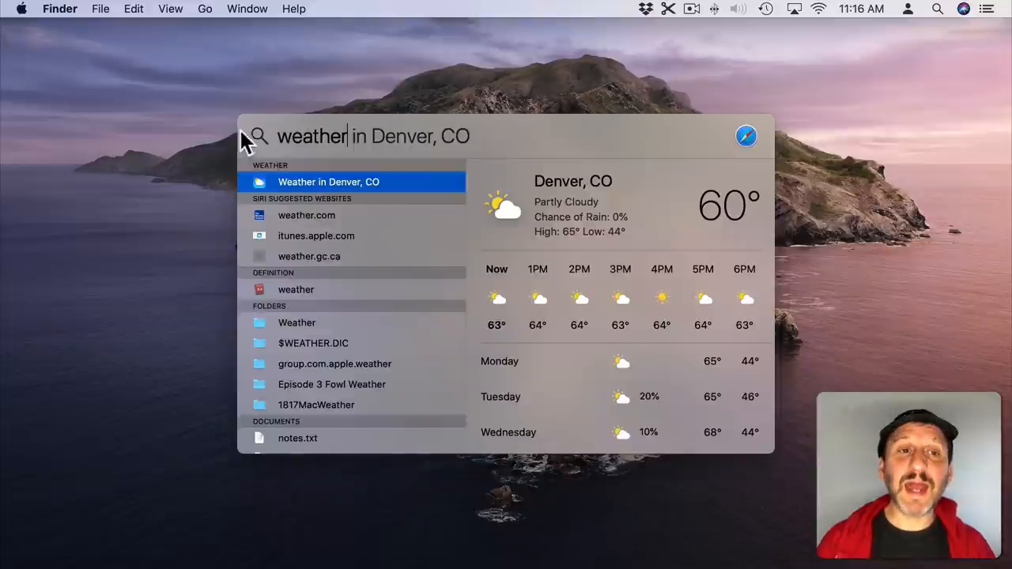
{"action": "mouse_move", "coordinate": [299, 127]}
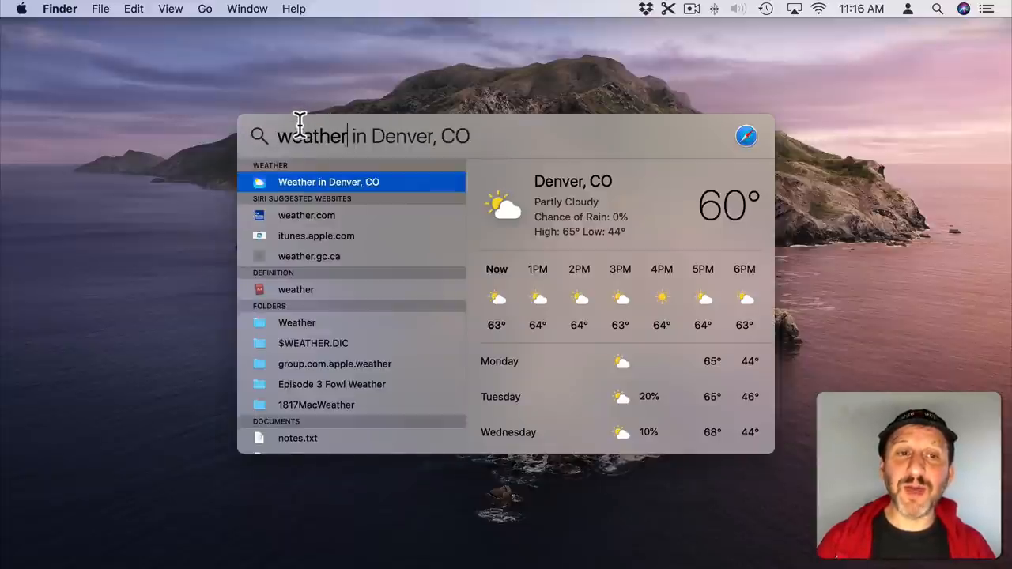
{"action": "mouse_move", "coordinate": [640, 130]}
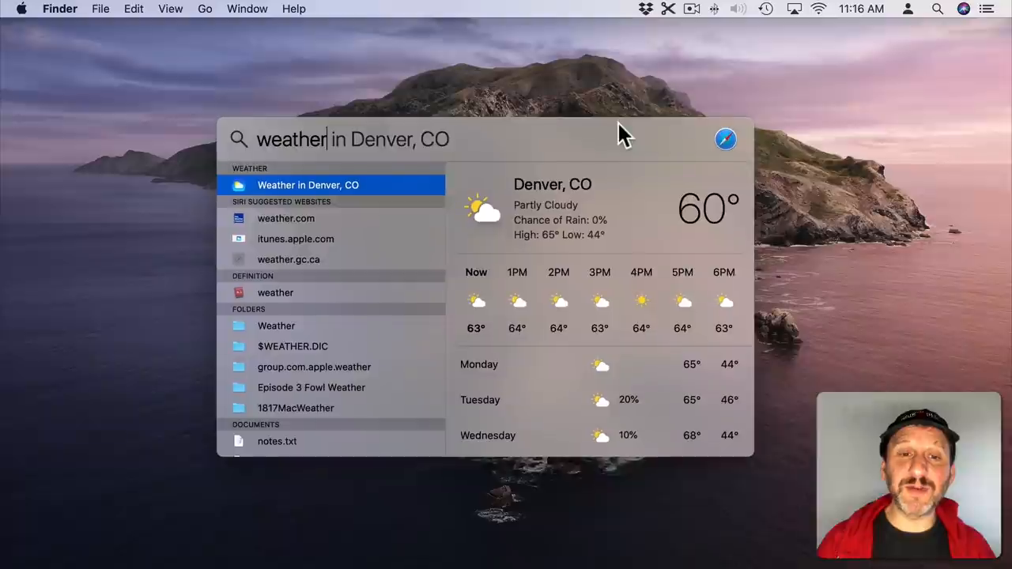
Step: Scroll down through the Denver, CO weather forecast preview
{"action": "scroll", "scroll_direction": "down", "scroll_amount": 3}
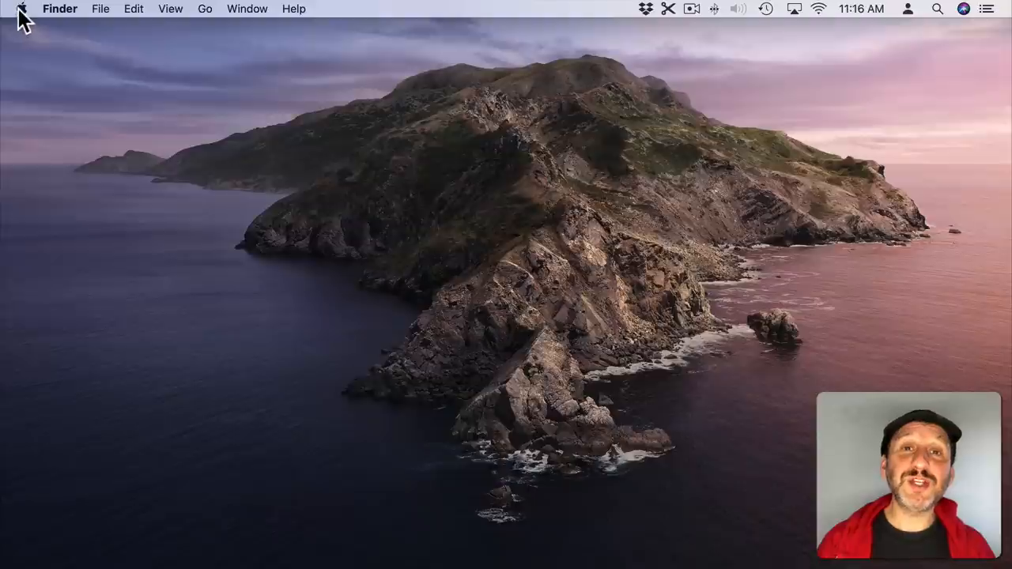
Step: Open System Preferences from the Apple menu and go to the Spotlight pane
{"action": "left_click", "coordinate": [23, 9]}
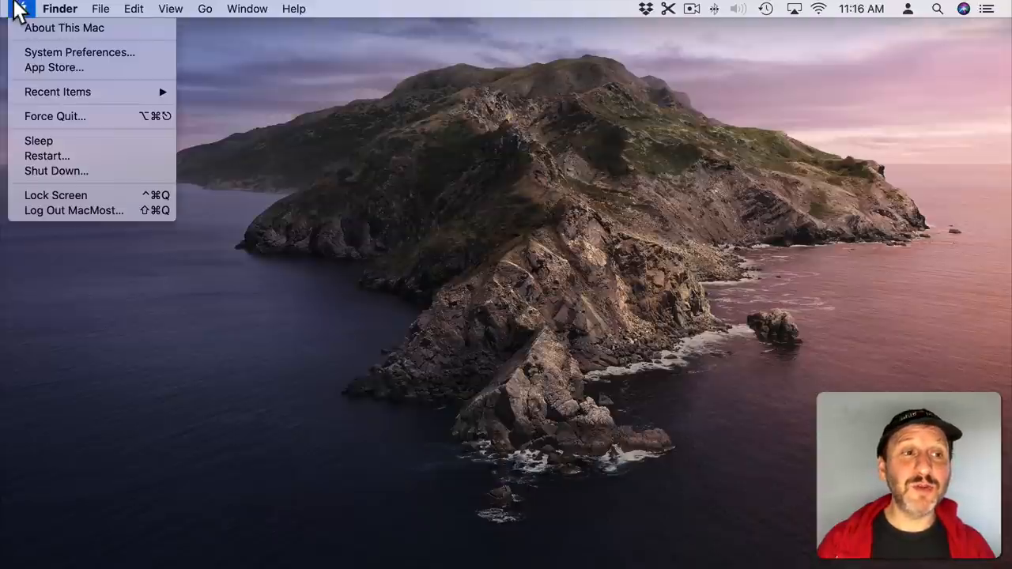
{"action": "left_click", "coordinate": [79, 52]}
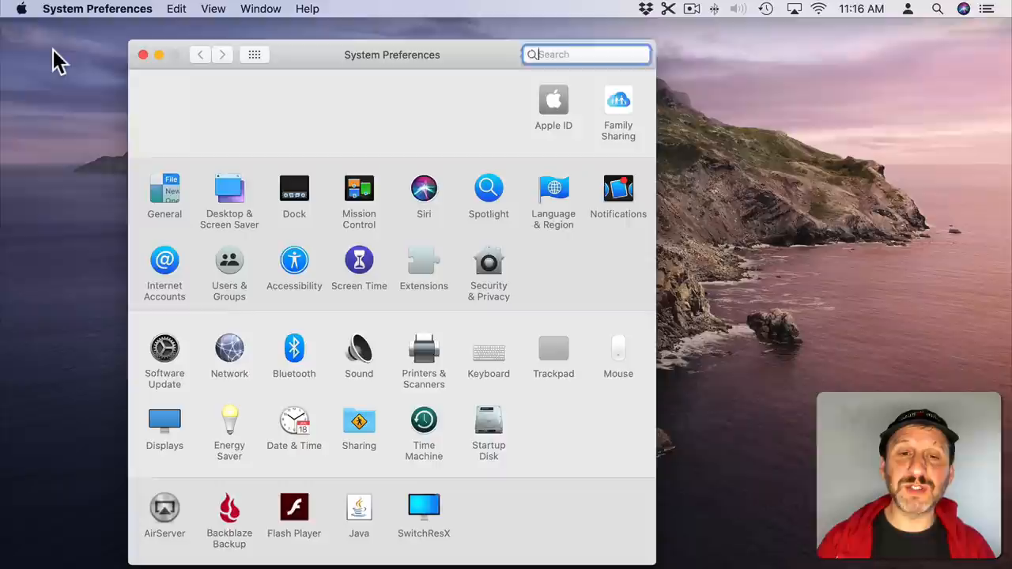
{"action": "left_click", "coordinate": [488, 189]}
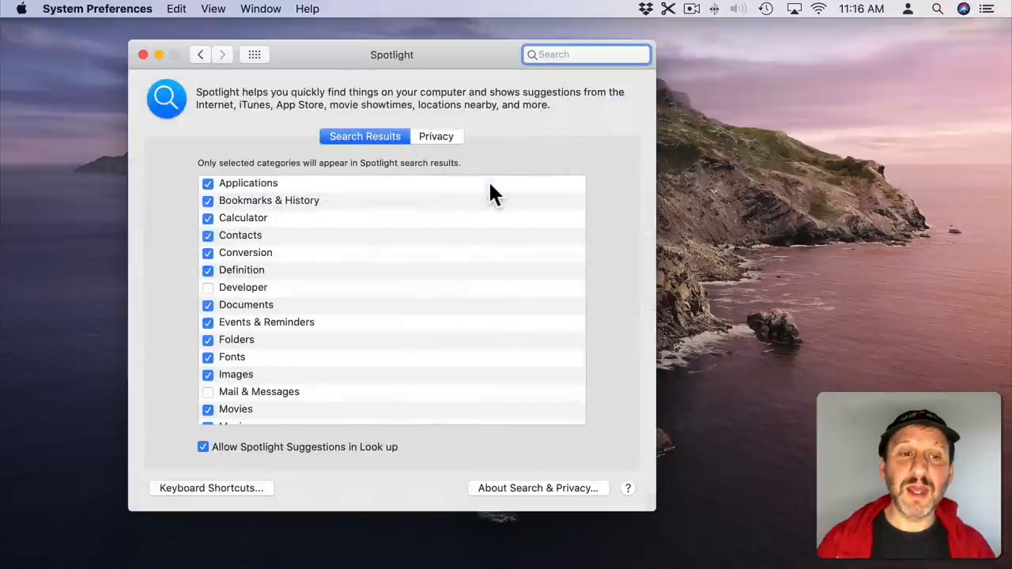
{"action": "mouse_move", "coordinate": [261, 224]}
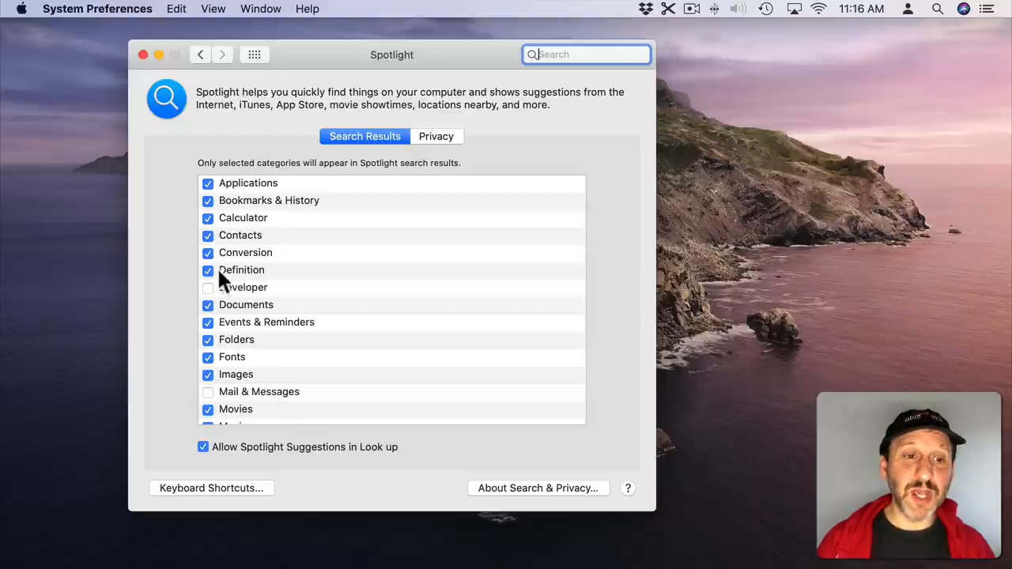
{"action": "mouse_move", "coordinate": [229, 255]}
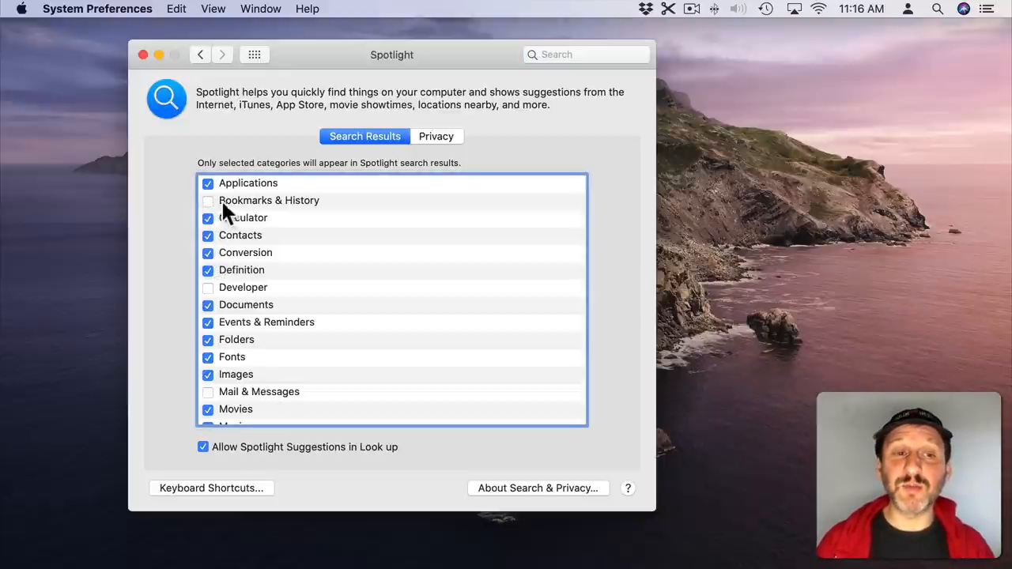
Step: Toggle Bookmarks & History and restore Fonts in the Search Results categories
{"action": "left_click", "coordinate": [209, 199]}
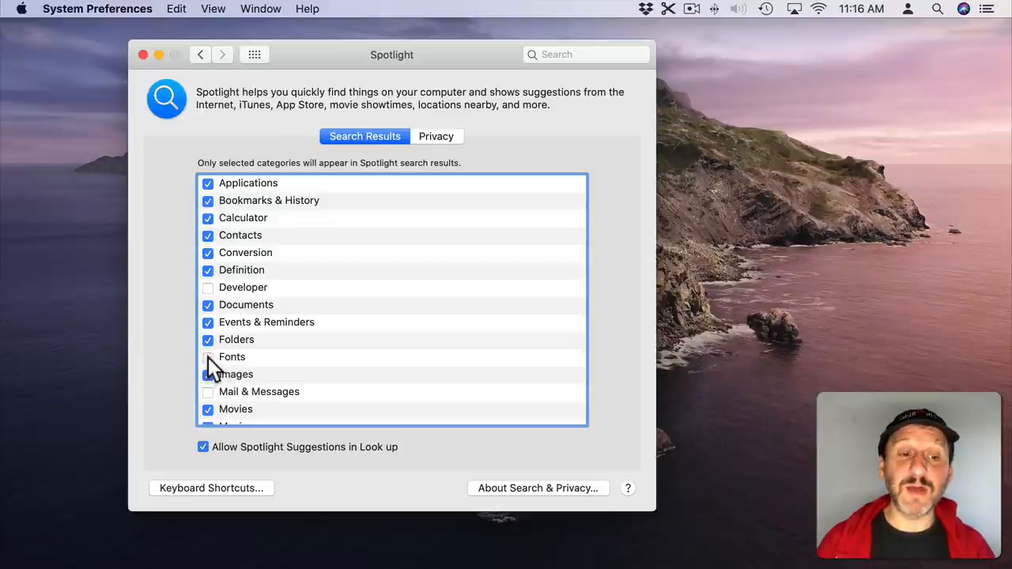
{"action": "left_click", "coordinate": [209, 373]}
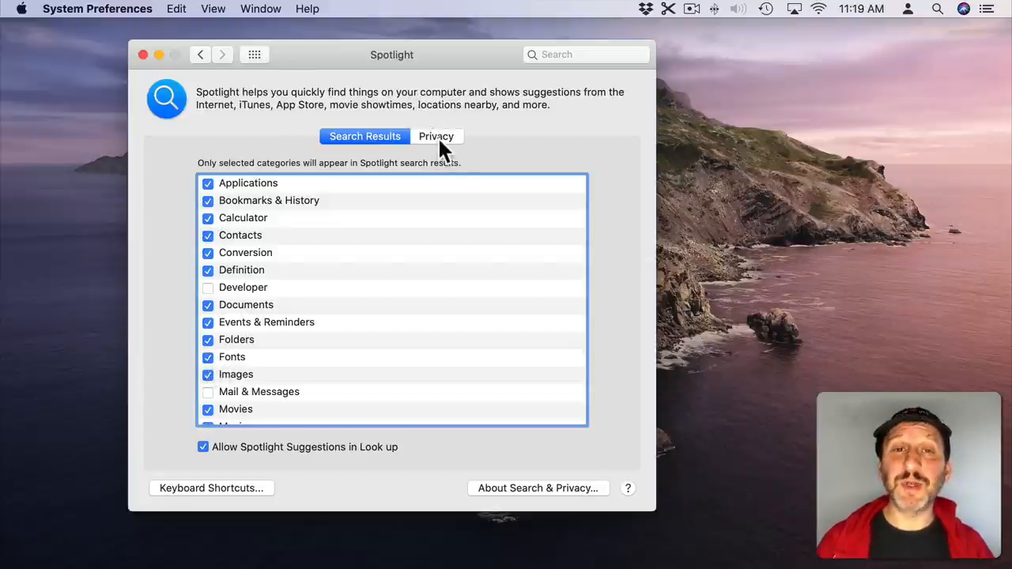
{"action": "left_click", "coordinate": [437, 136]}
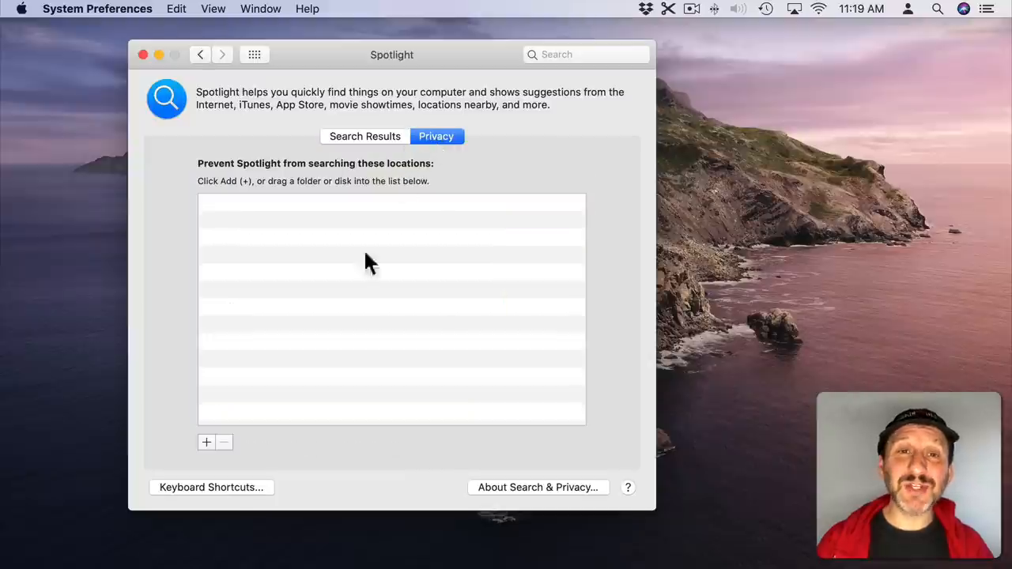
{"action": "mouse_move", "coordinate": [357, 301]}
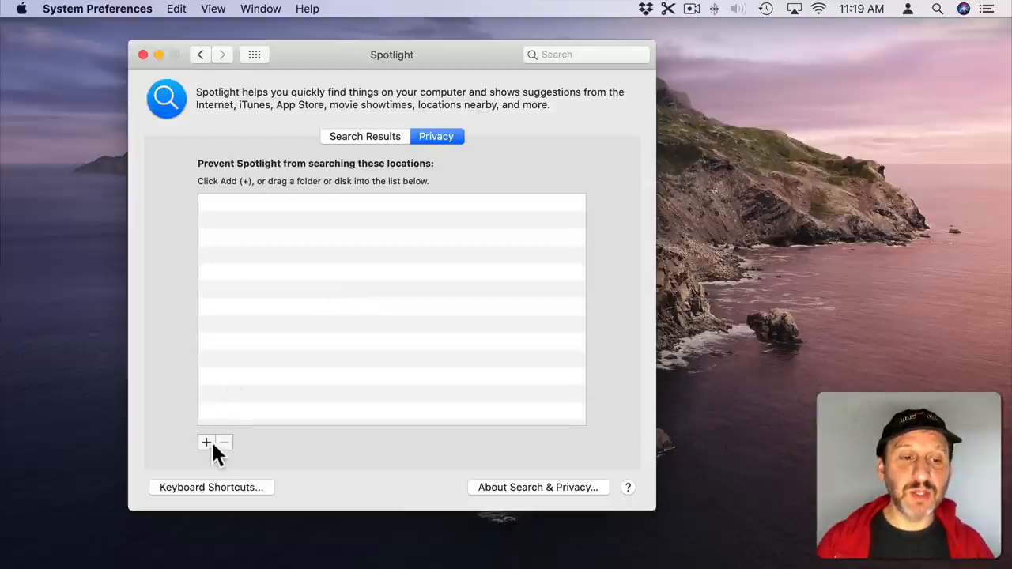
{"action": "left_click", "coordinate": [206, 443]}
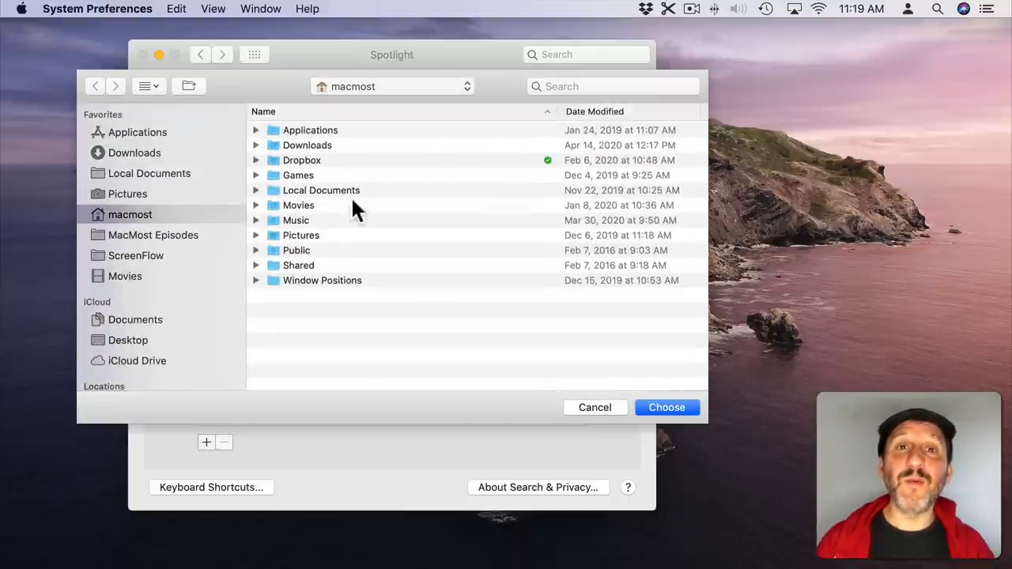
{"action": "mouse_move", "coordinate": [617, 403]}
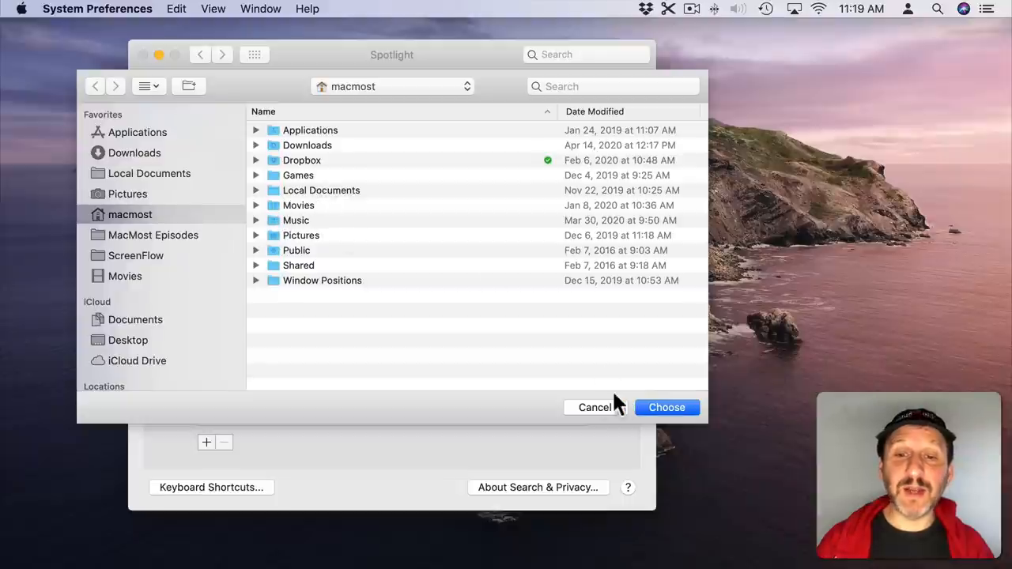
{"action": "mouse_move", "coordinate": [307, 253]}
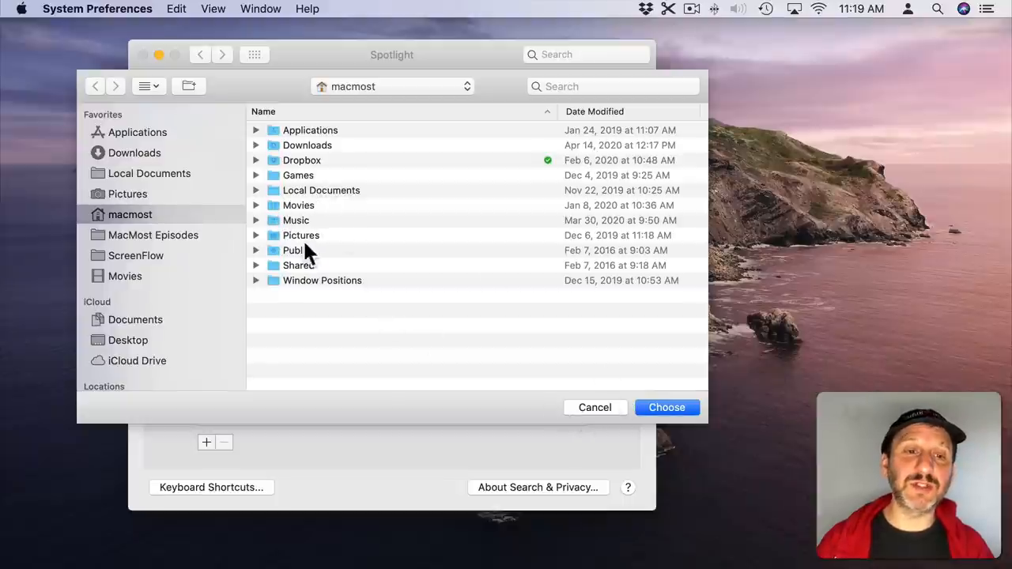
{"action": "left_click", "coordinate": [297, 206]}
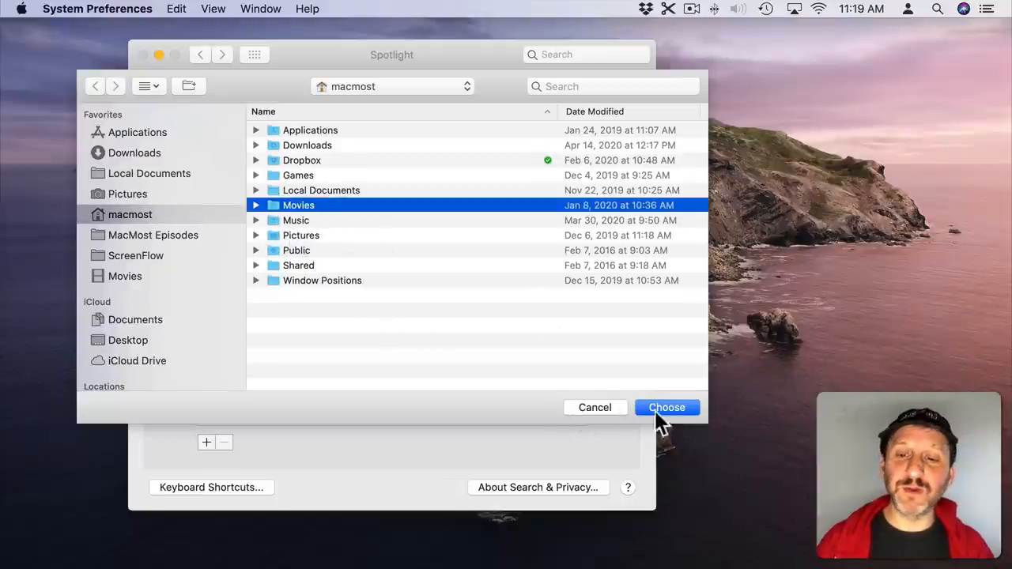
{"action": "left_click", "coordinate": [668, 408]}
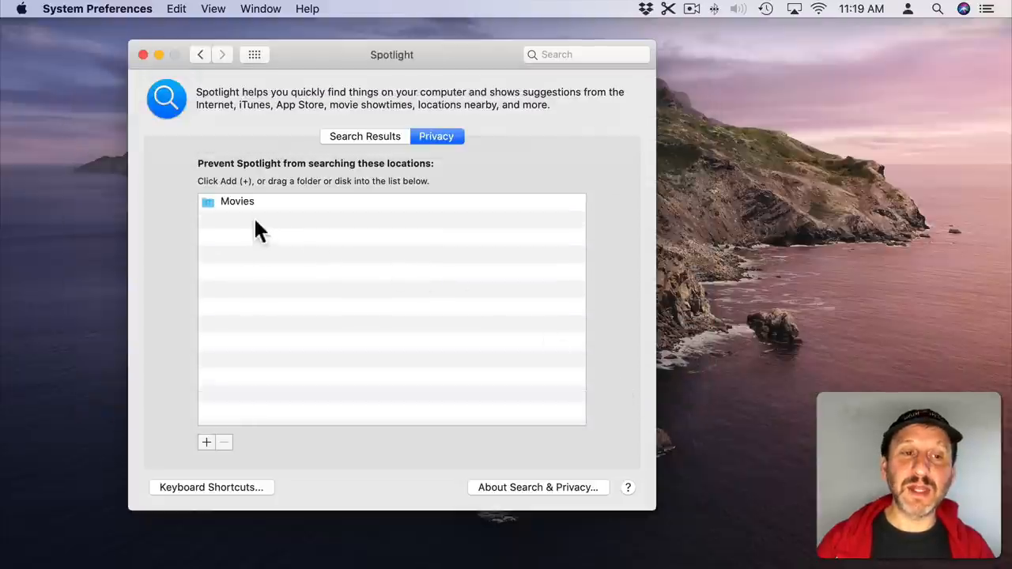
{"action": "left_click", "coordinate": [225, 443]}
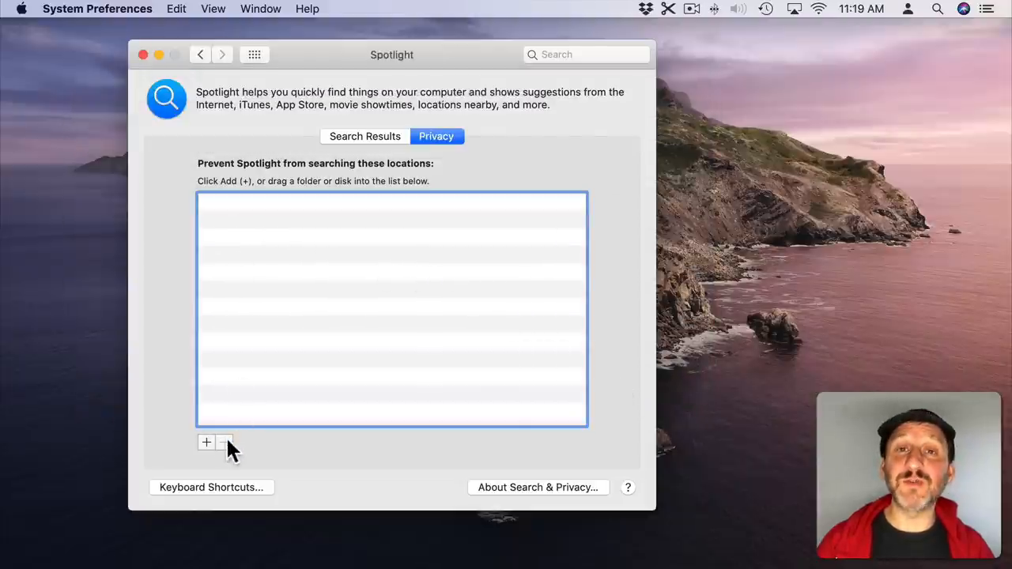
{"action": "mouse_move", "coordinate": [299, 288]}
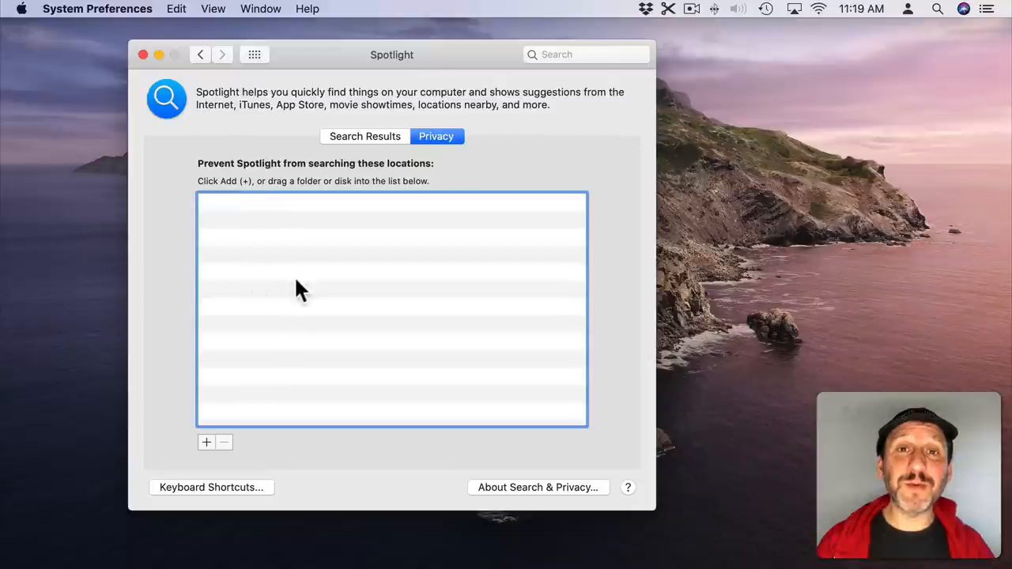
{"action": "mouse_move", "coordinate": [408, 213]}
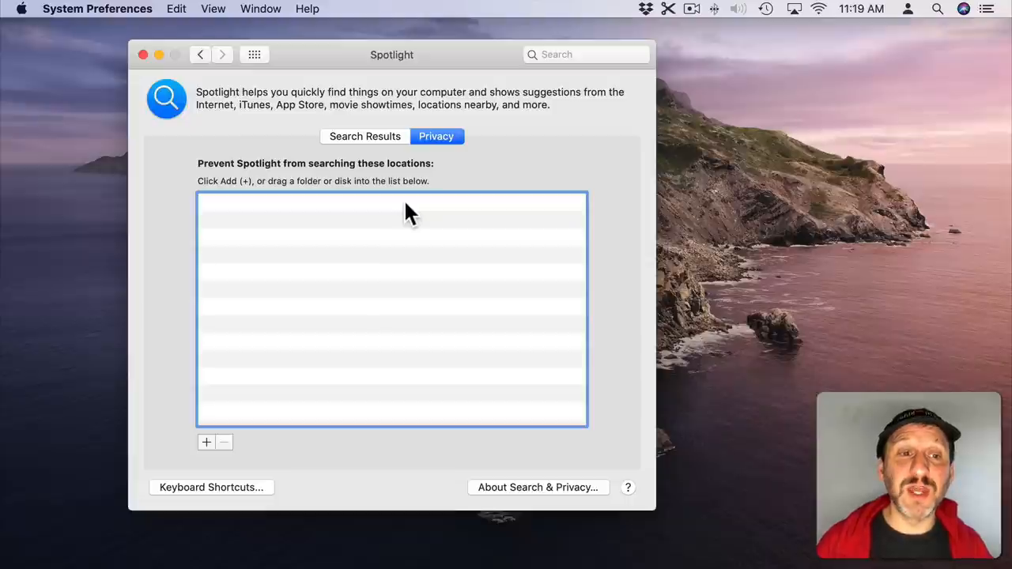
{"action": "mouse_move", "coordinate": [304, 307]}
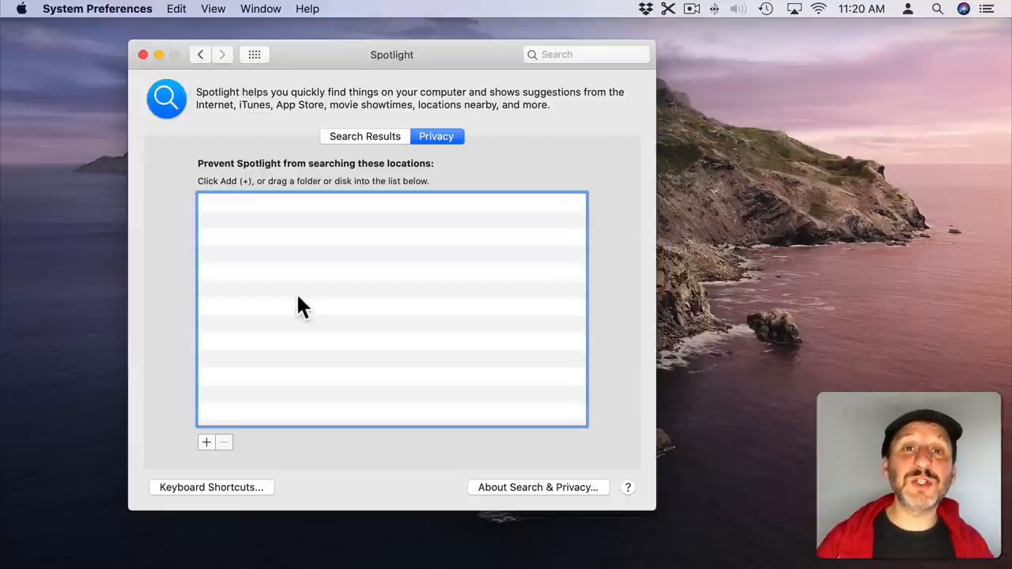
Step: Close Spotlight preferences and search 'kind:folder test' to list matching folders
{"action": "left_click", "coordinate": [143, 54]}
{"action": "type", "text": "kind:"}
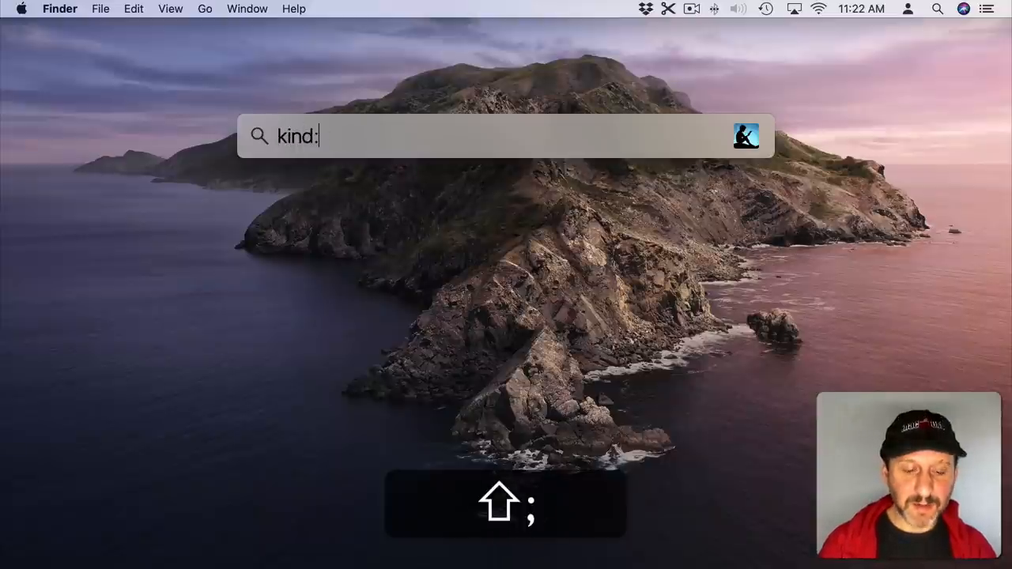
{"action": "type", "text": "folder te"}
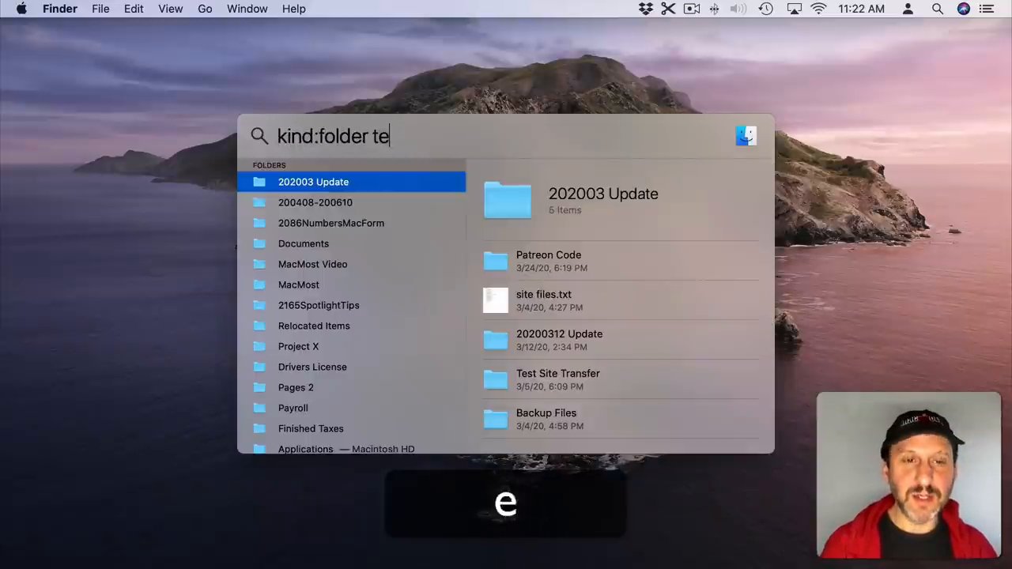
{"action": "type", "text": "st"}
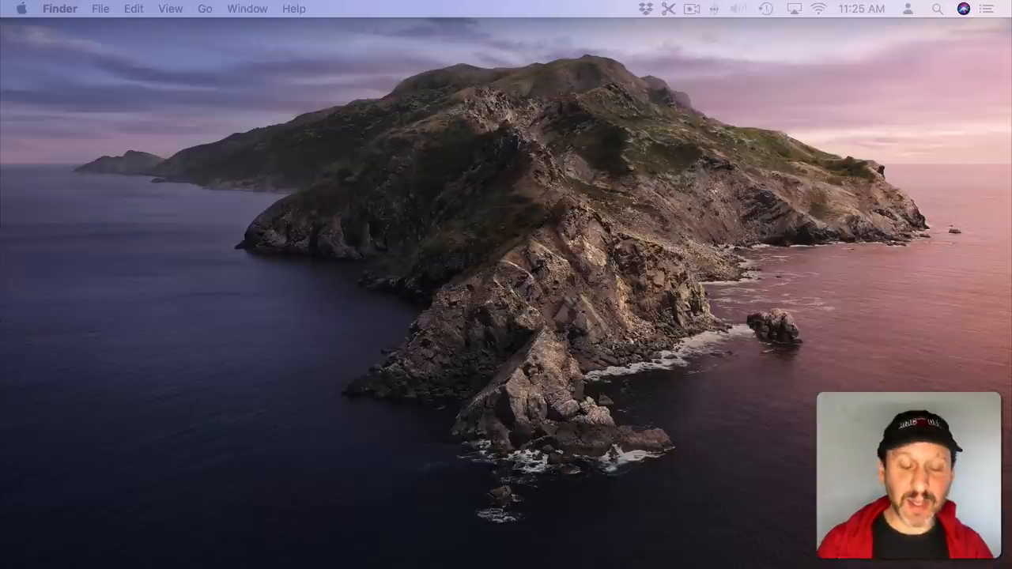
Step: Search 'dock' in Spotlight to bring up the Dock settings
{"action": "key", "text": "cmd+space"}
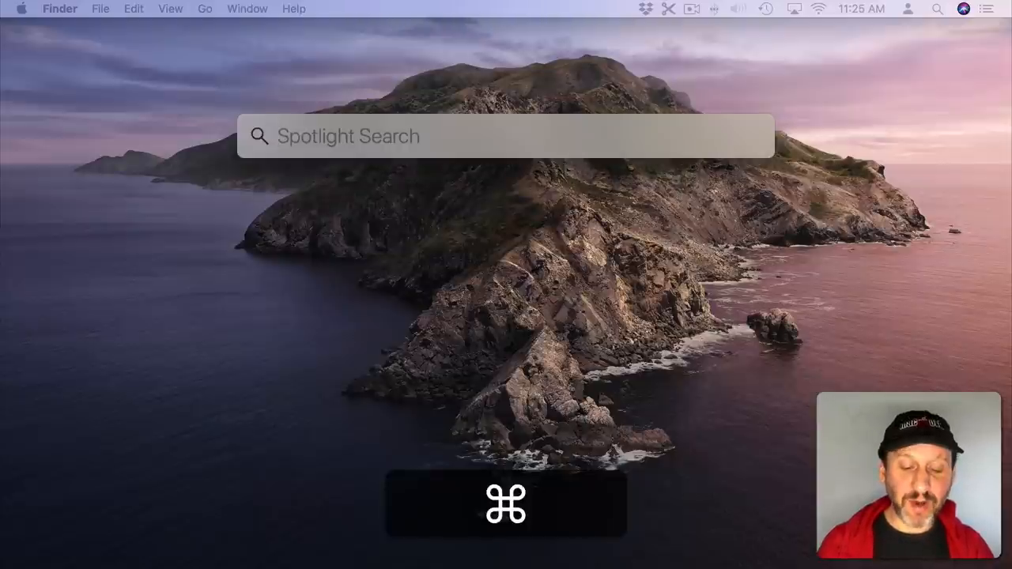
{"action": "type", "text": "dock"}
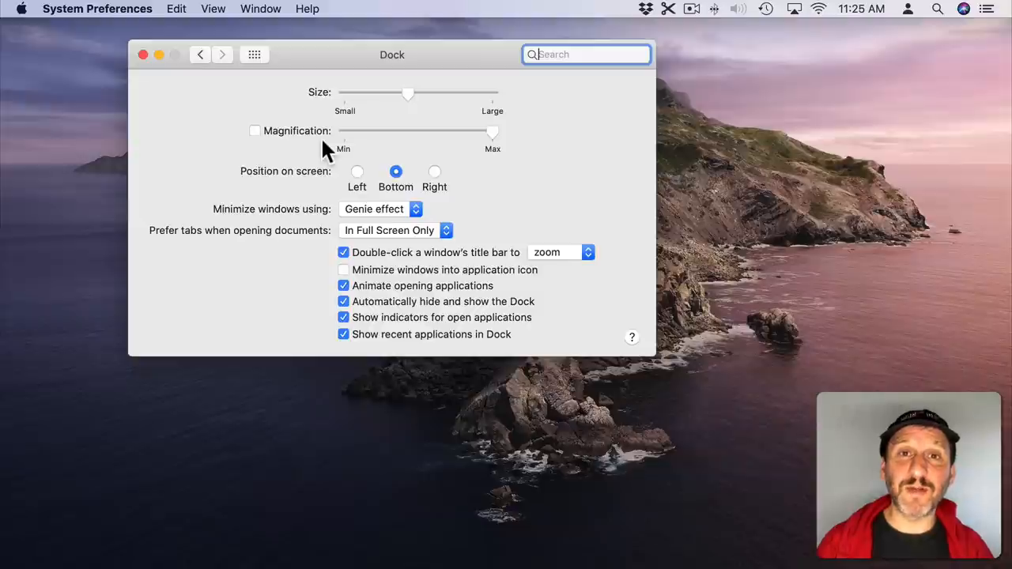
Step: Close Dock preferences and open the /Library folder via Spotlight
{"action": "left_click", "coordinate": [142, 54]}
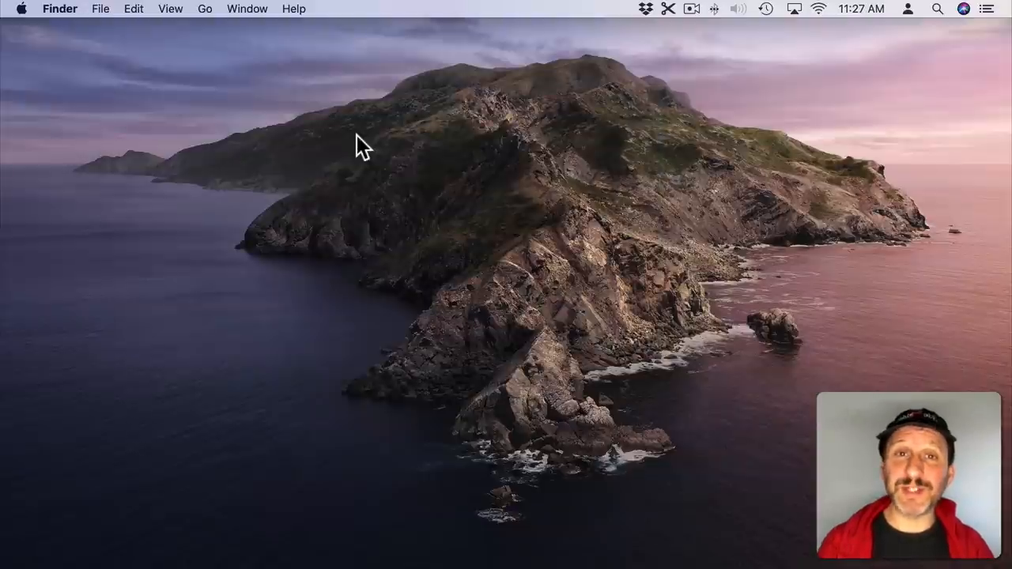
{"action": "key", "text": "cmd+space"}
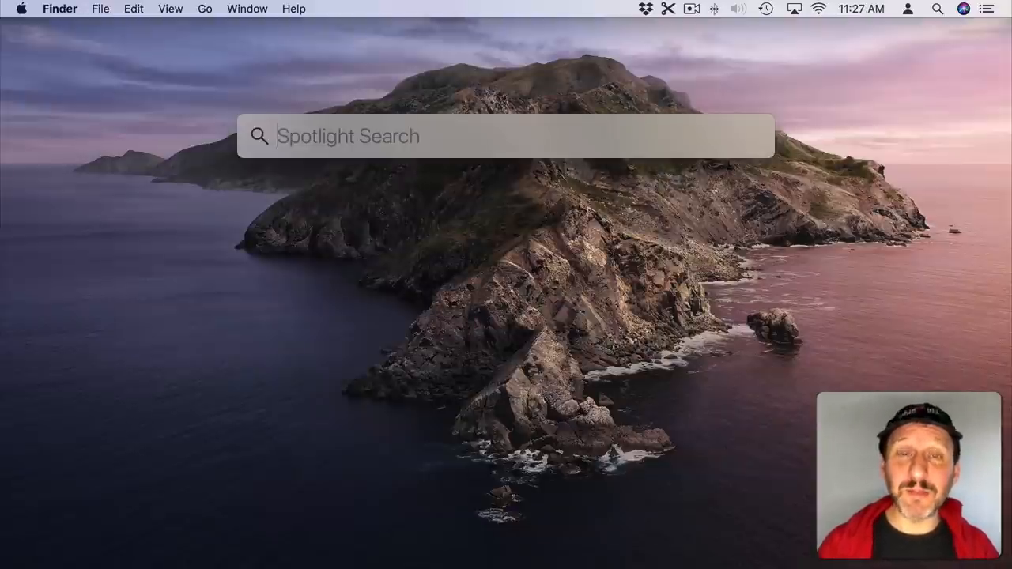
{"action": "type", "text": "/Library"}
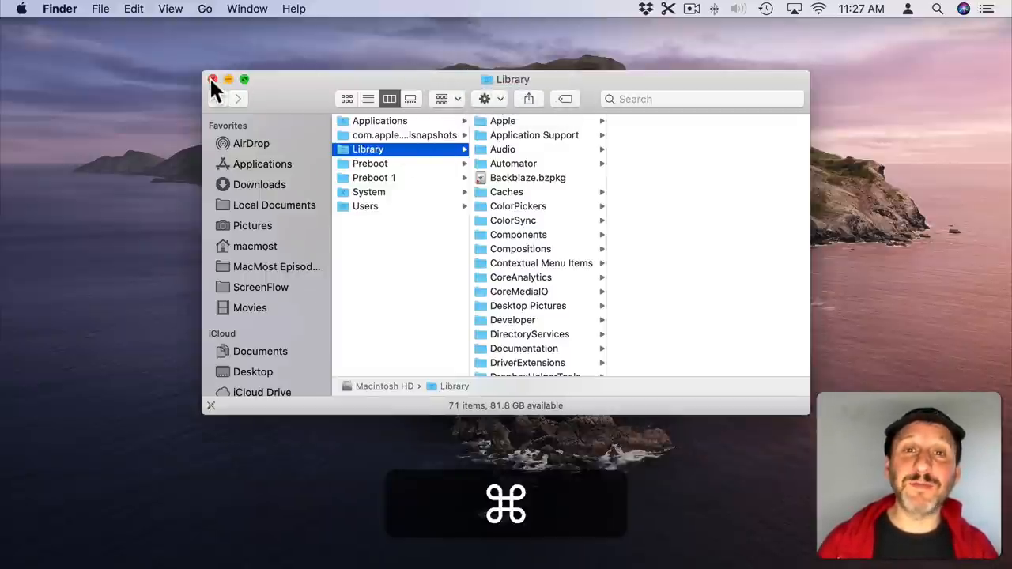
Step: Open ~/Library and the /users/macmost path in Finder, then close the Local Documents window
{"action": "key", "text": "cmd+space"}
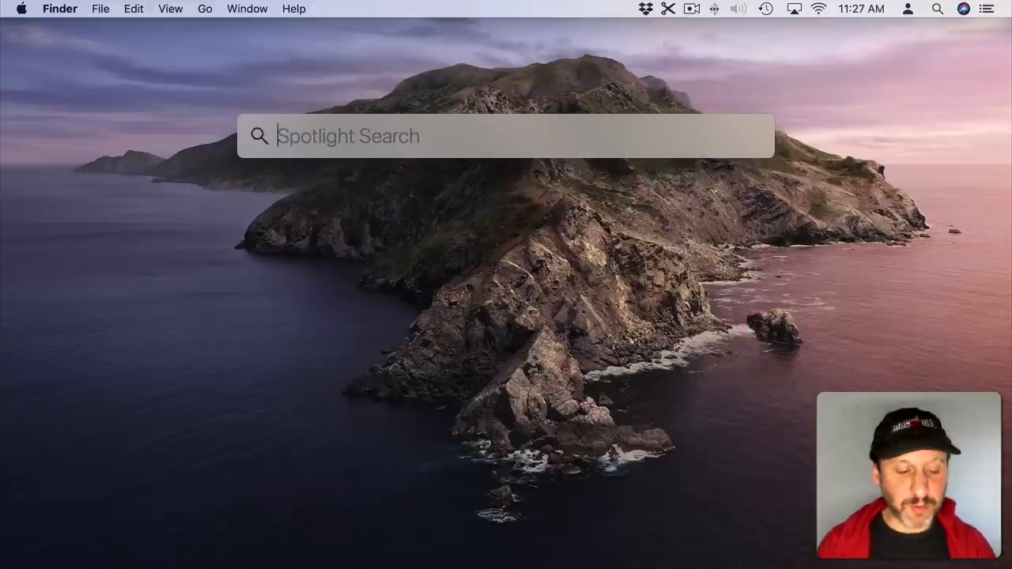
{"action": "type", "text": "~"}
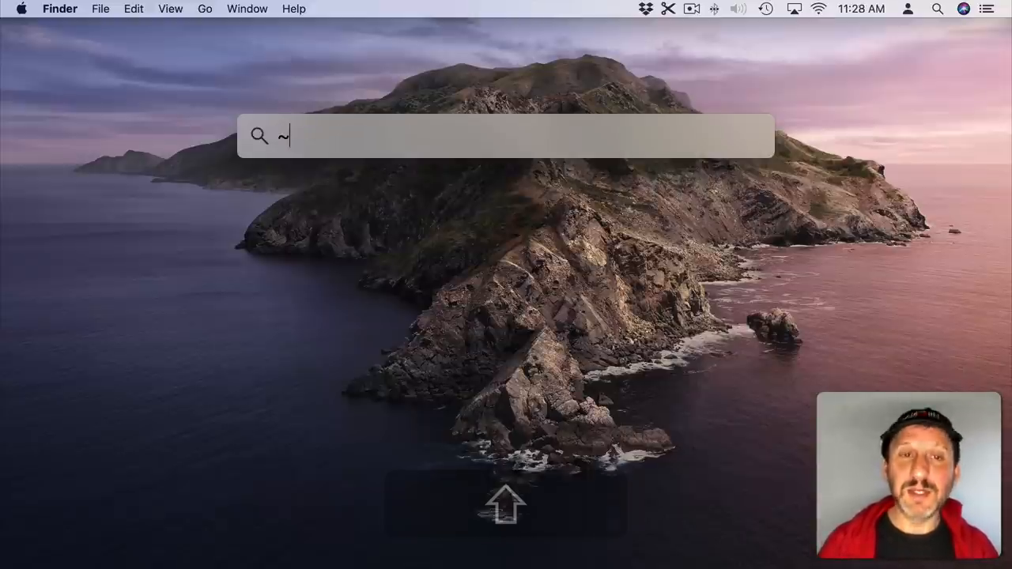
{"action": "type", "text": "/Library"}
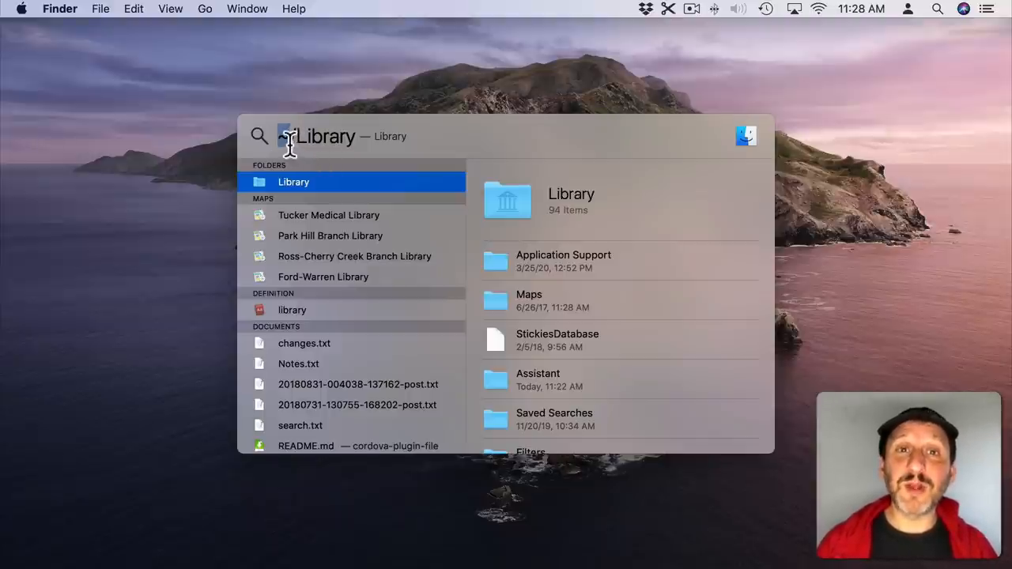
{"action": "type", "text": "users/mac"}
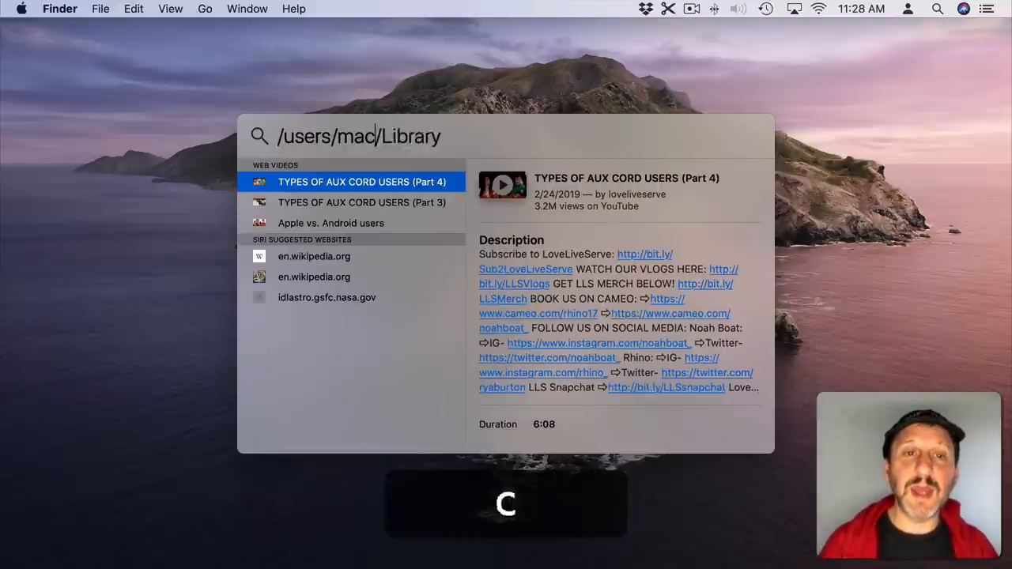
{"action": "type", "text": "most"}
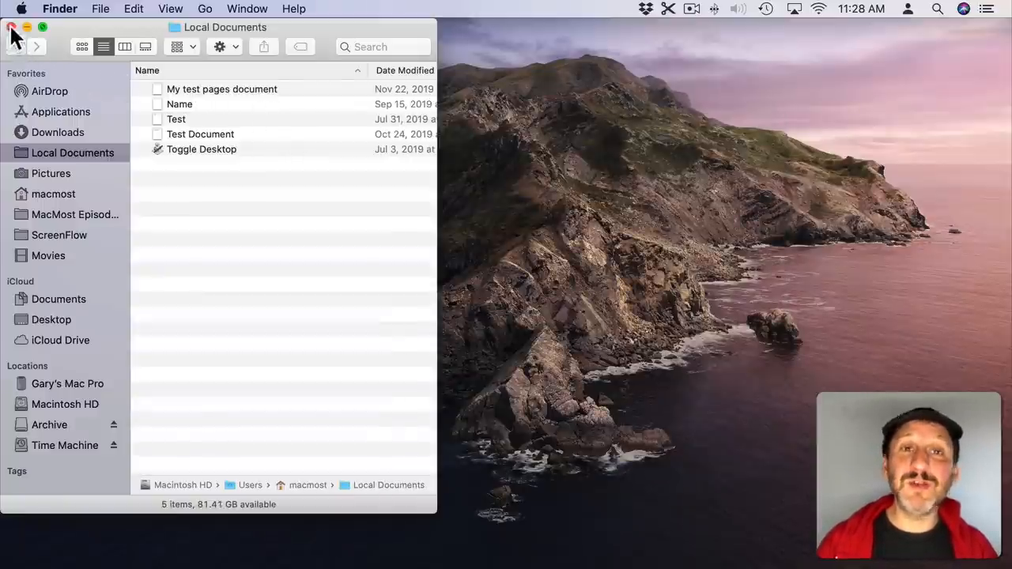
{"action": "left_click", "coordinate": [12, 25]}
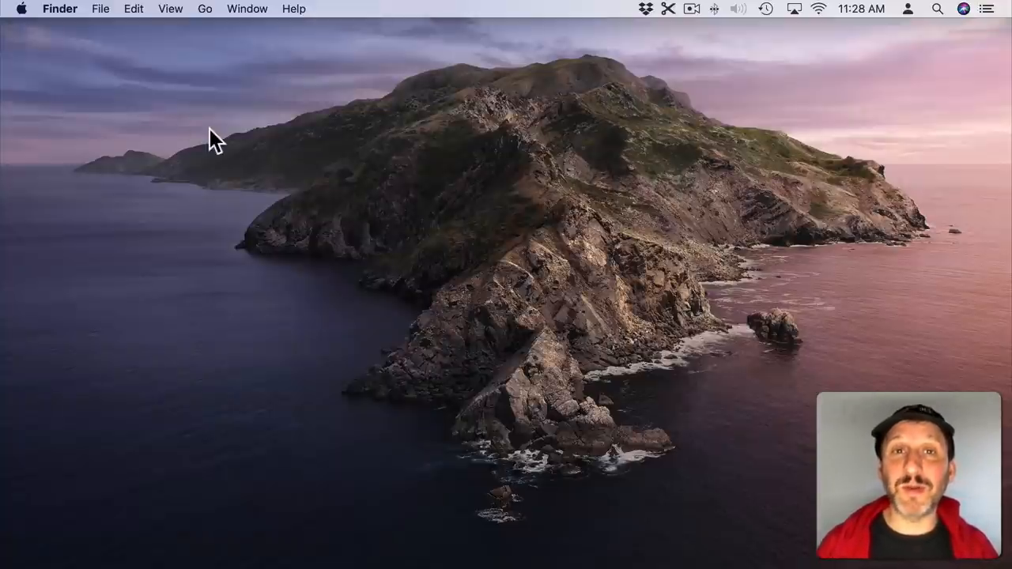
{"action": "key", "text": "cmd+space"}
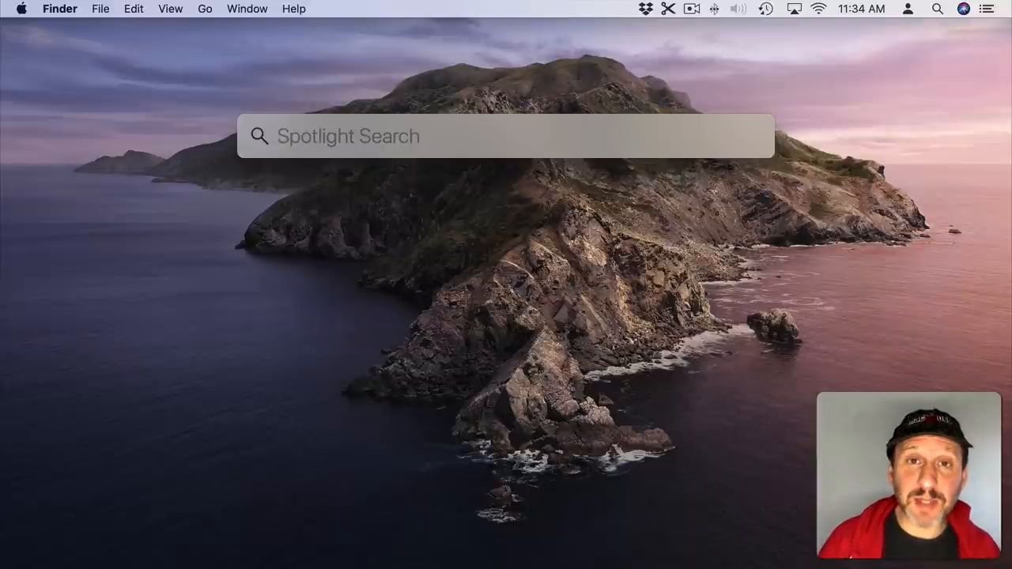
{"action": "type", "text": "gary Rosenzweig"}
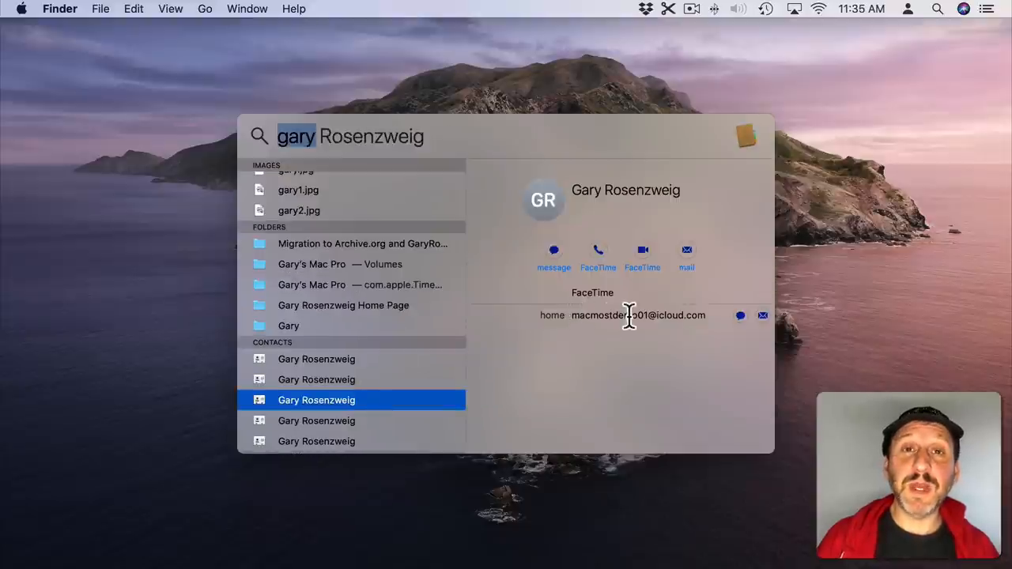
{"action": "mouse_move", "coordinate": [736, 319]}
{"action": "type", "text": "kind:co"}
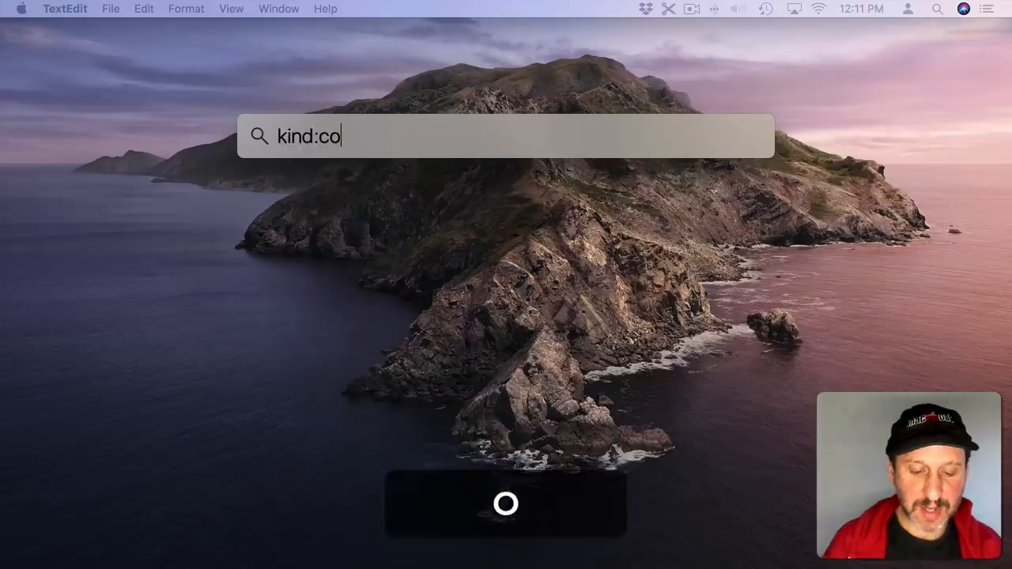
{"action": "type", "text": "ntact mar"}
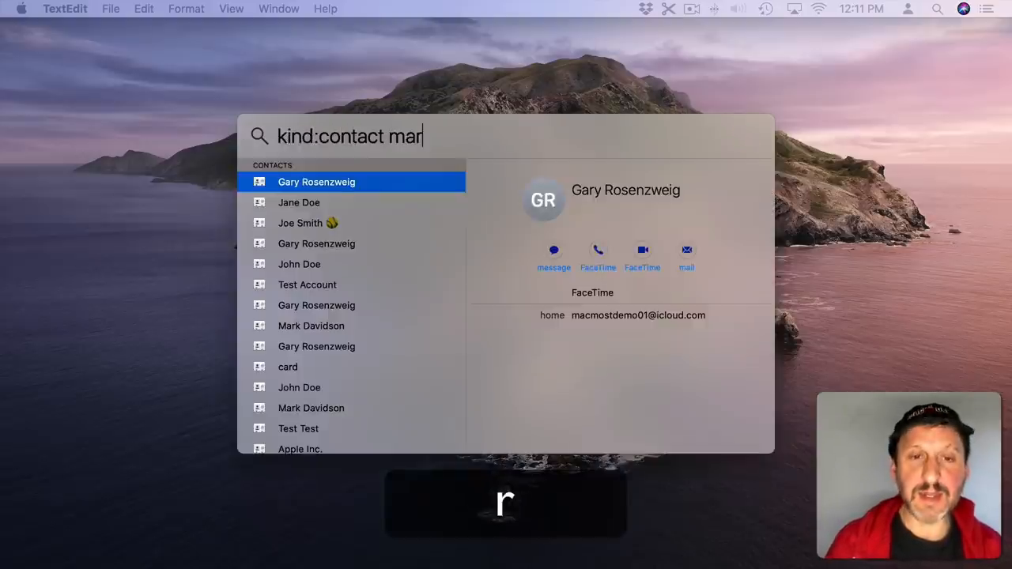
{"action": "type", "text": "k"}
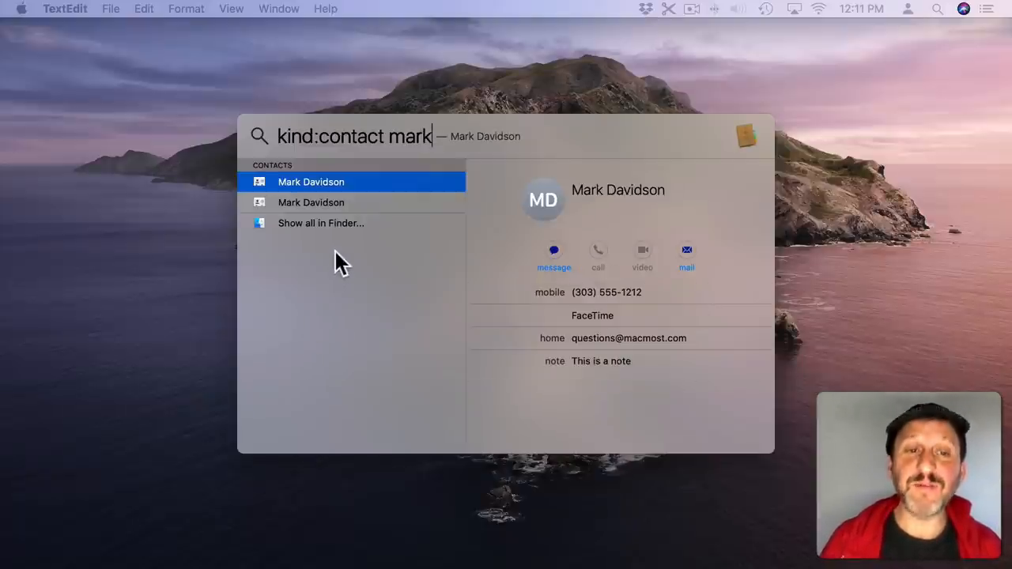
{"action": "left_click", "coordinate": [310, 182]}
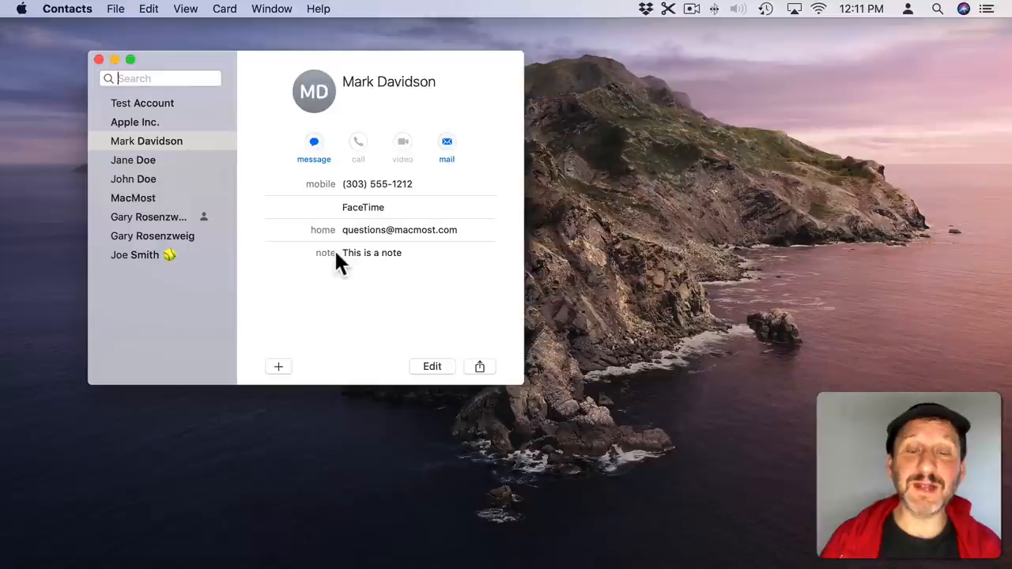
{"action": "mouse_move", "coordinate": [315, 150]}
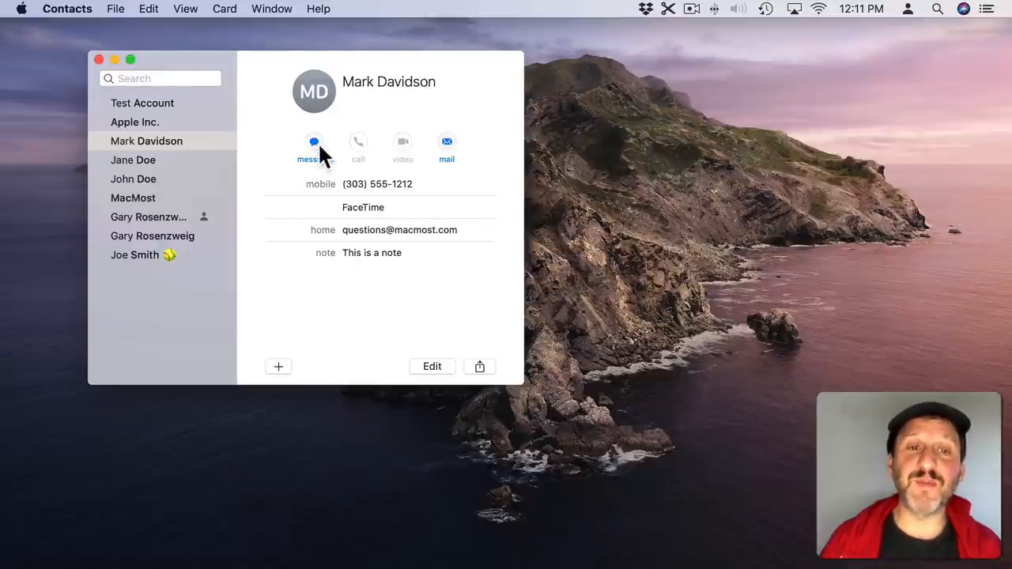
{"action": "mouse_move", "coordinate": [396, 155]}
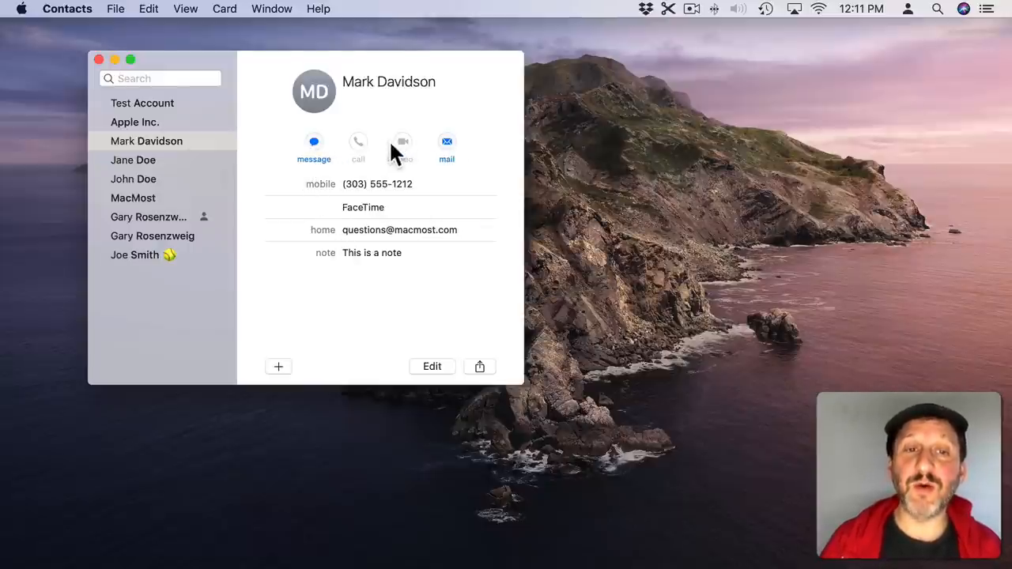